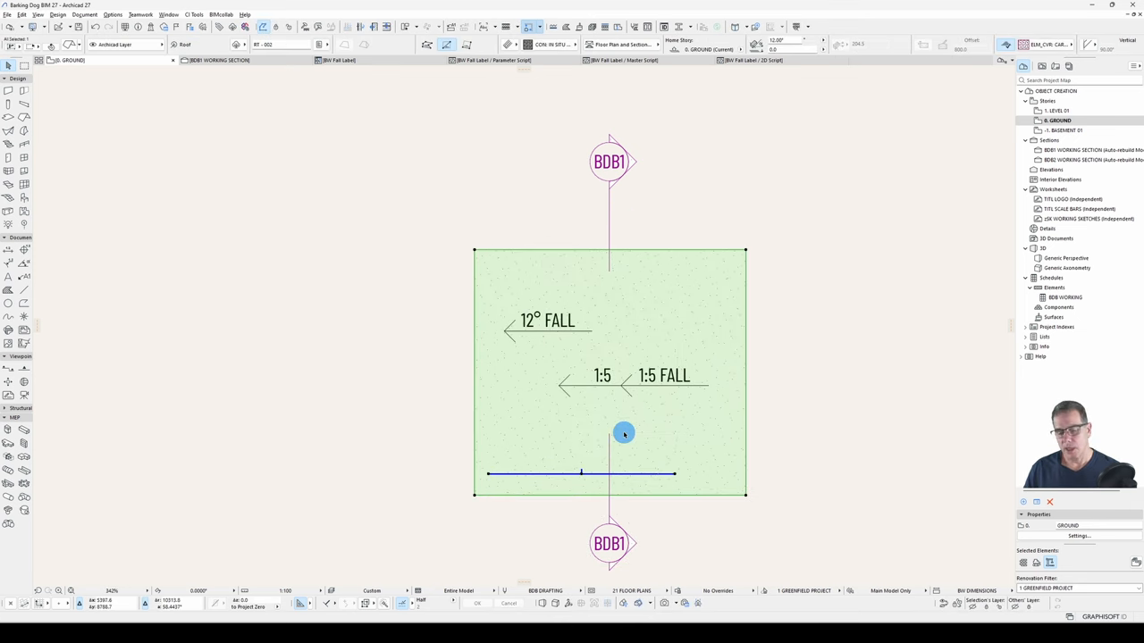
Adjust the 12° FALL label's text readability and pointer options so it reads vertically, arrow down
click(550, 330)
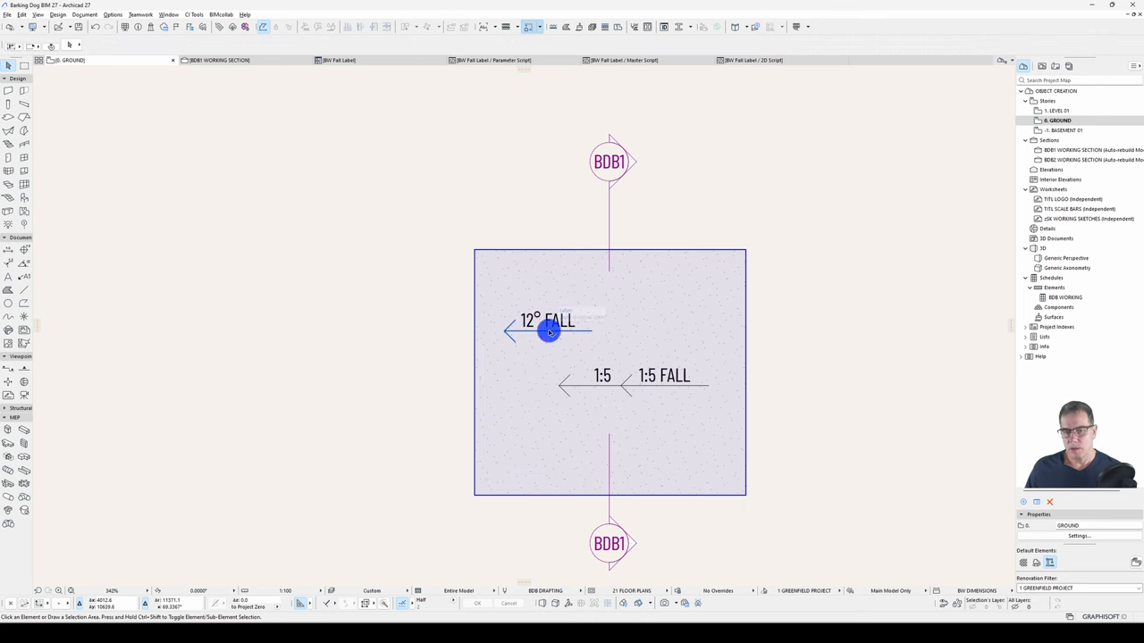
click(547, 330)
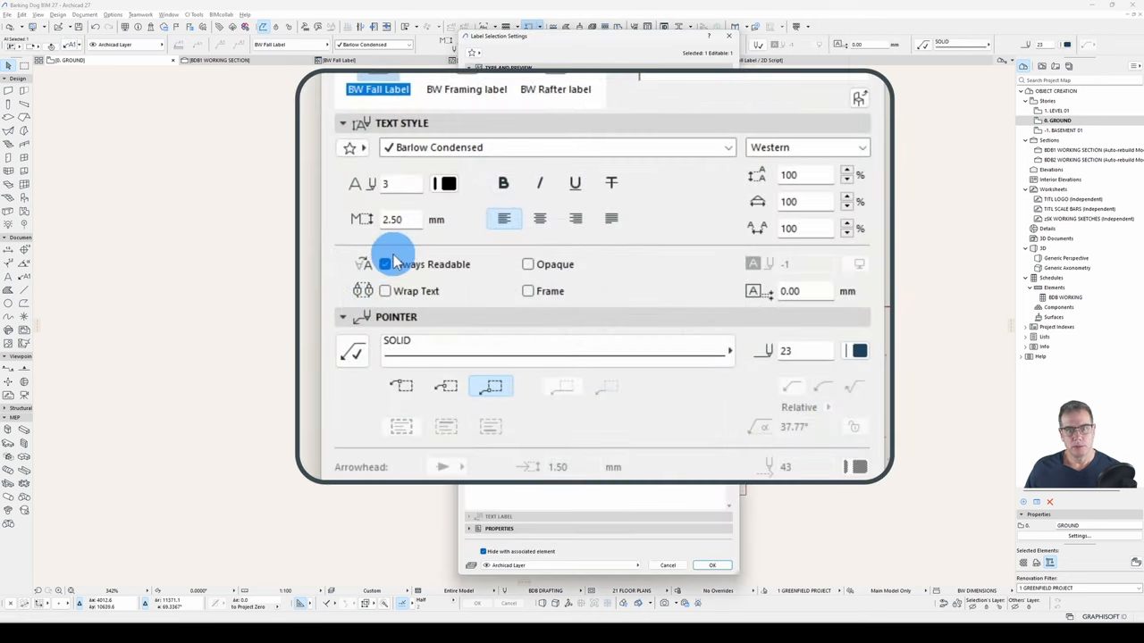
click(711, 564)
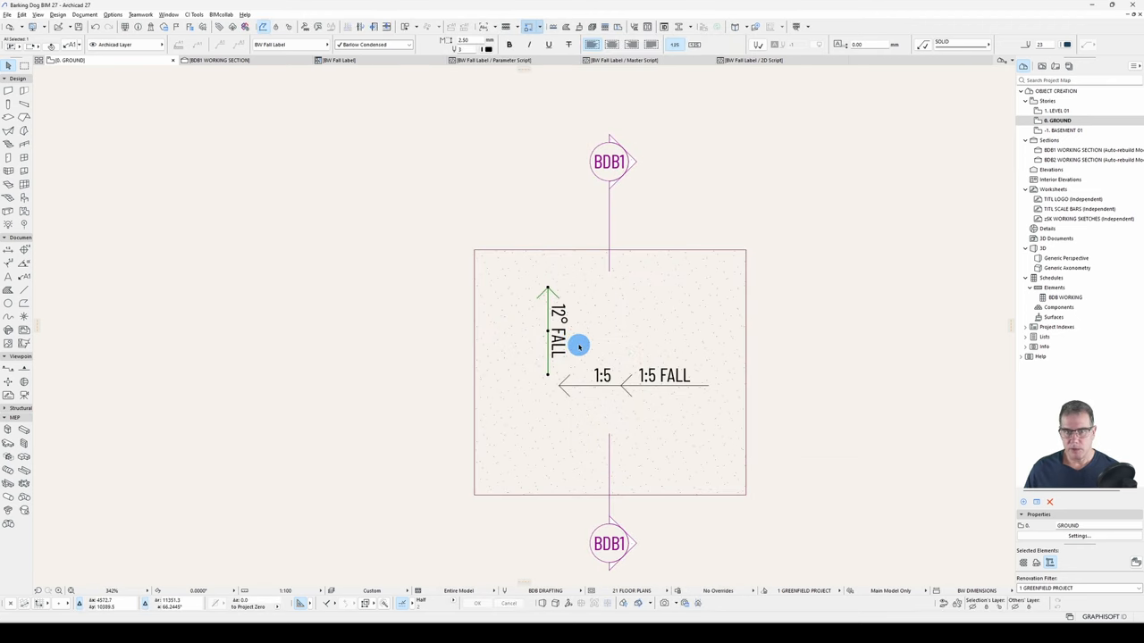
double_click(579, 347)
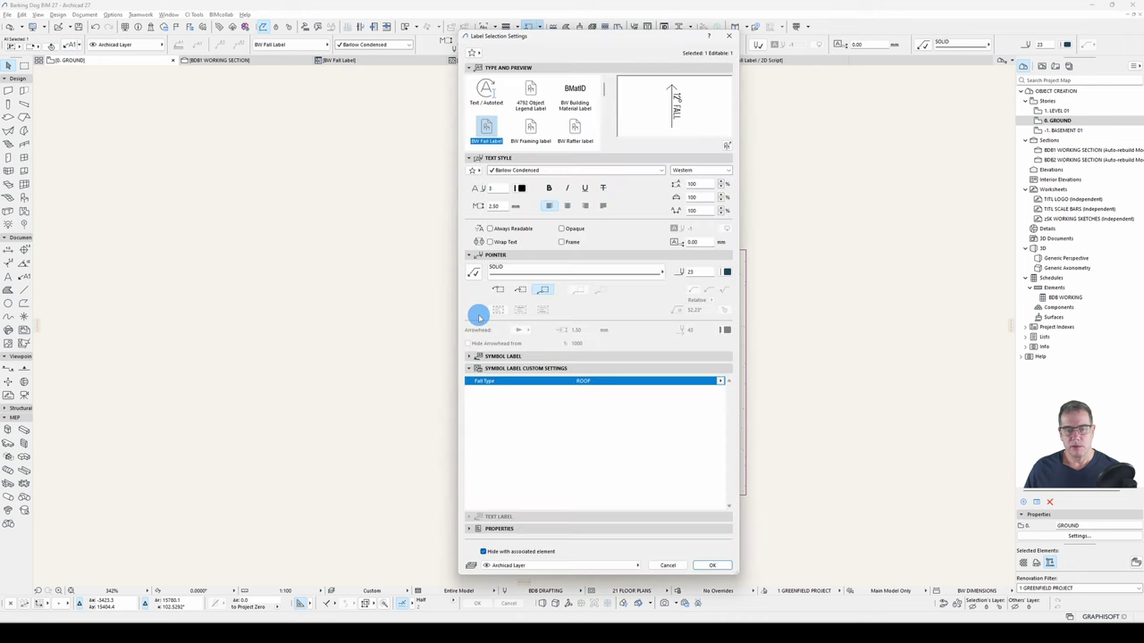
click(711, 564)
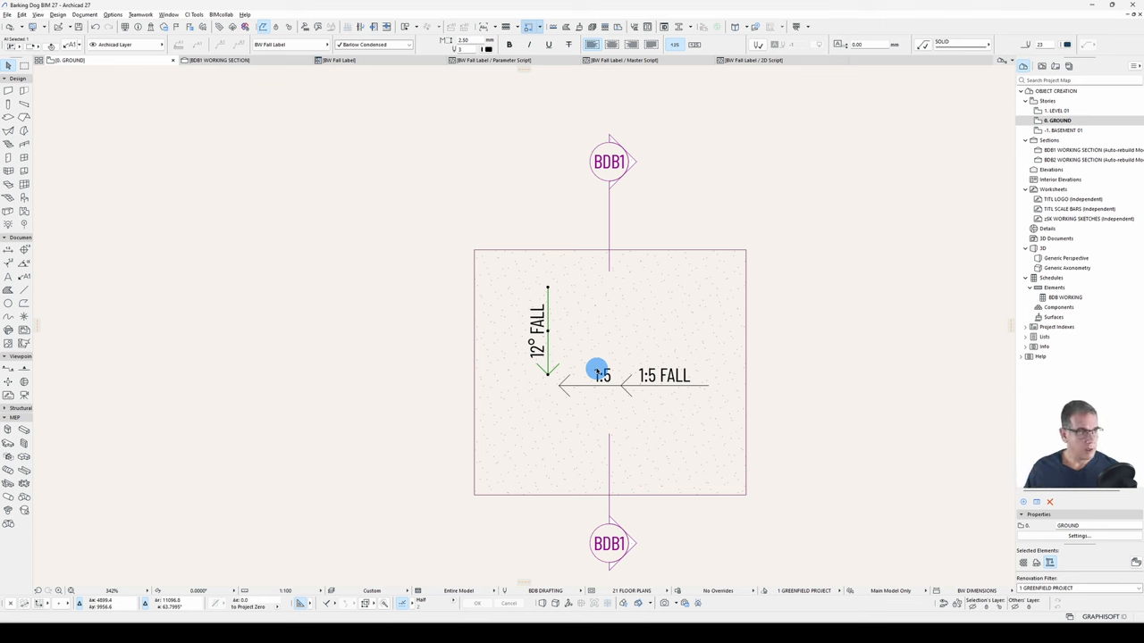
click(643, 311)
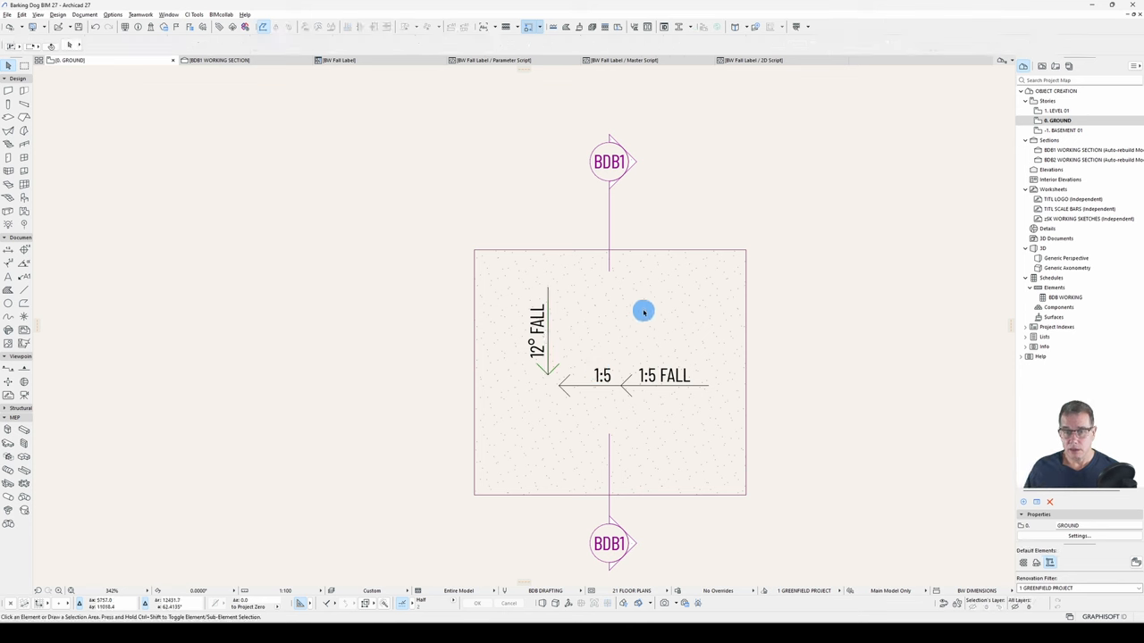
mouse_move(667, 338)
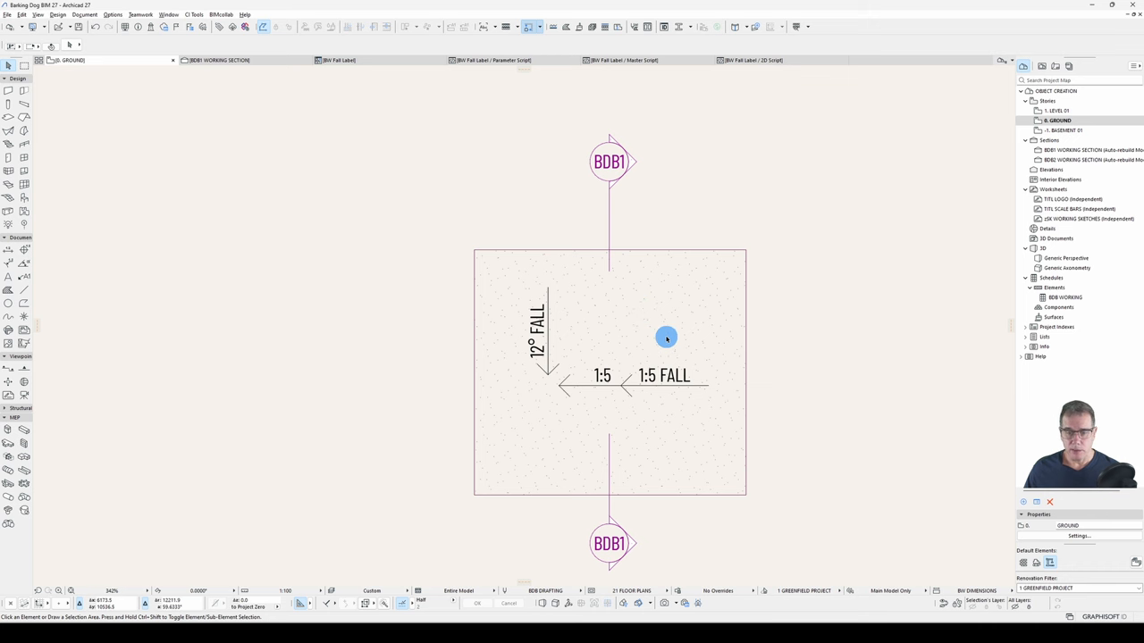
Dismiss the 'GDL script is OK' result and select the vertical 12° FALL label
scroll(up, 3)
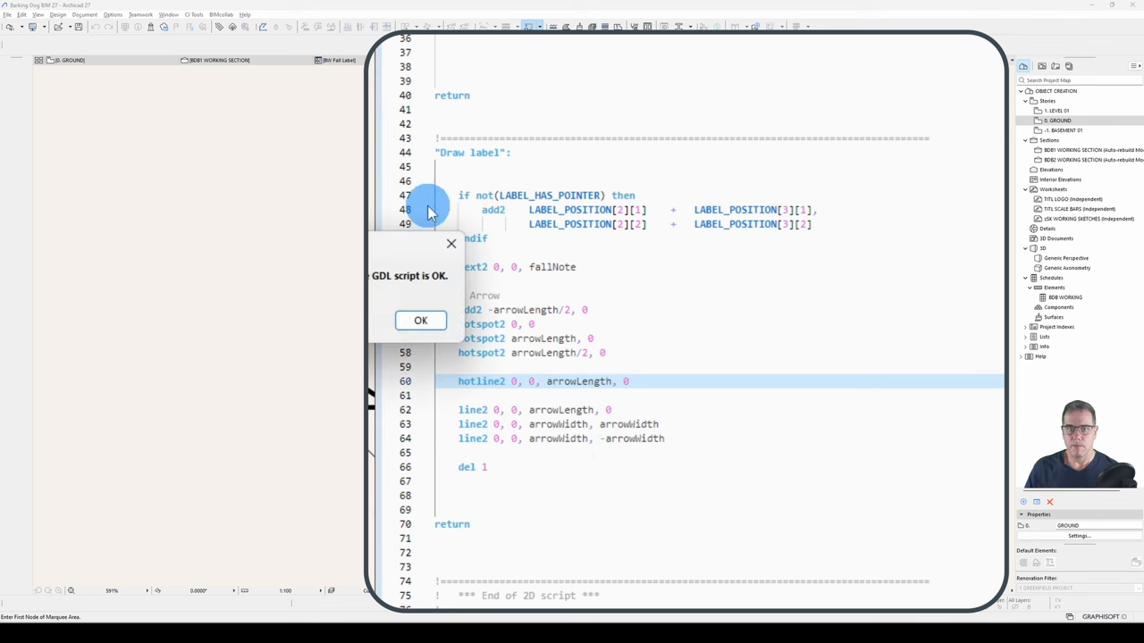
click(420, 320)
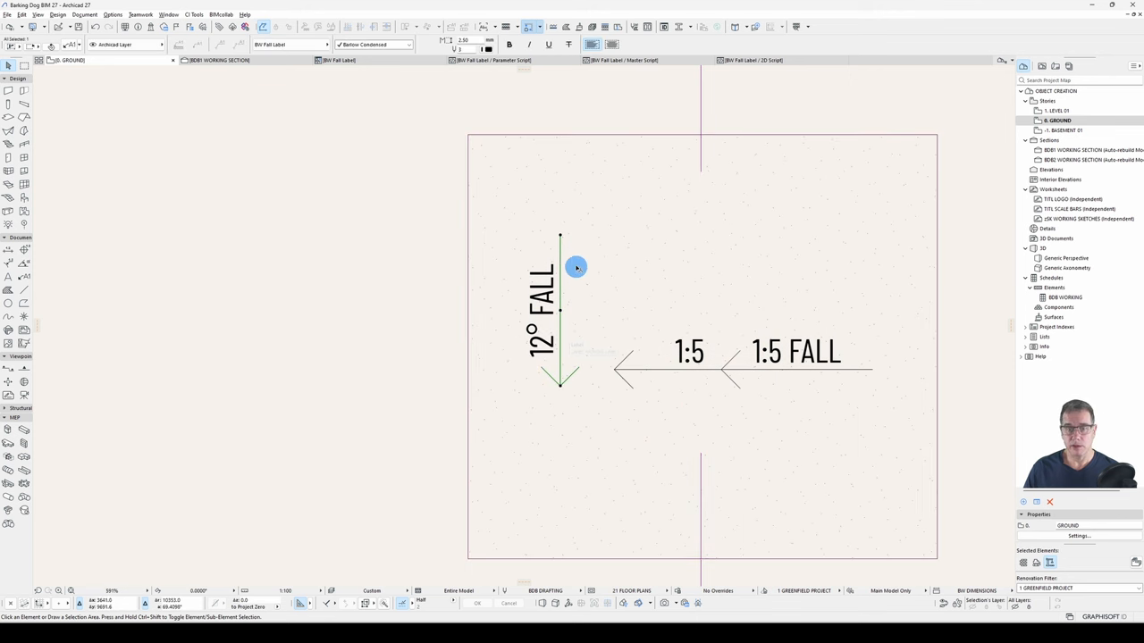
click(562, 259)
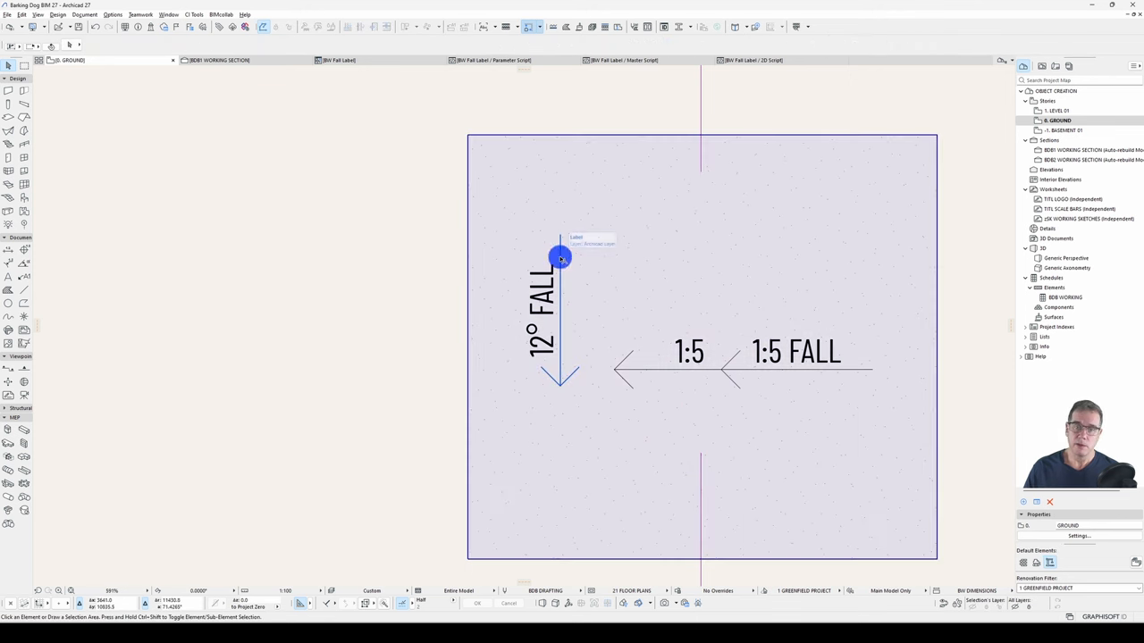
mouse_move(594, 422)
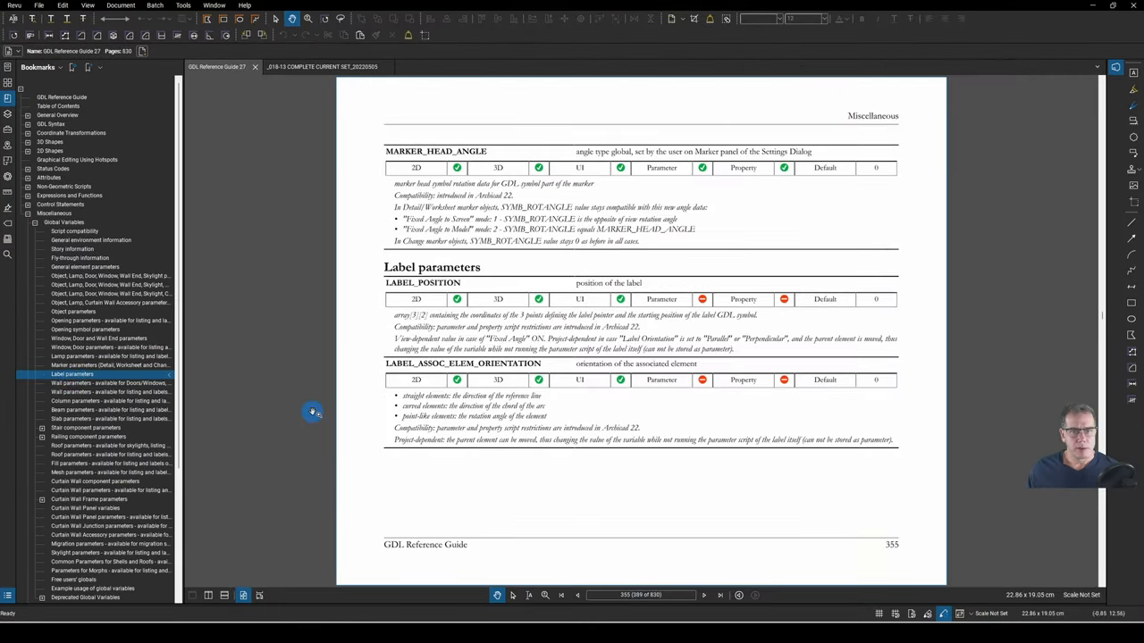
Scroll the GDL Reference Guide to LABEL_POSITION and LABEL_ASSOC_ELEM_ORIENTATION
scroll(down, 3)
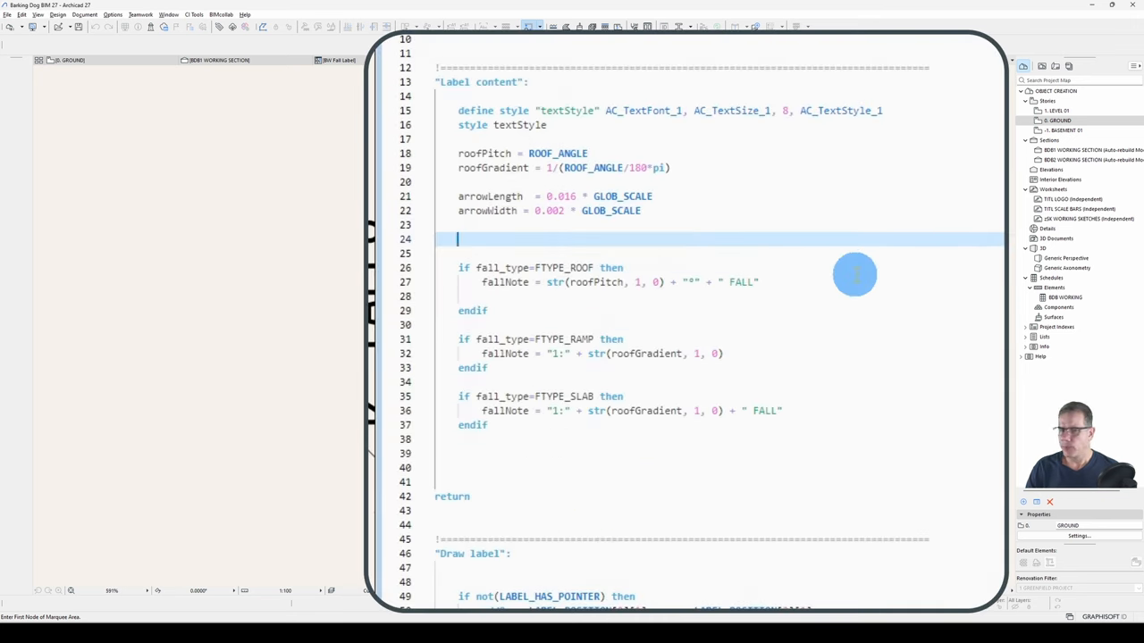
Add fallNote = str(LABEL_ROTANGLE, 3, 1) in the Master script after the fall-type conditions
text(fallNote =)
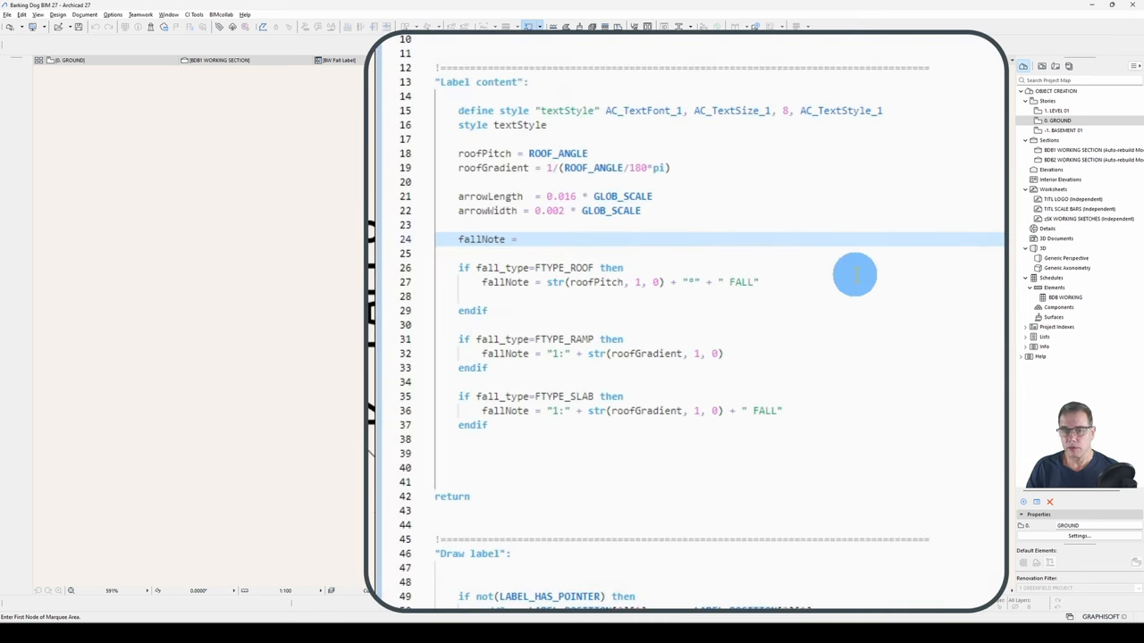
text(LABEL_ROTANG)
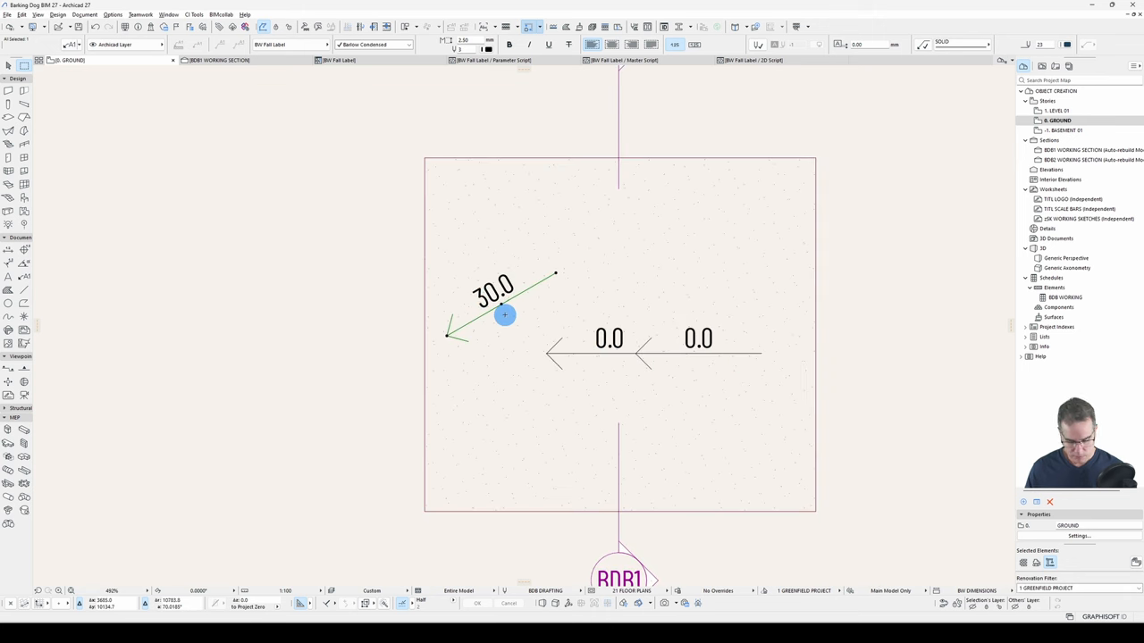
Place rotated test fall labels reading values such as 30.0, 90.0 and 270.0
click(479, 318)
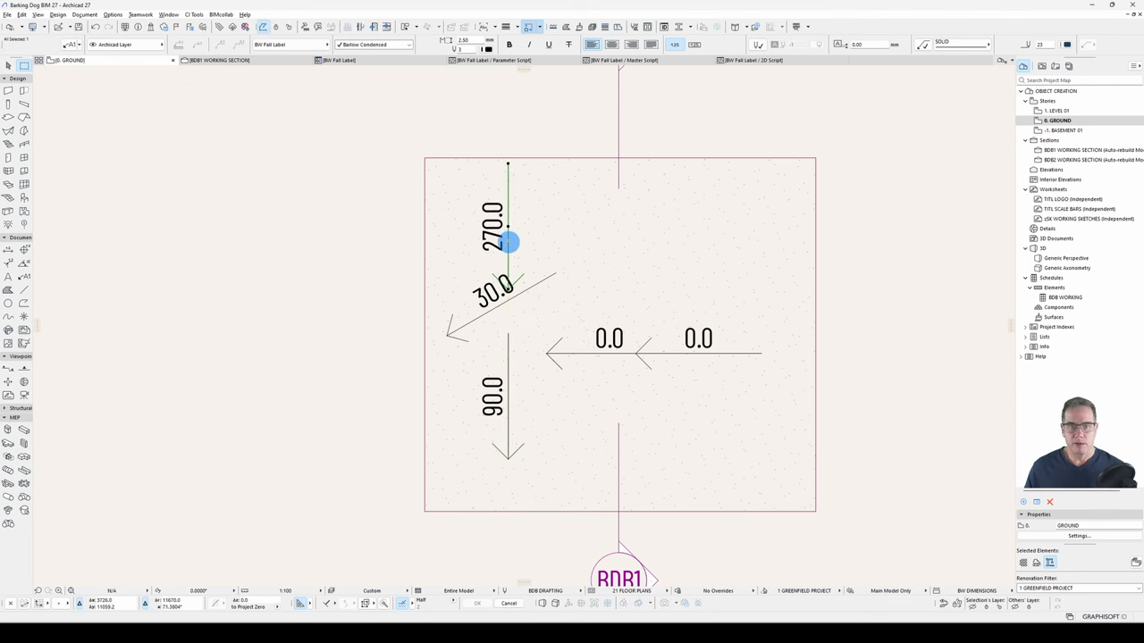
drag(508, 241, 514, 454)
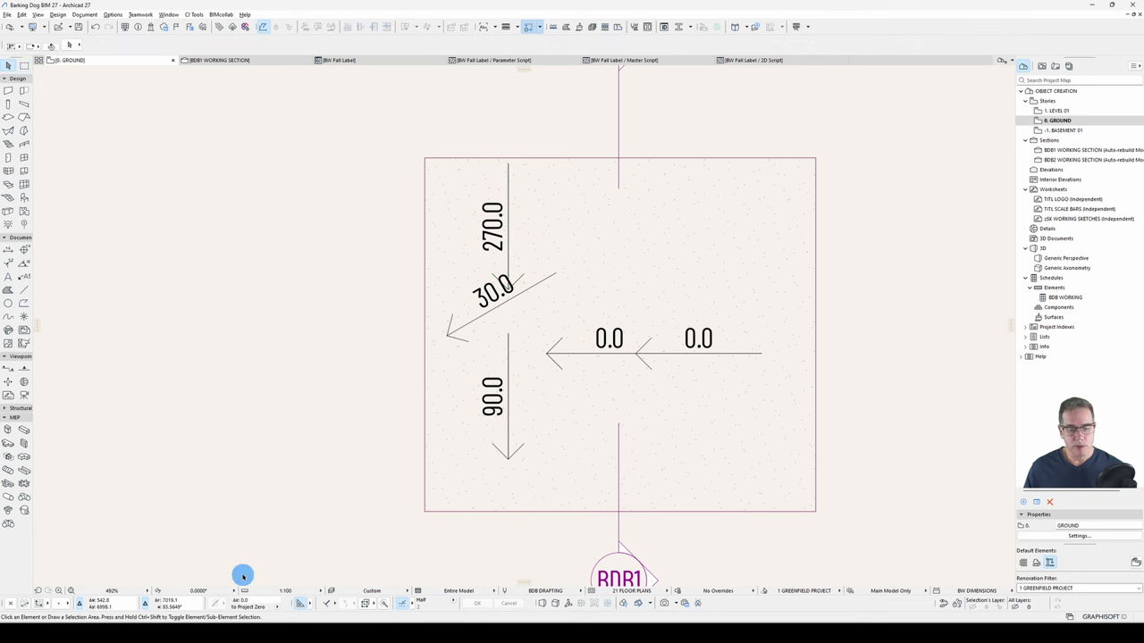
click(200, 590)
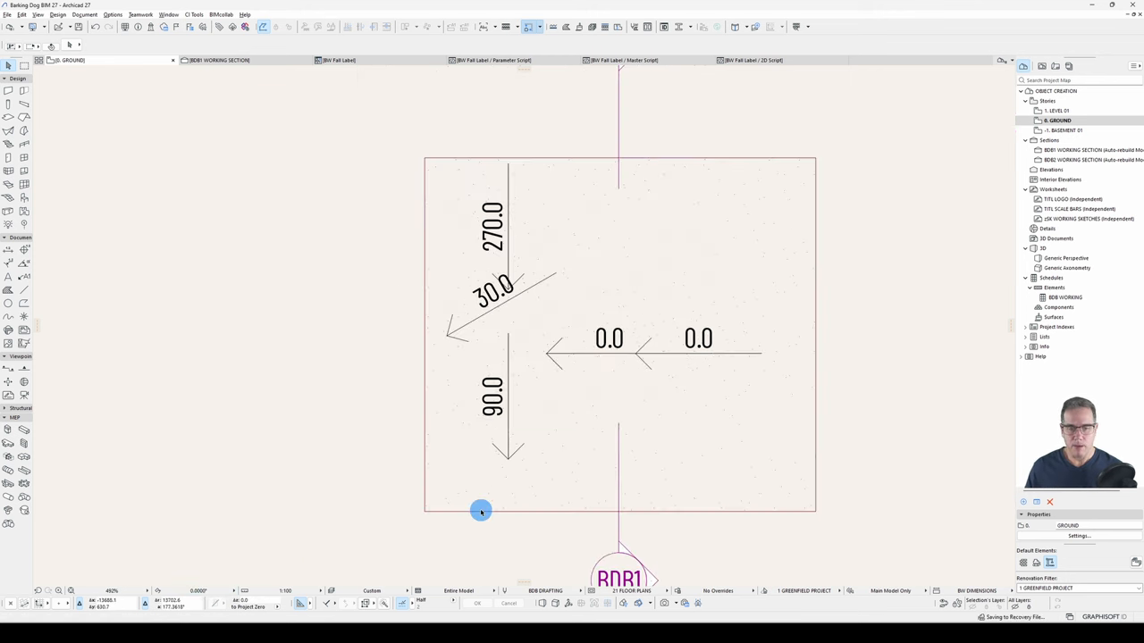
Return to the Label content section of the Master script with the LABEL_ROTANGLE fallNote line
click(755, 60)
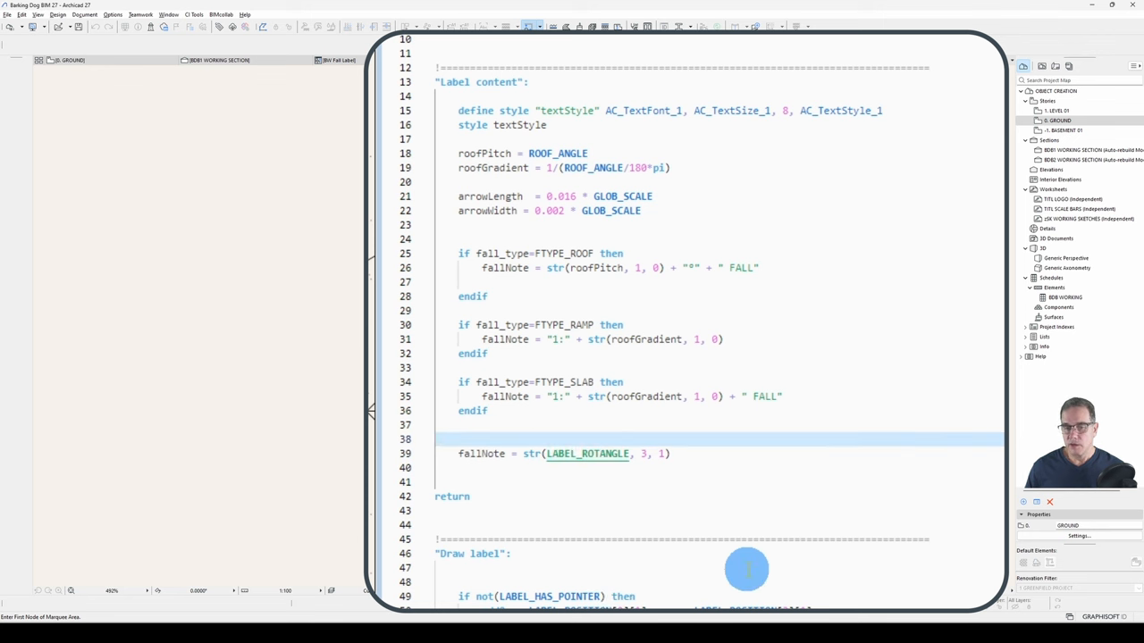
click(458, 439)
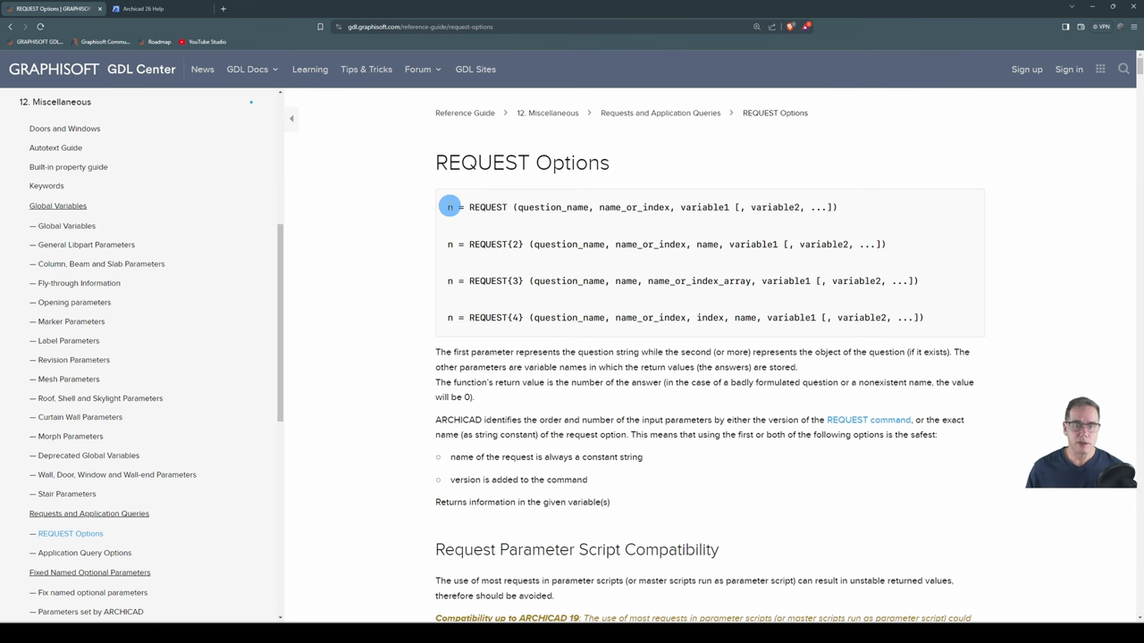
Scroll the REQUEST Options compatibility table to the view_rotangle entry
scroll(down, 3)
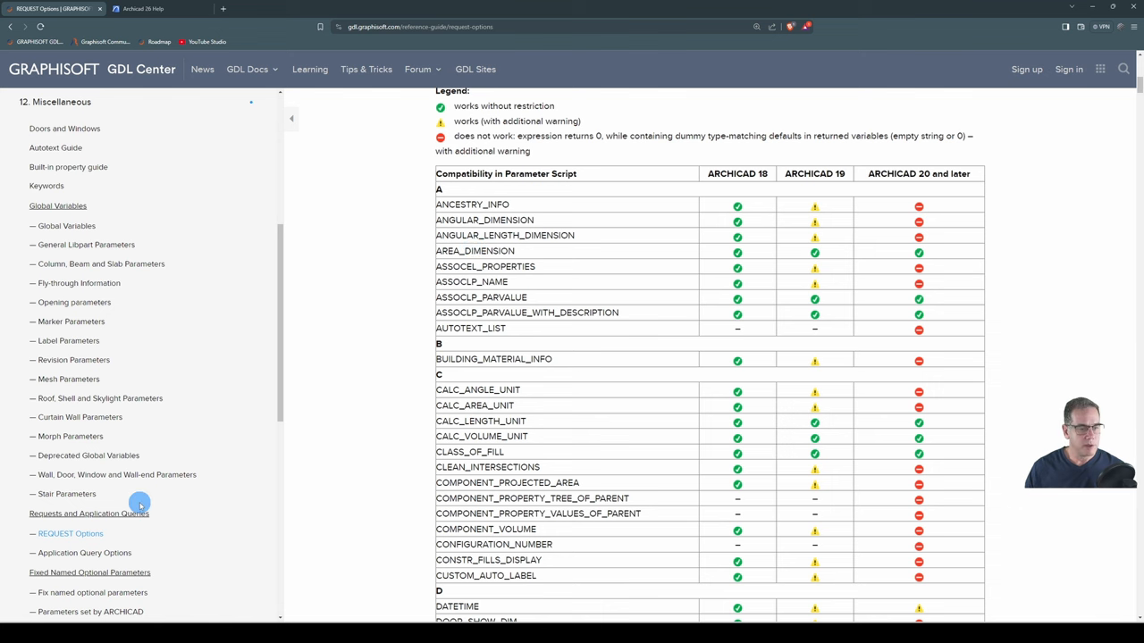
scroll(down, 3)
text(view_ro)
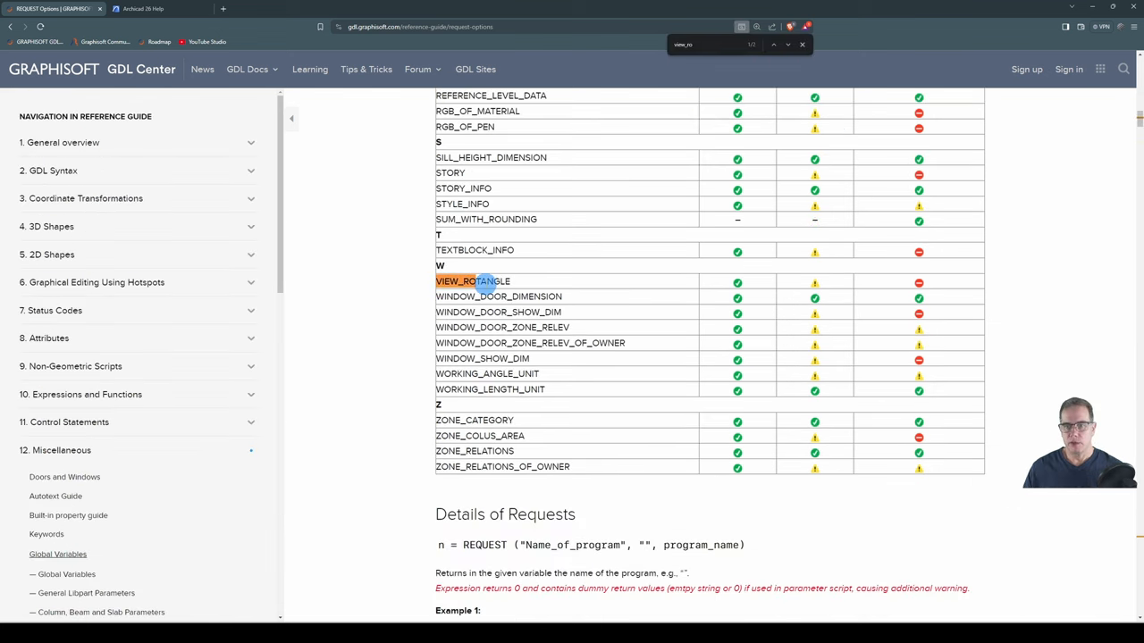
scroll(down, 3)
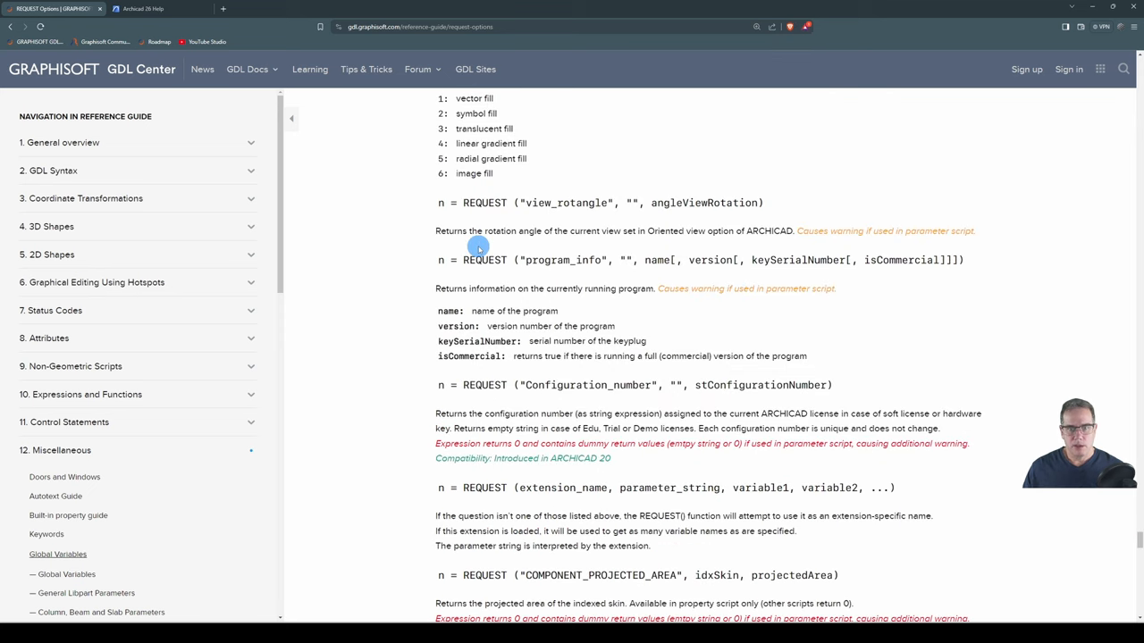
mouse_move(440, 204)
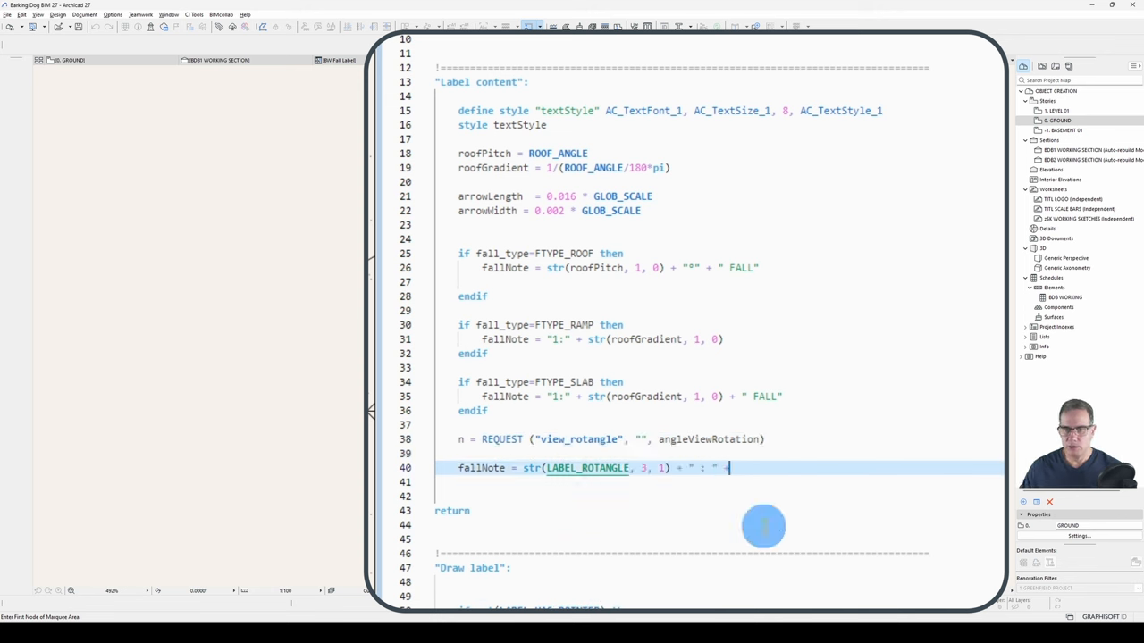
Append + " : " + str(angleViewRotation, 3, 1) to the fallNote line
text(str(angleViewRotation))
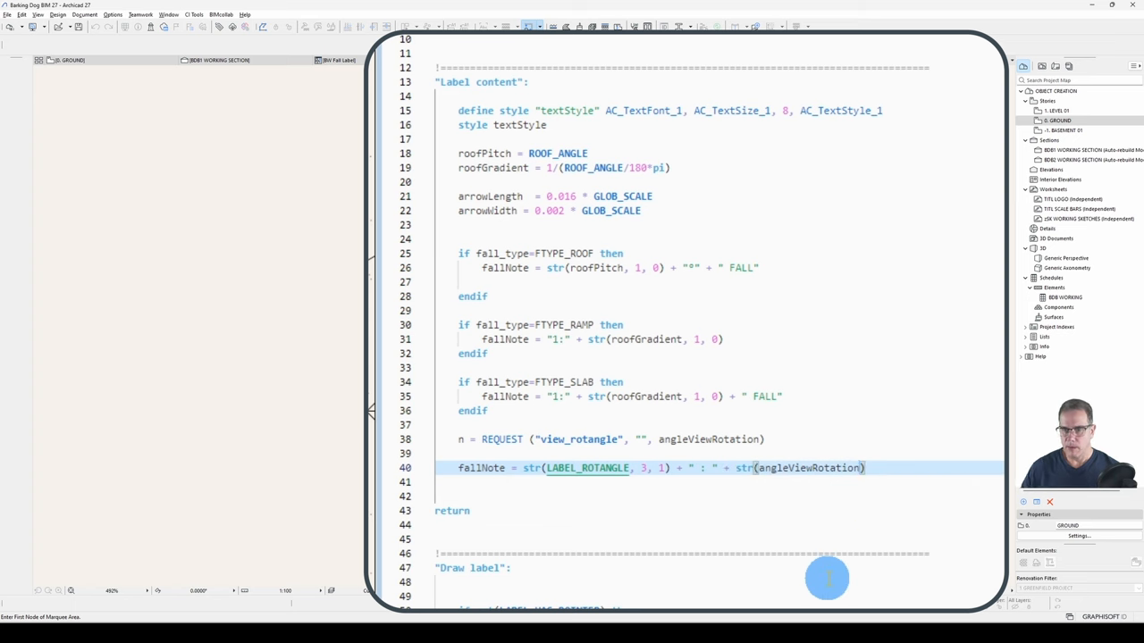
text(, 3, 1)
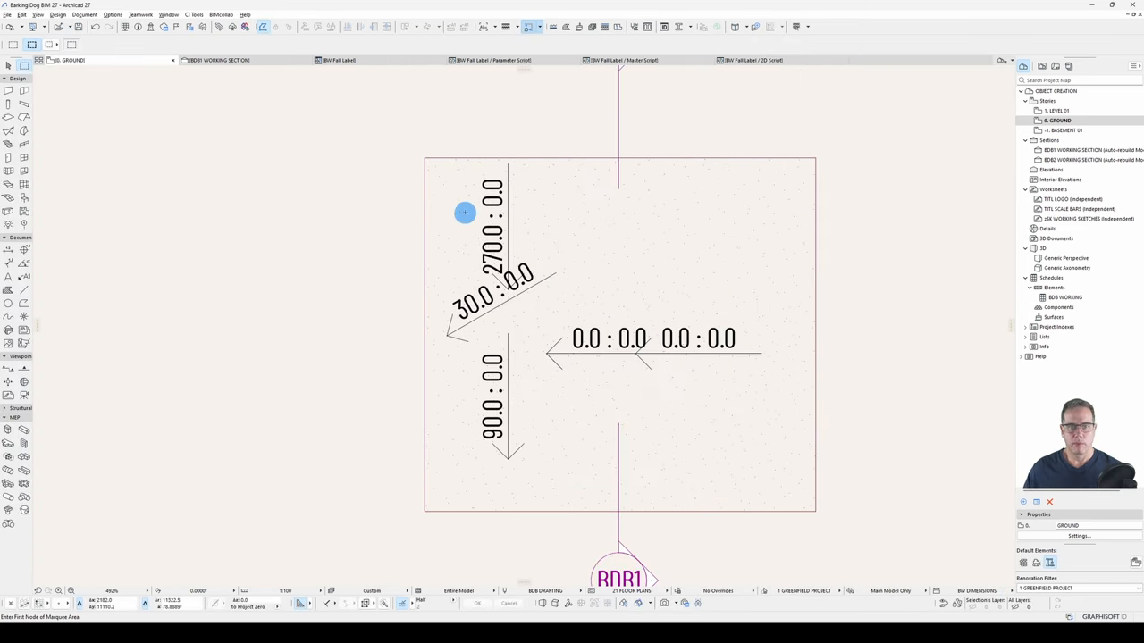
mouse_move(482, 370)
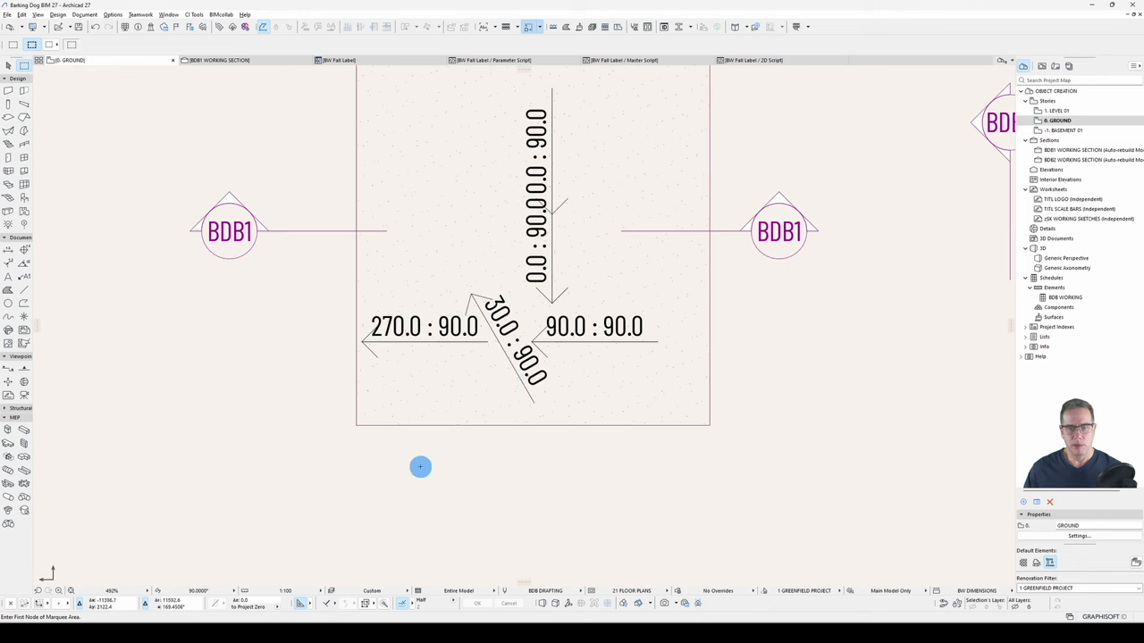
mouse_move(647, 327)
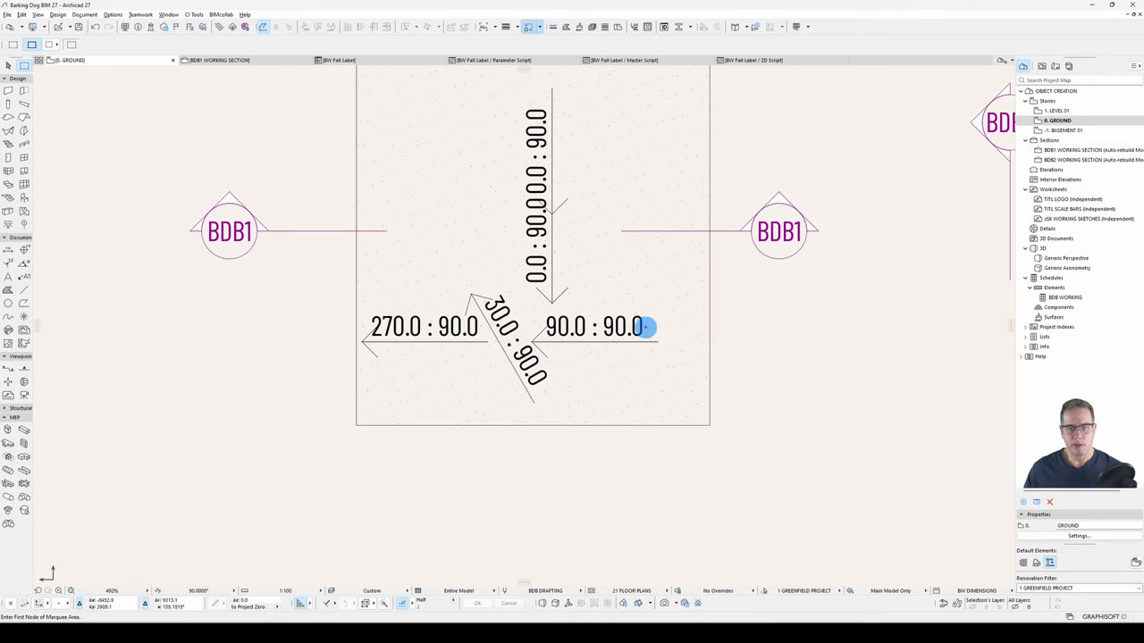
mouse_move(270, 548)
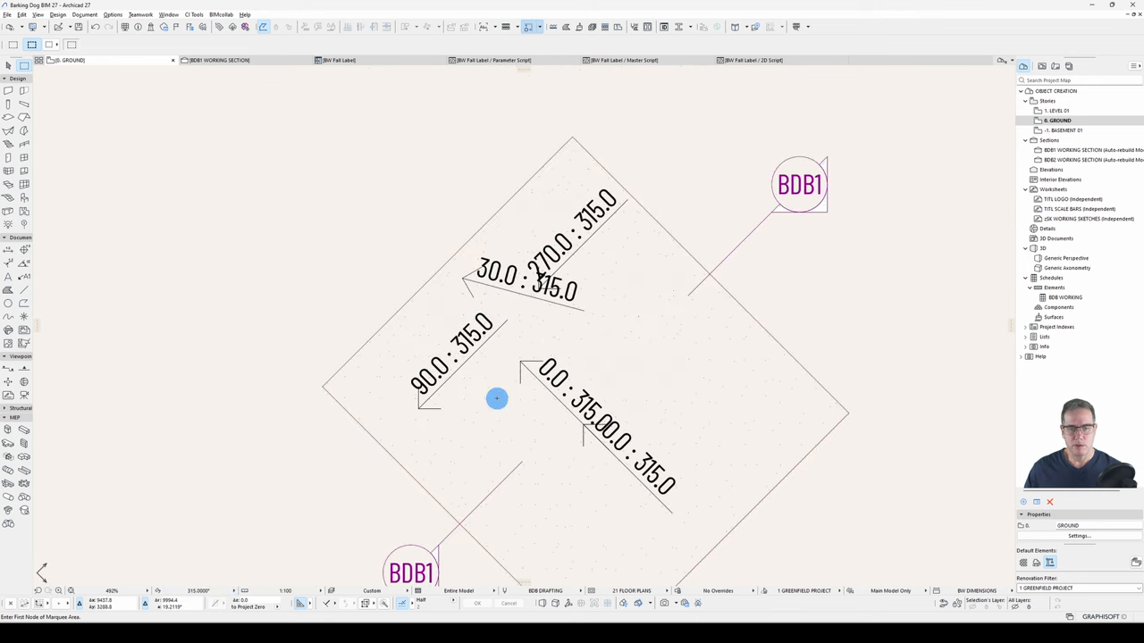
click(198, 590)
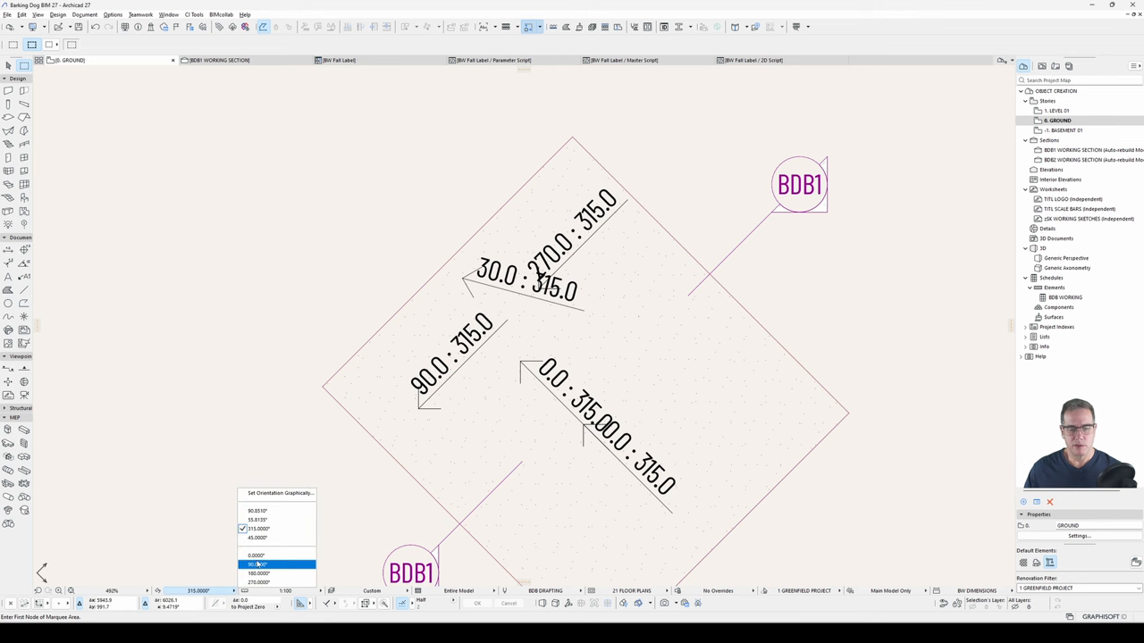
click(258, 554)
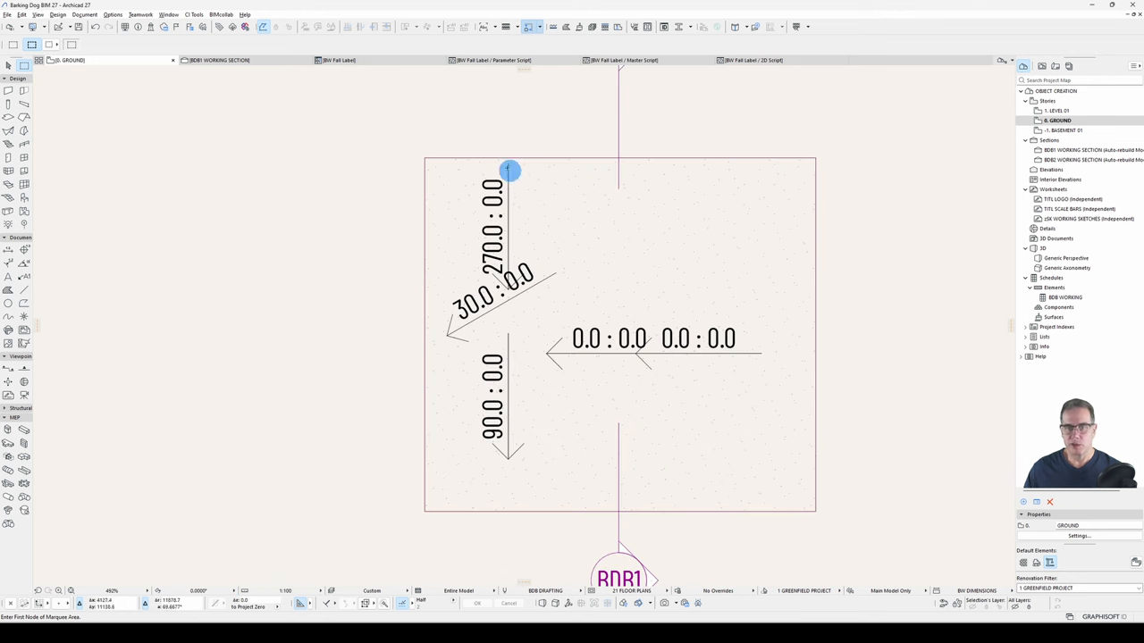
click(750, 61)
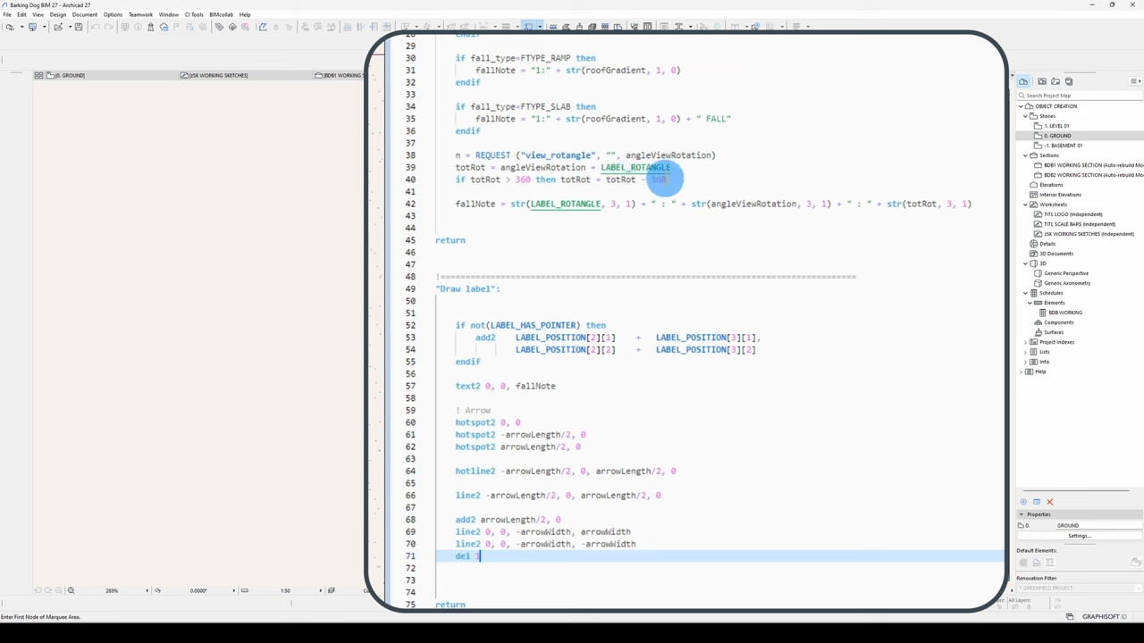
mouse_move(658, 211)
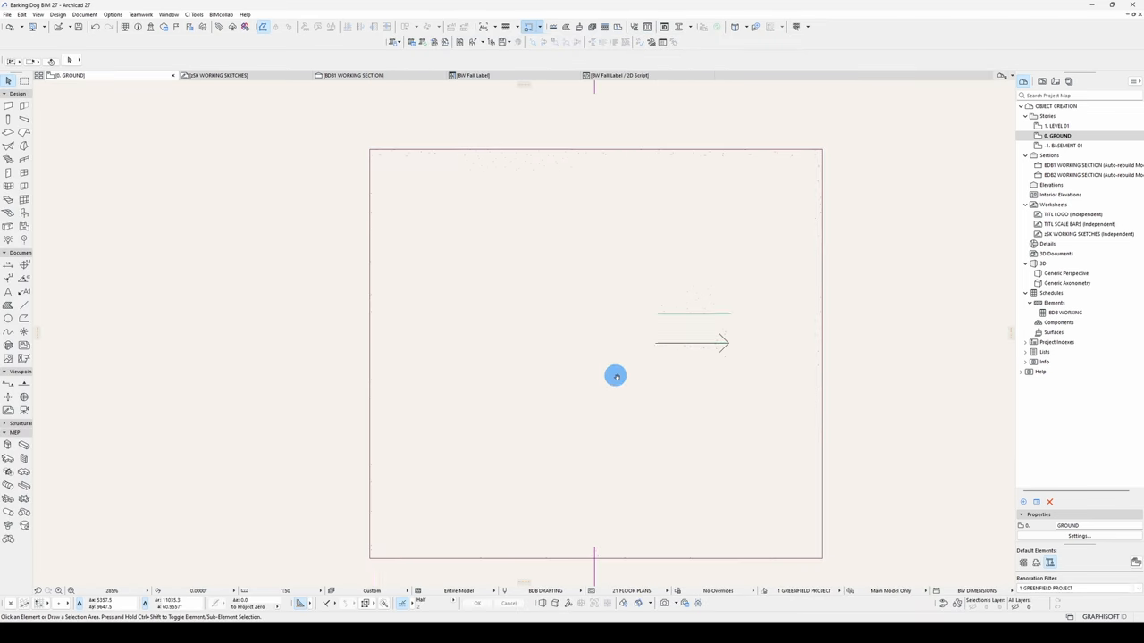
Place a fresh fall label reading 0.0 : 0.0 : 0.0 for label, view and total rotation
click(619, 75)
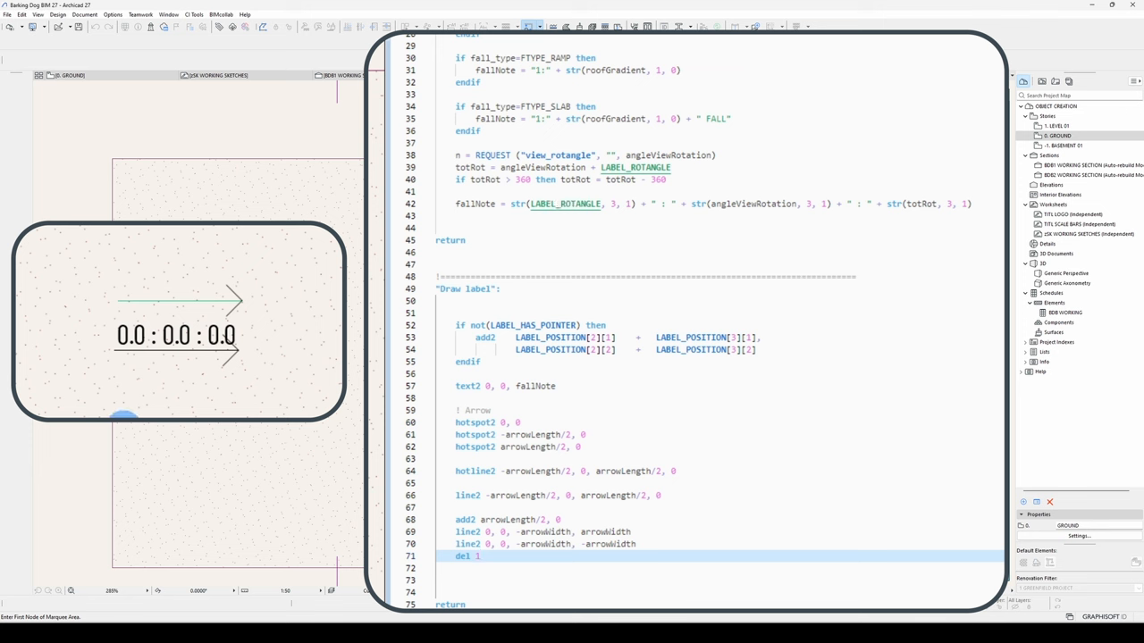
mouse_move(751, 204)
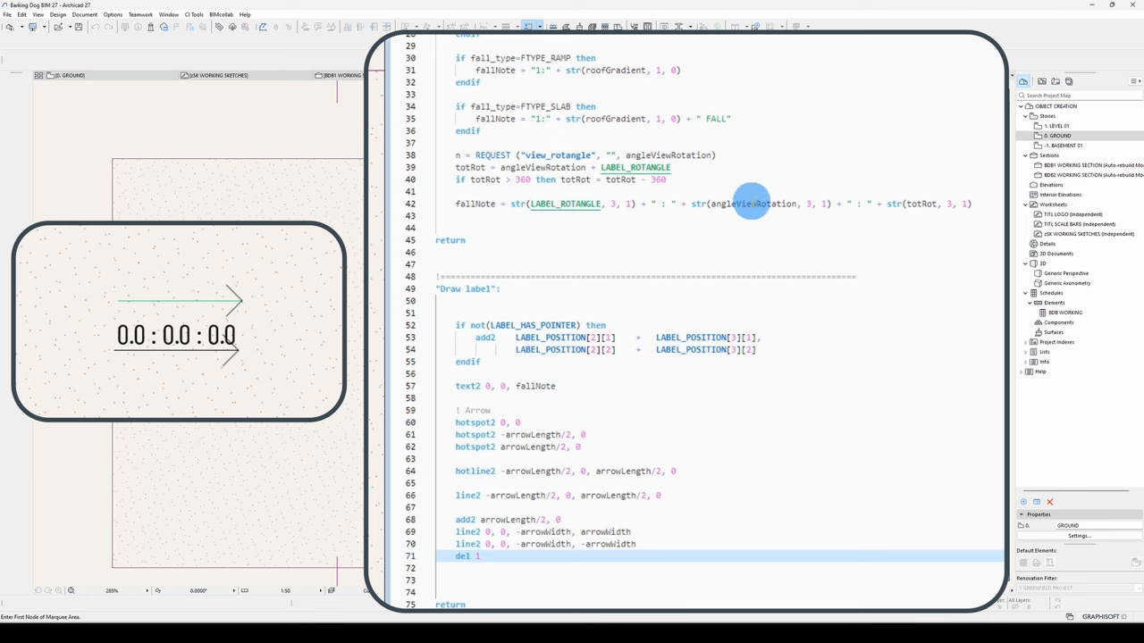
mouse_move(739, 207)
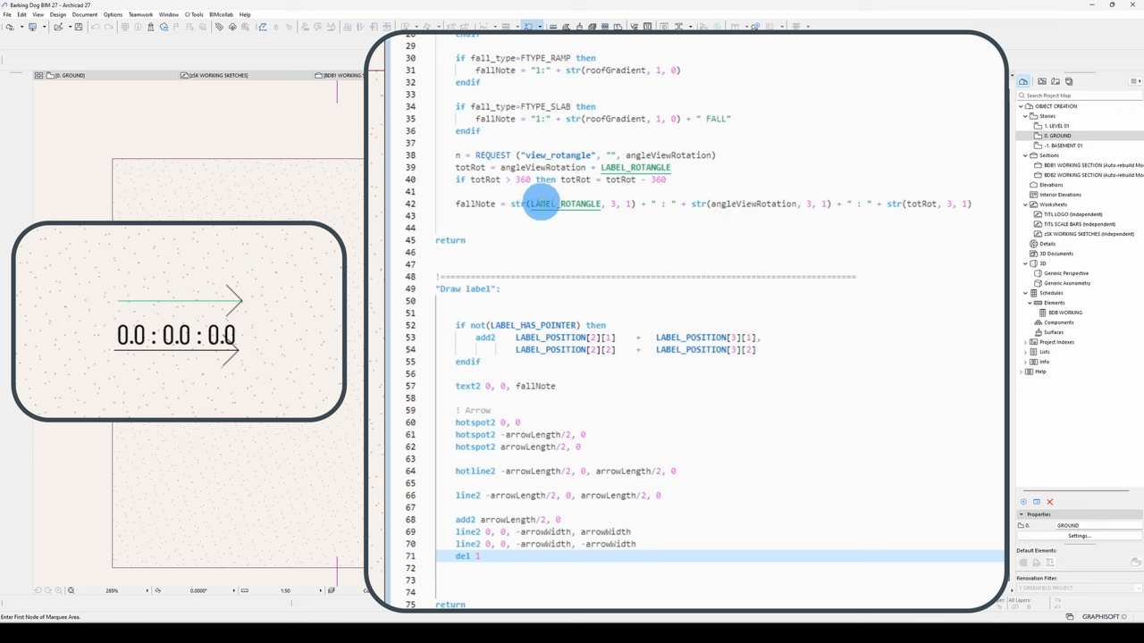
mouse_move(749, 204)
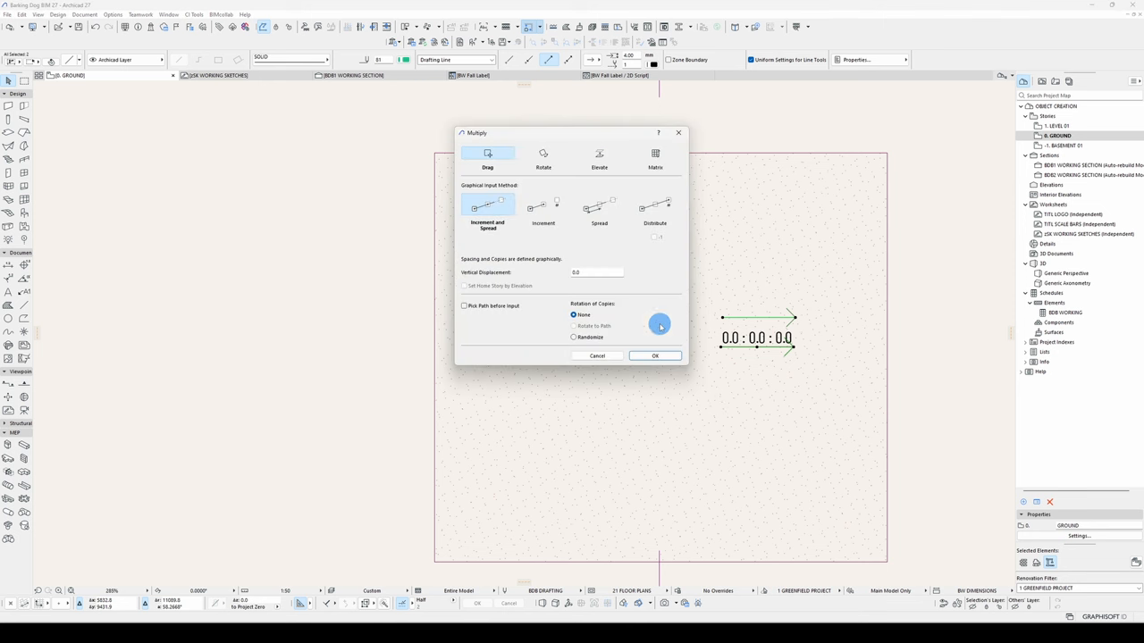
Multiply the label as rotated copies at 45° increments around a centre
click(543, 158)
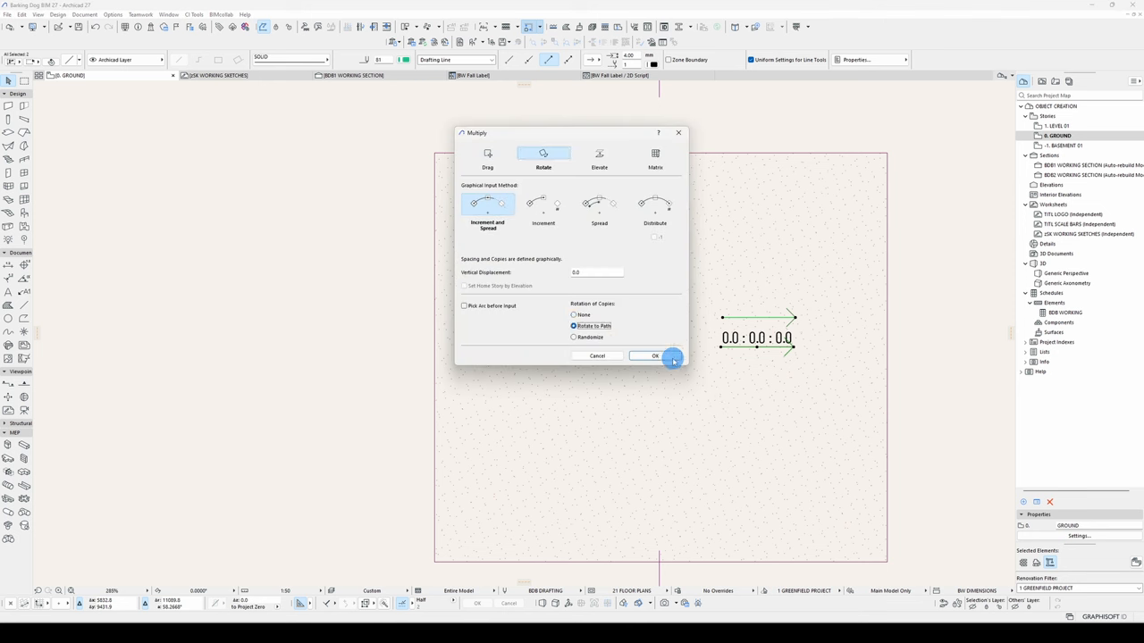
click(654, 356)
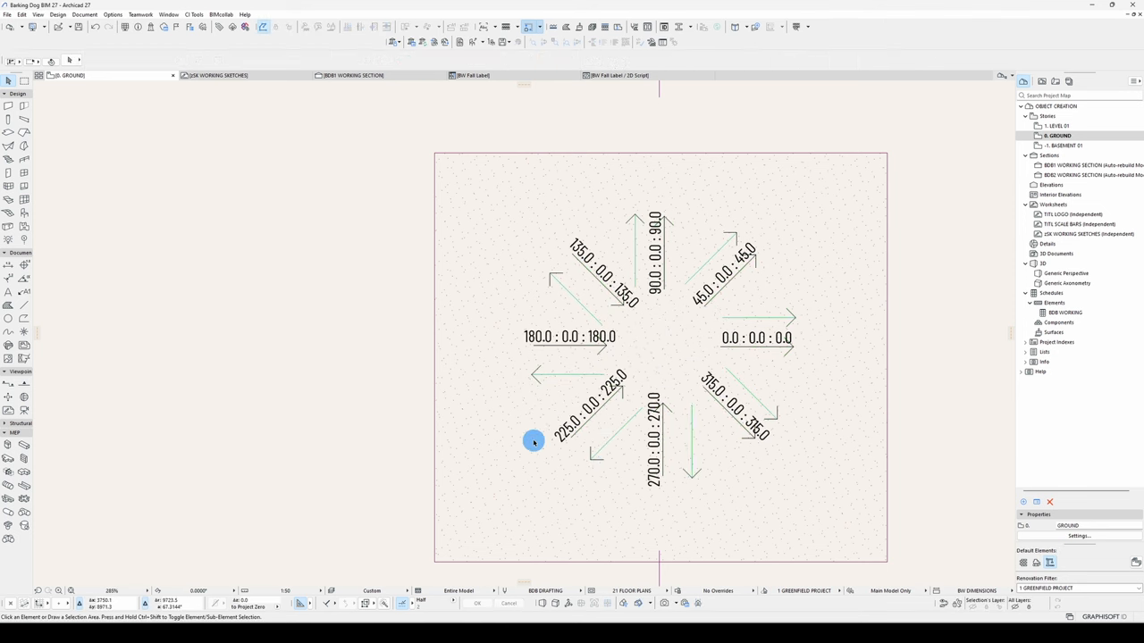
mouse_move(697, 248)
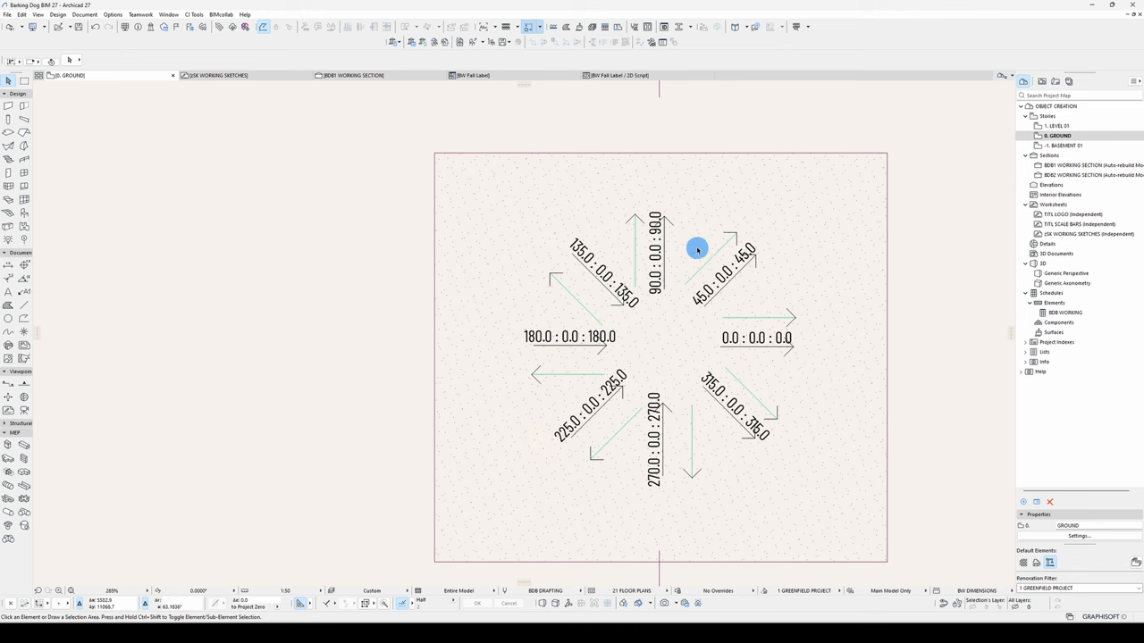
mouse_move(644, 233)
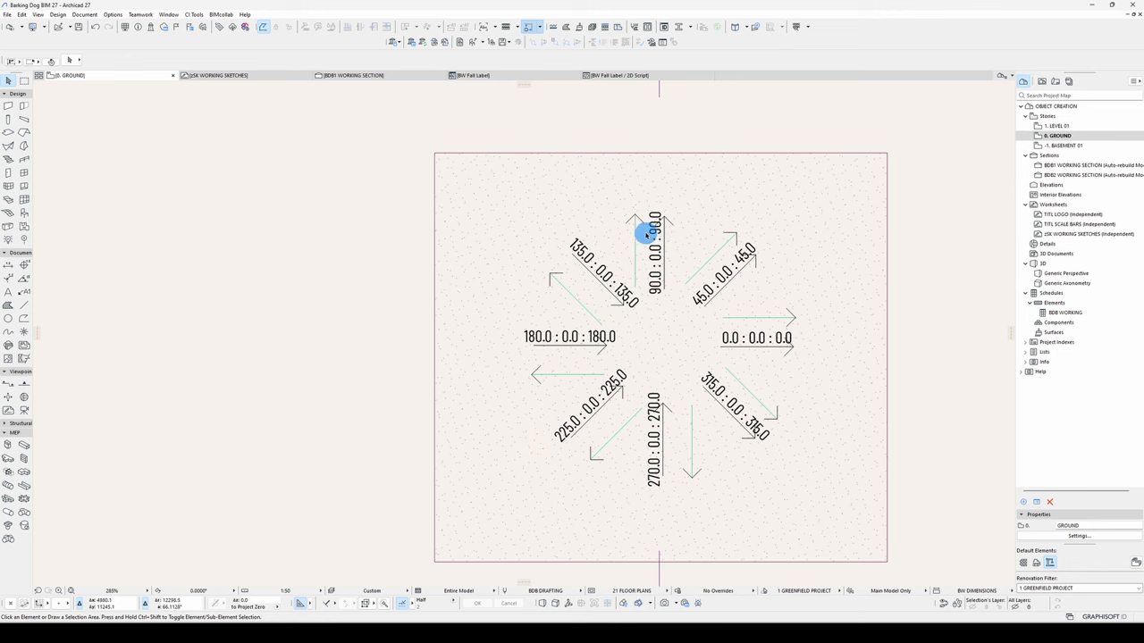
mouse_move(672, 450)
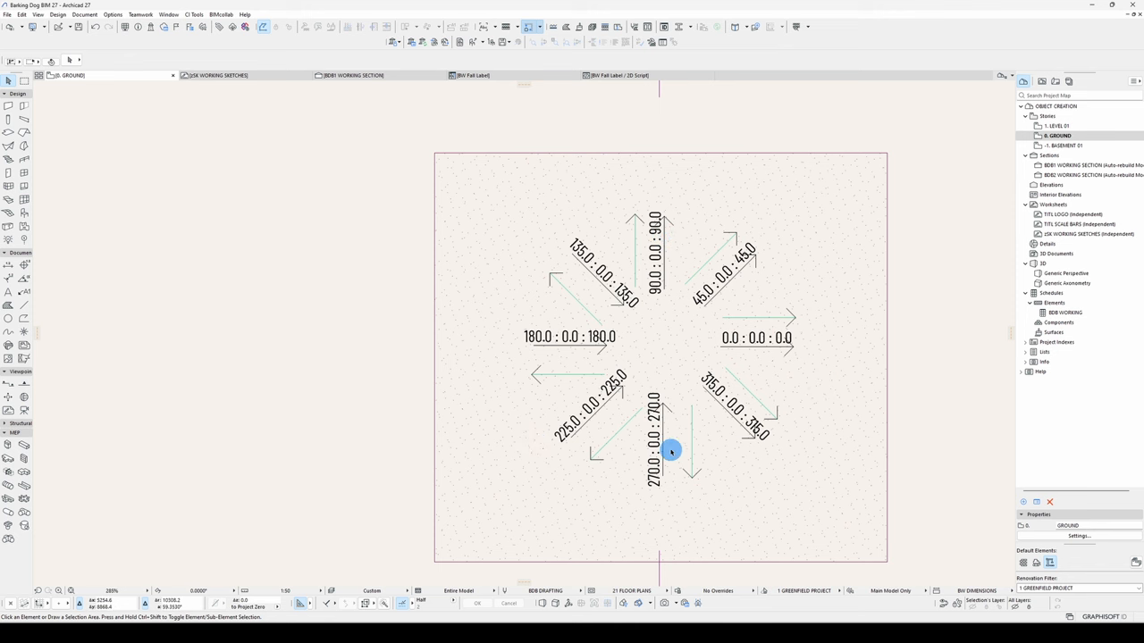
mouse_move(704, 446)
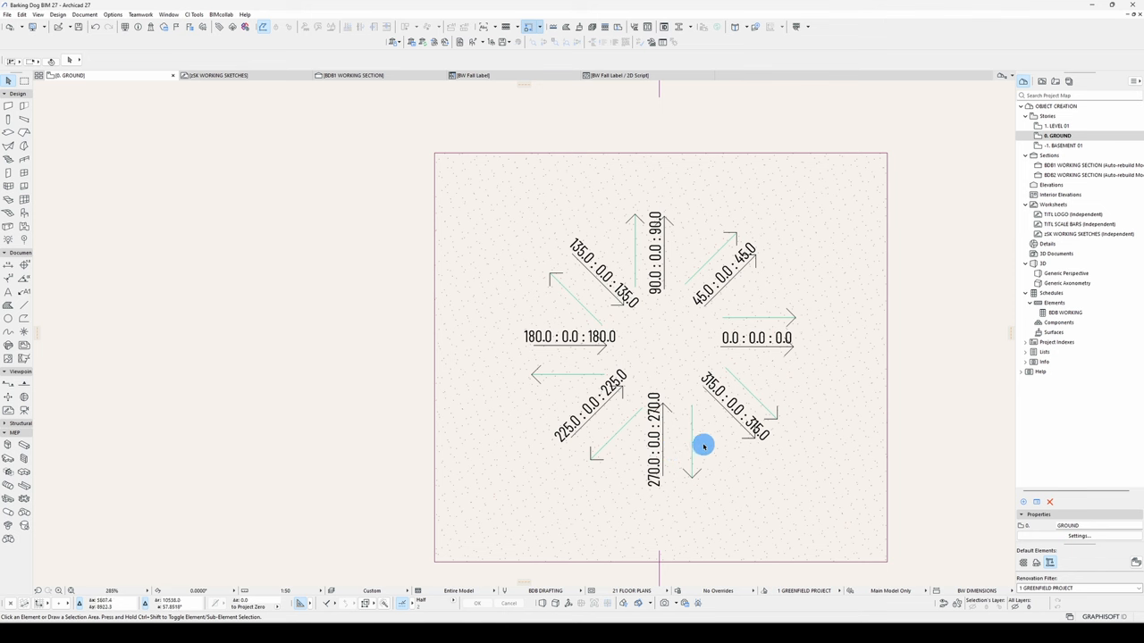
Turn the plan view by one degree to test, then return it to zero rotation
click(218, 592)
text(1.0000)
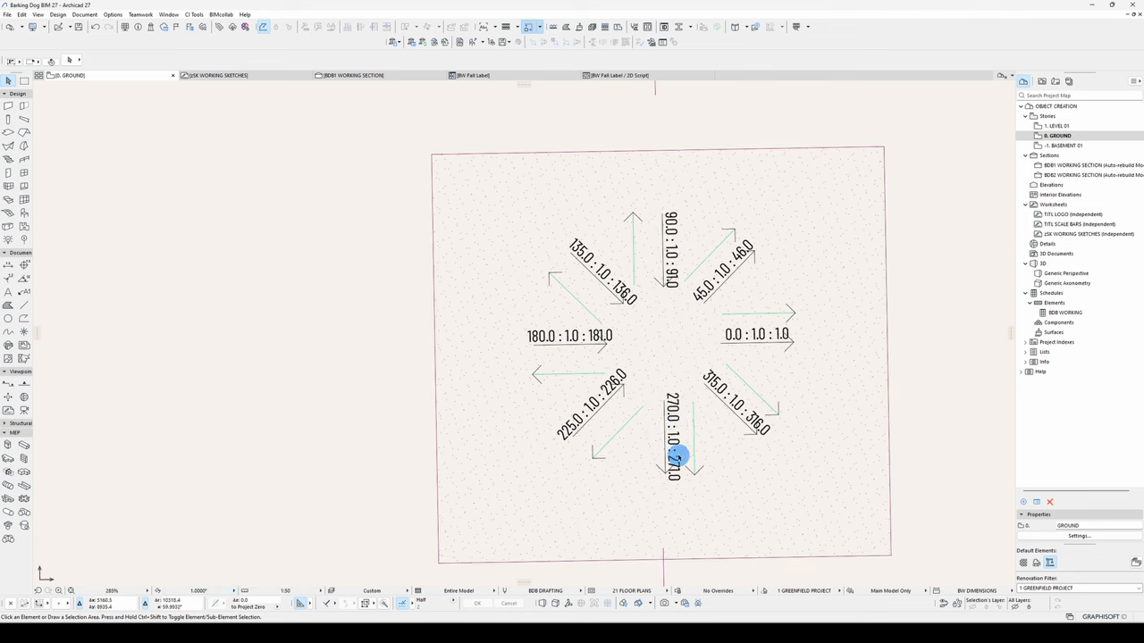
click(230, 583)
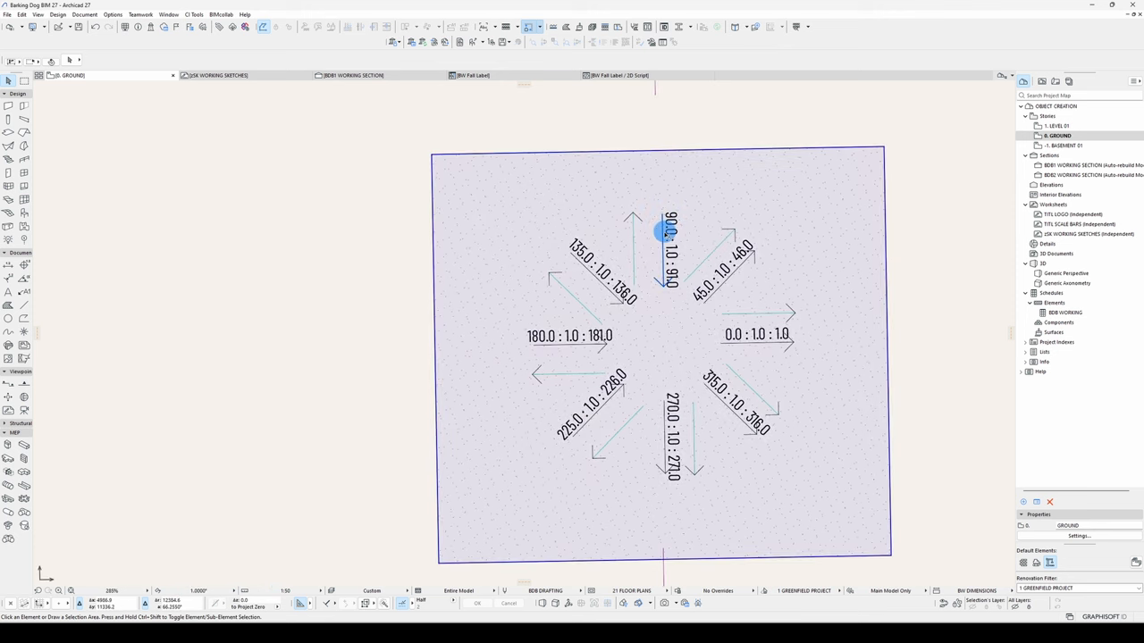
click(270, 545)
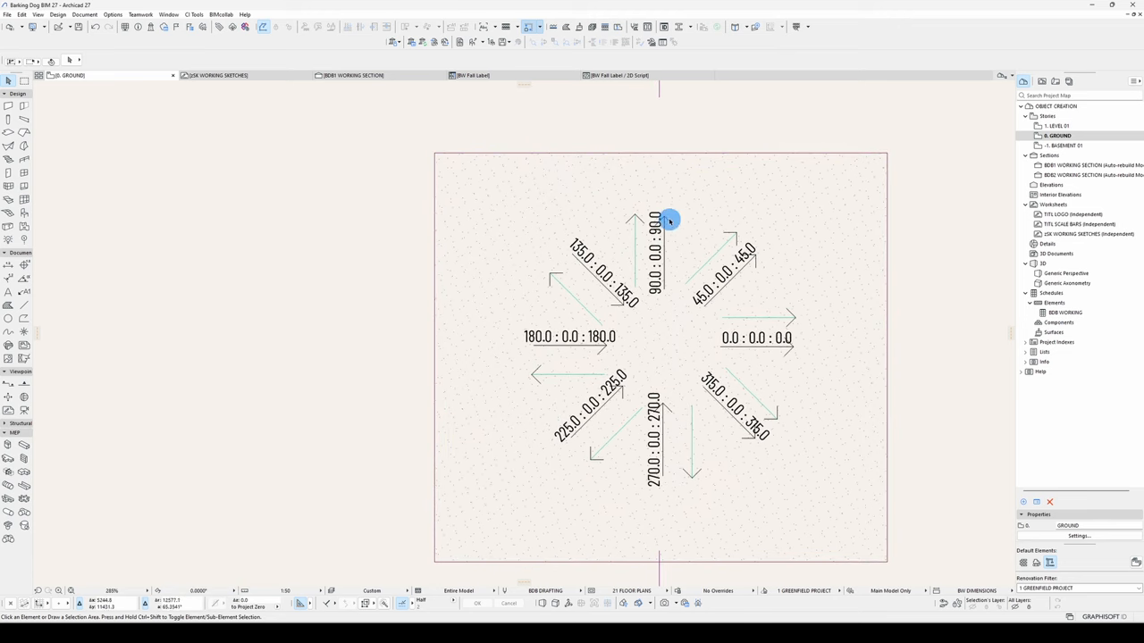
mouse_move(670, 332)
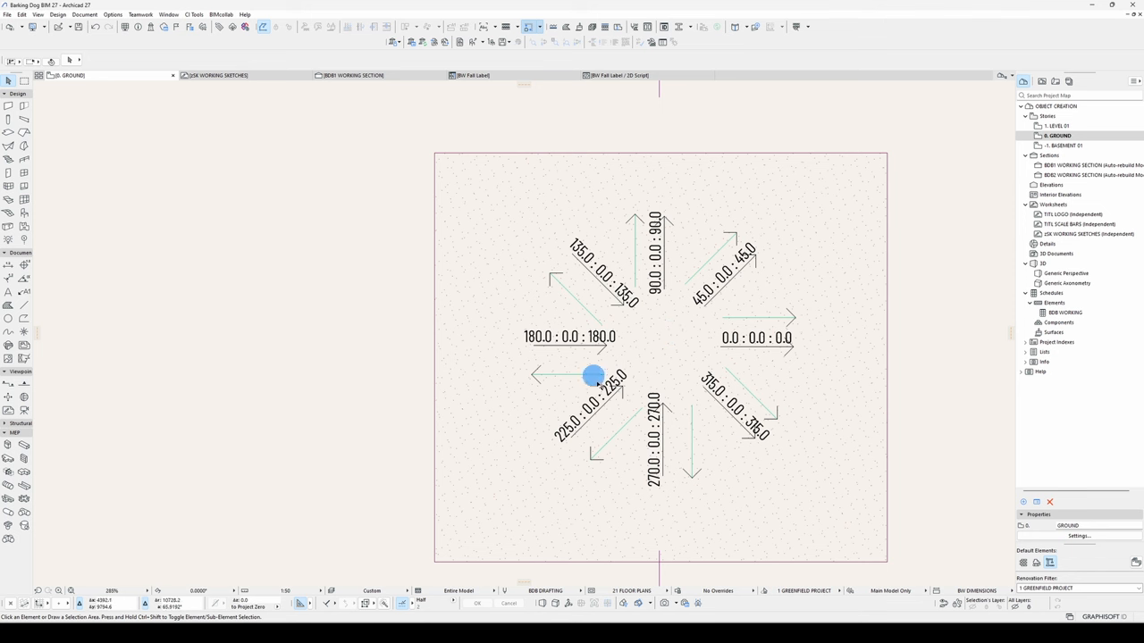
mouse_move(629, 392)
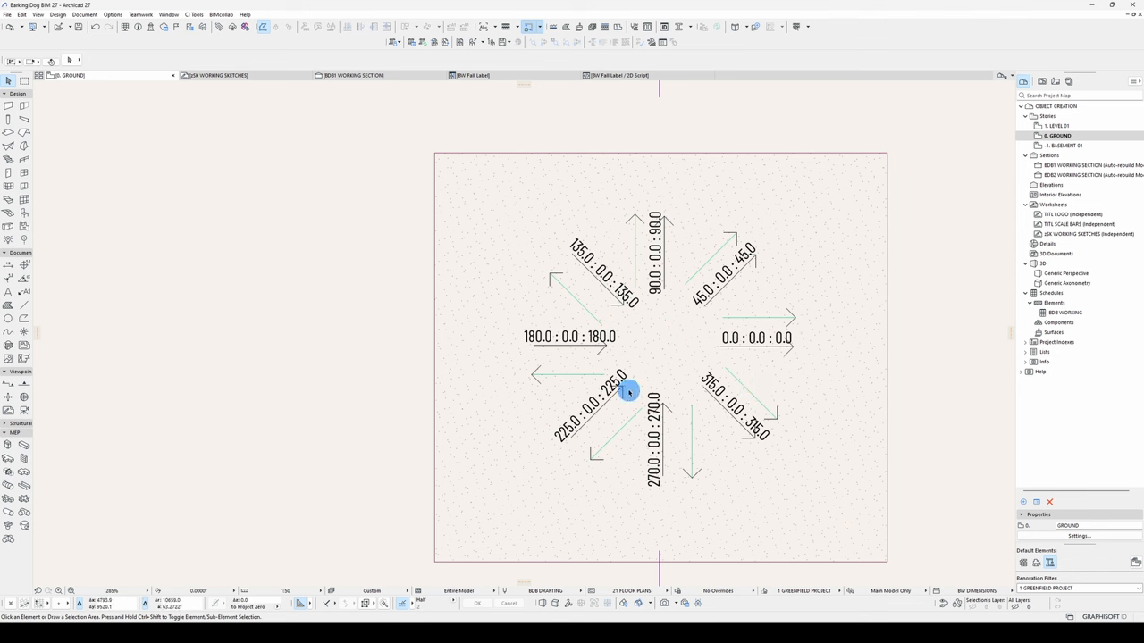
mouse_move(286, 383)
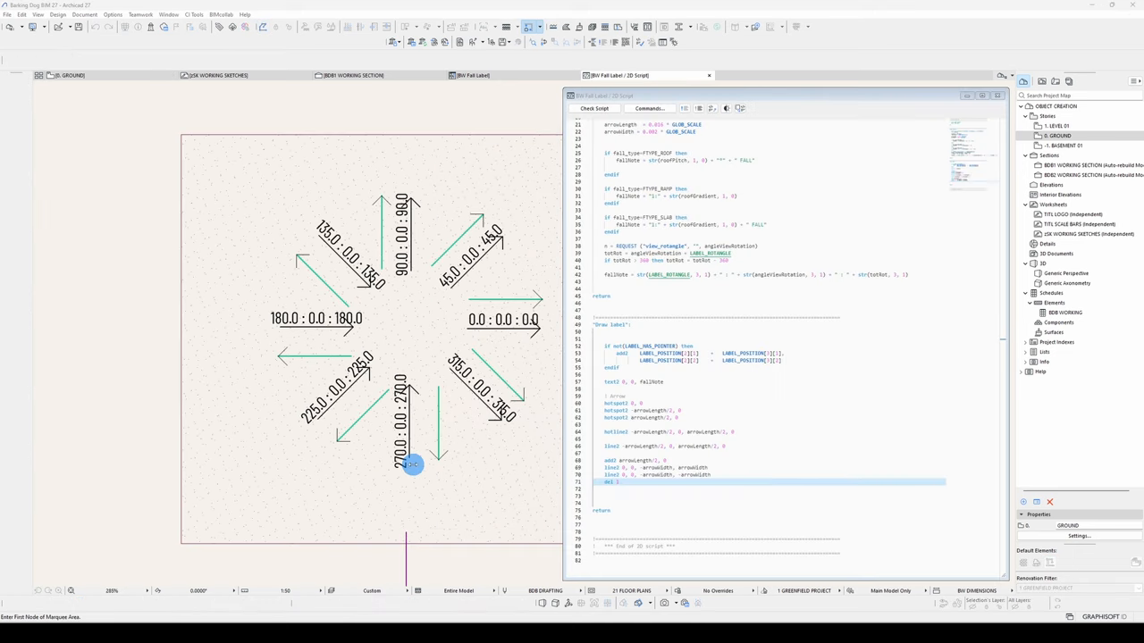
mouse_move(449, 418)
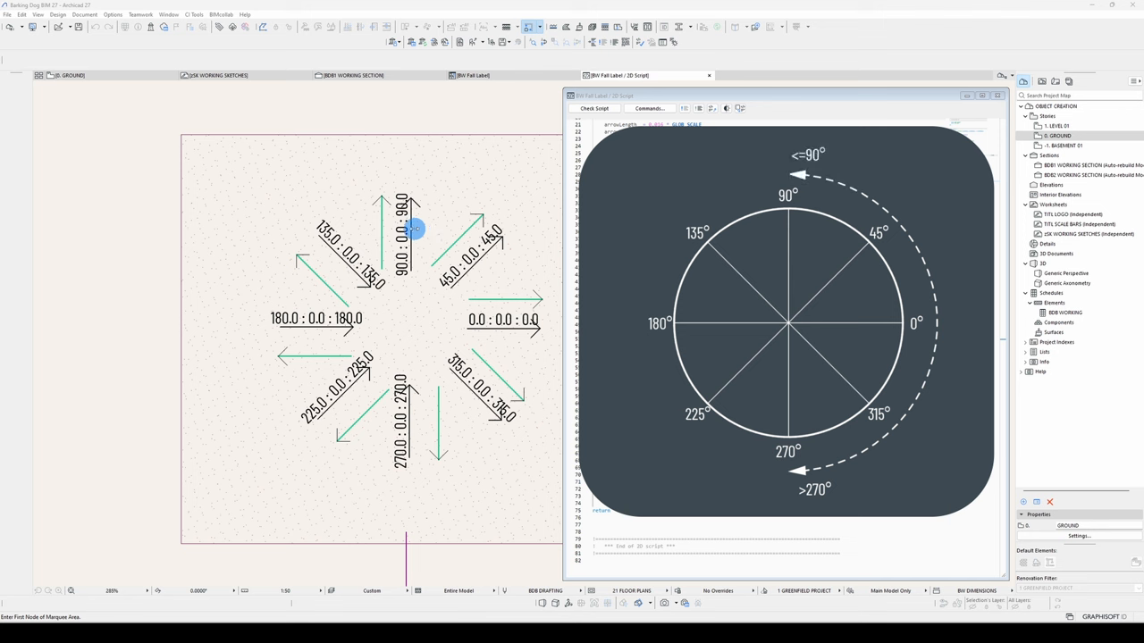
mouse_move(490, 275)
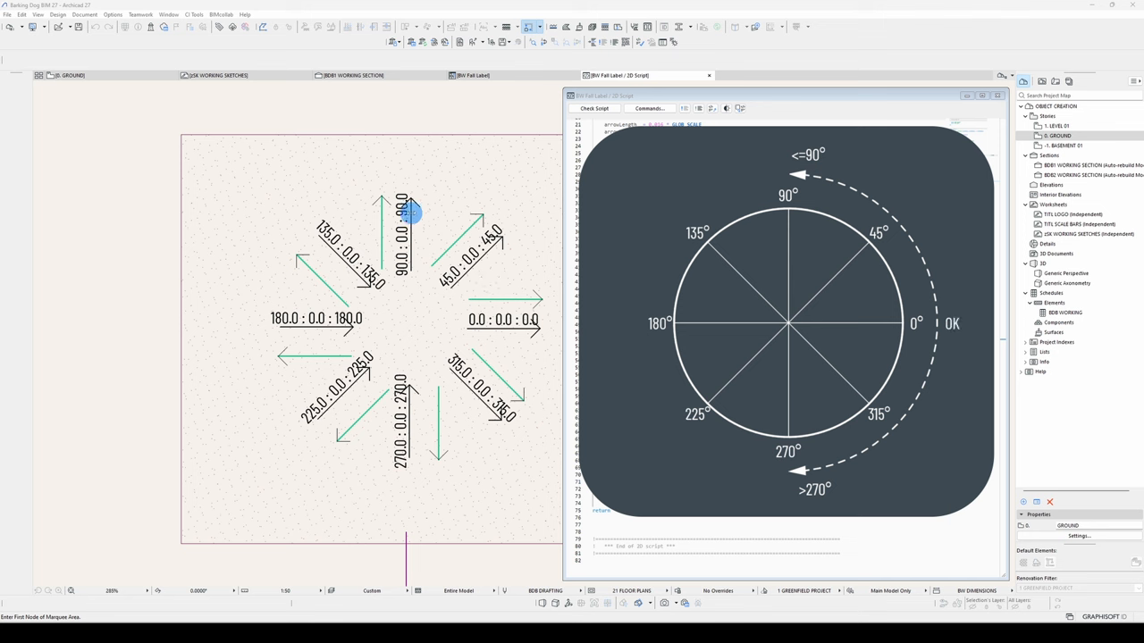
mouse_move(411, 223)
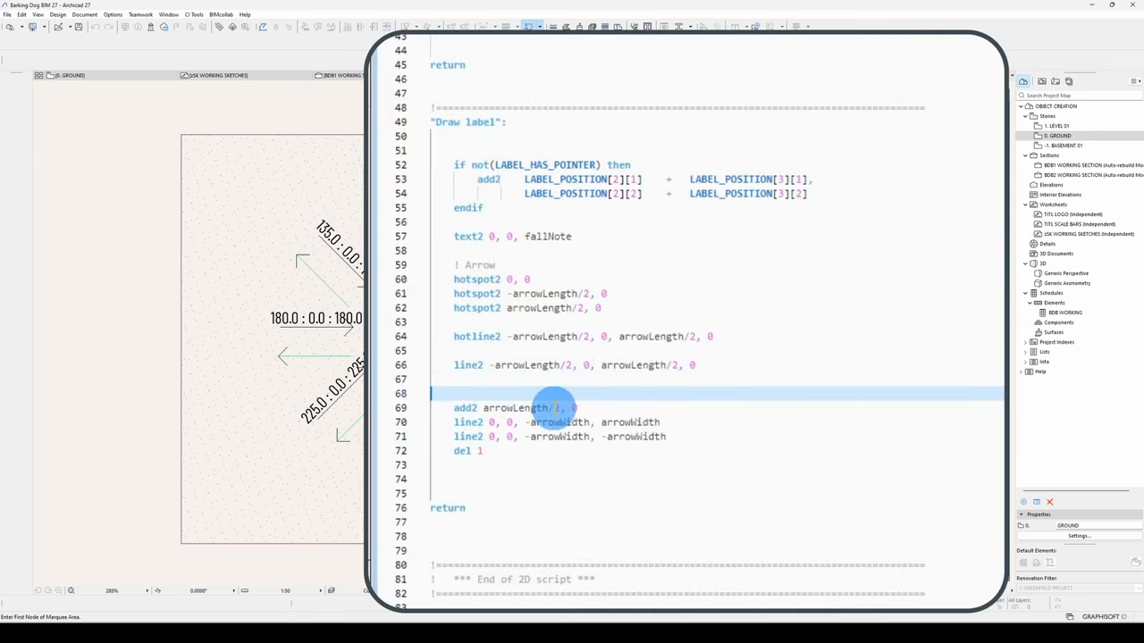
Write 'arrowMul = 1' and an 'if totRot > 90 & totRot <=' condition into the arrow section
scroll(up, 3)
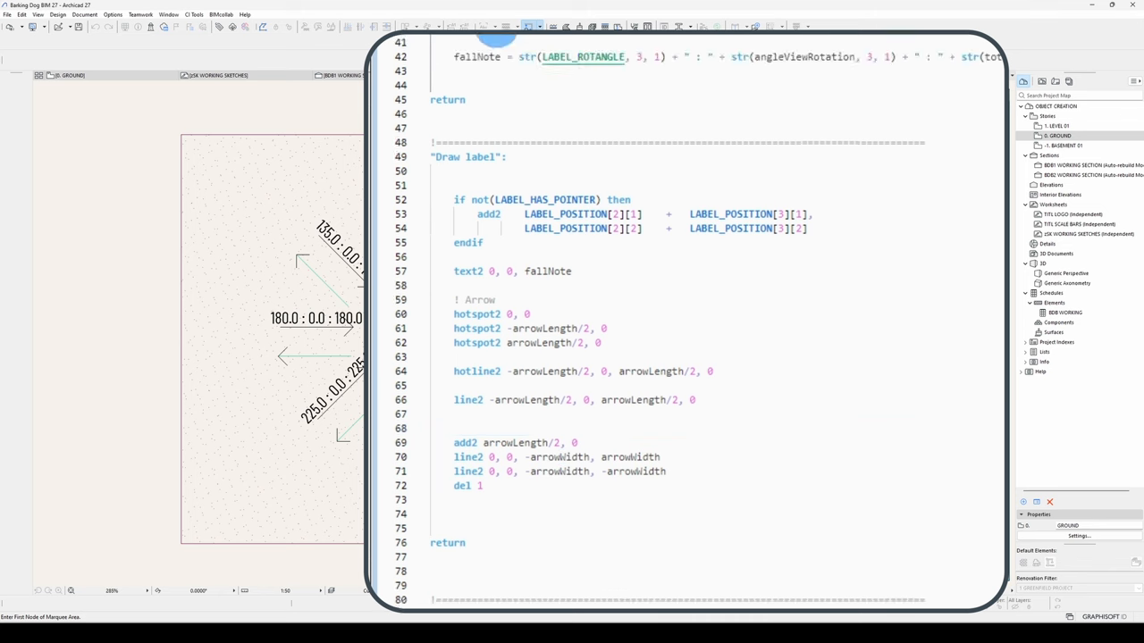
scroll(up, 3)
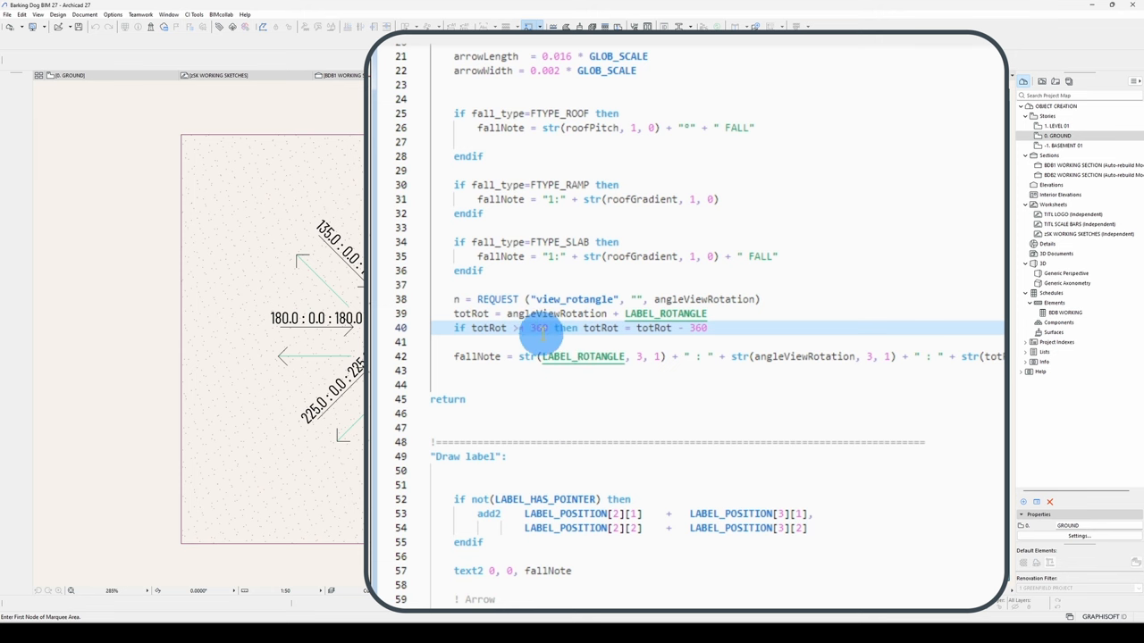
scroll(down, 3)
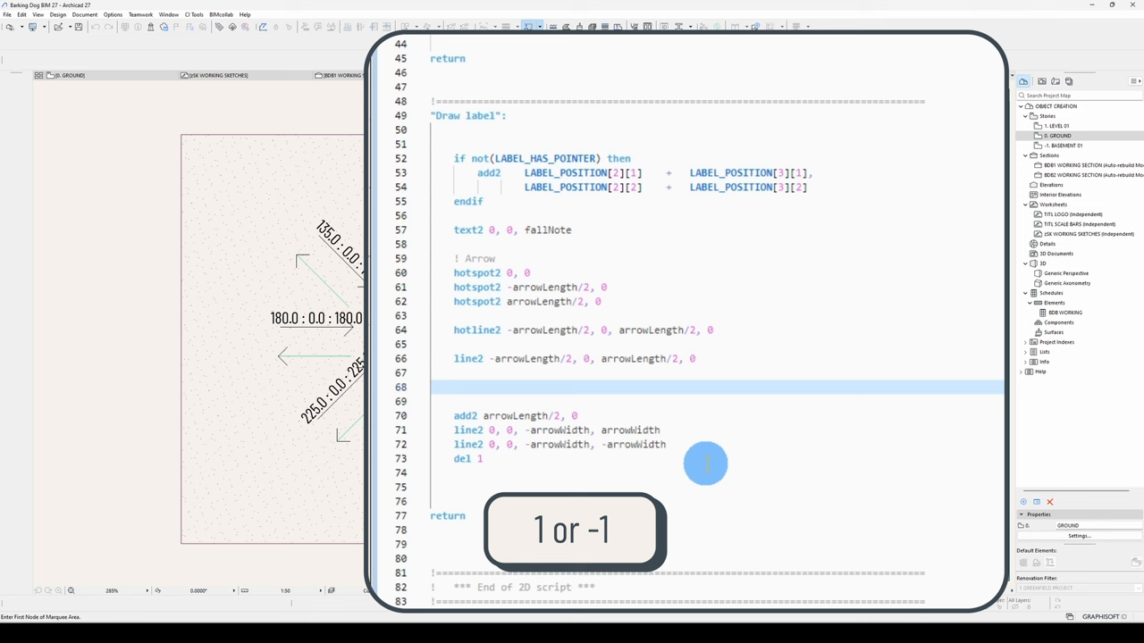
text(arrow)
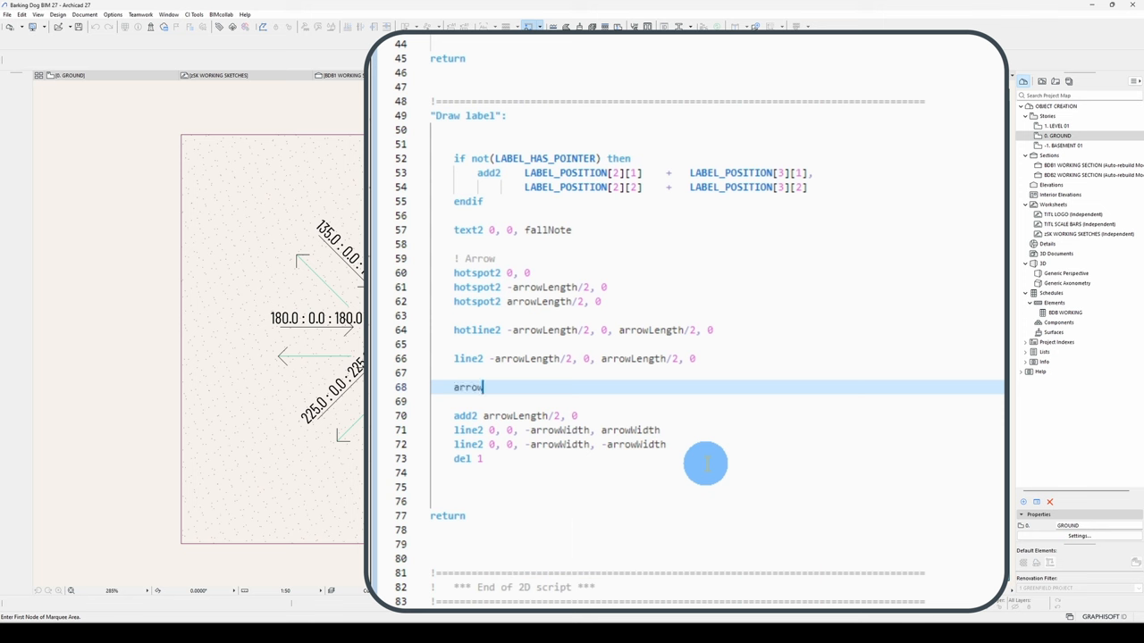
text(Mul = 1)
text(if totRot )
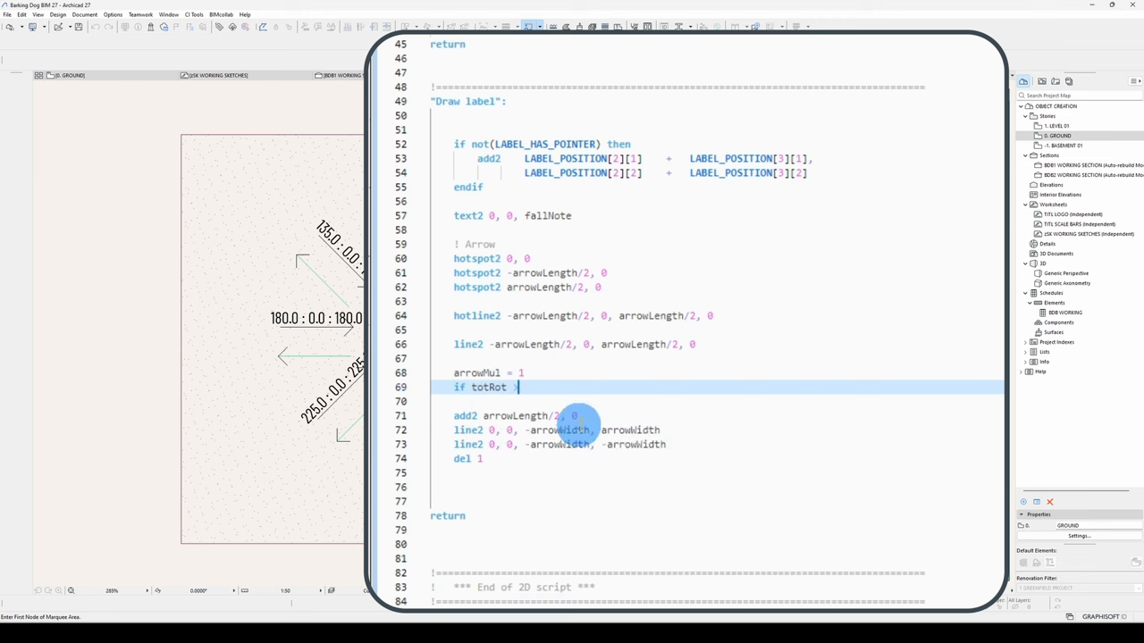
text(> 90 & totRot <)
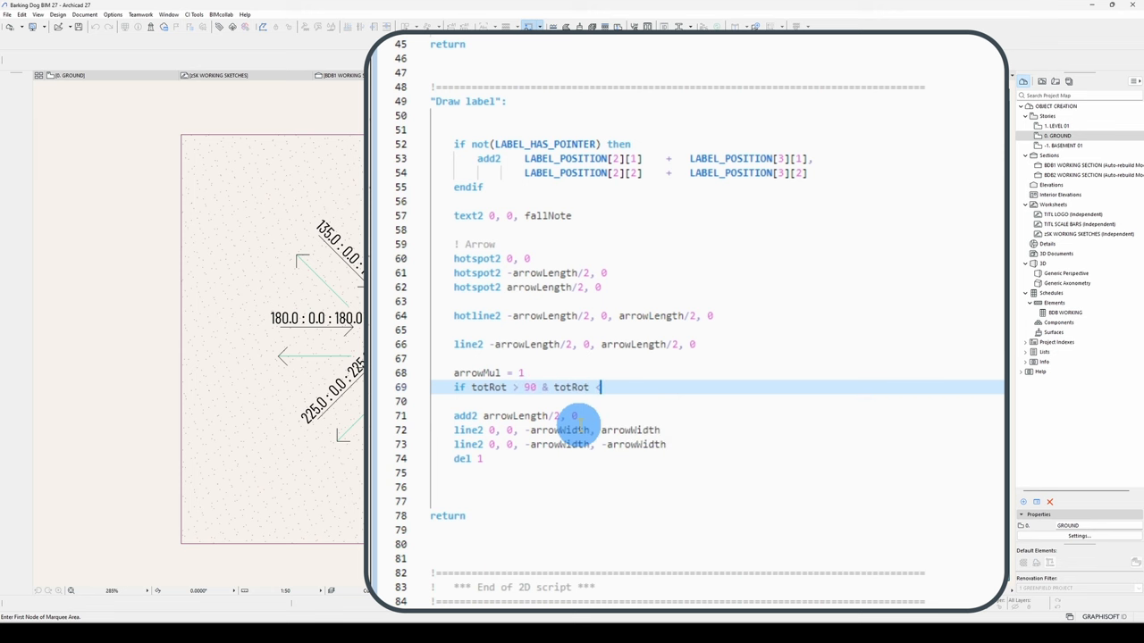
text(= 270 then arrowMul = -1)
click(520, 415)
text(*arrowMul)
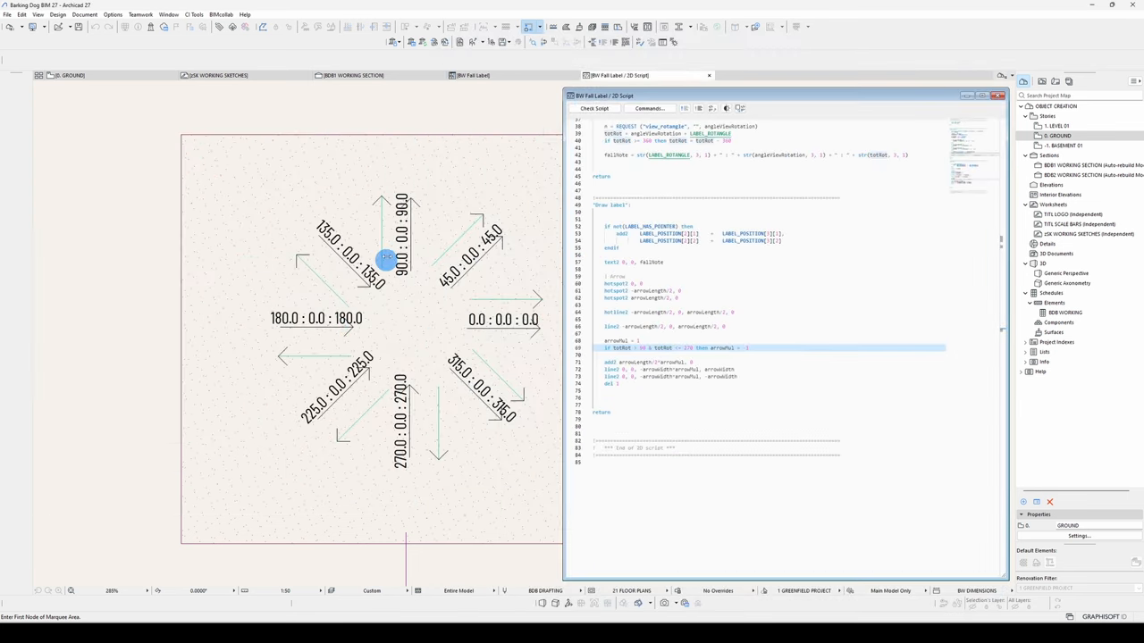
mouse_move(320, 272)
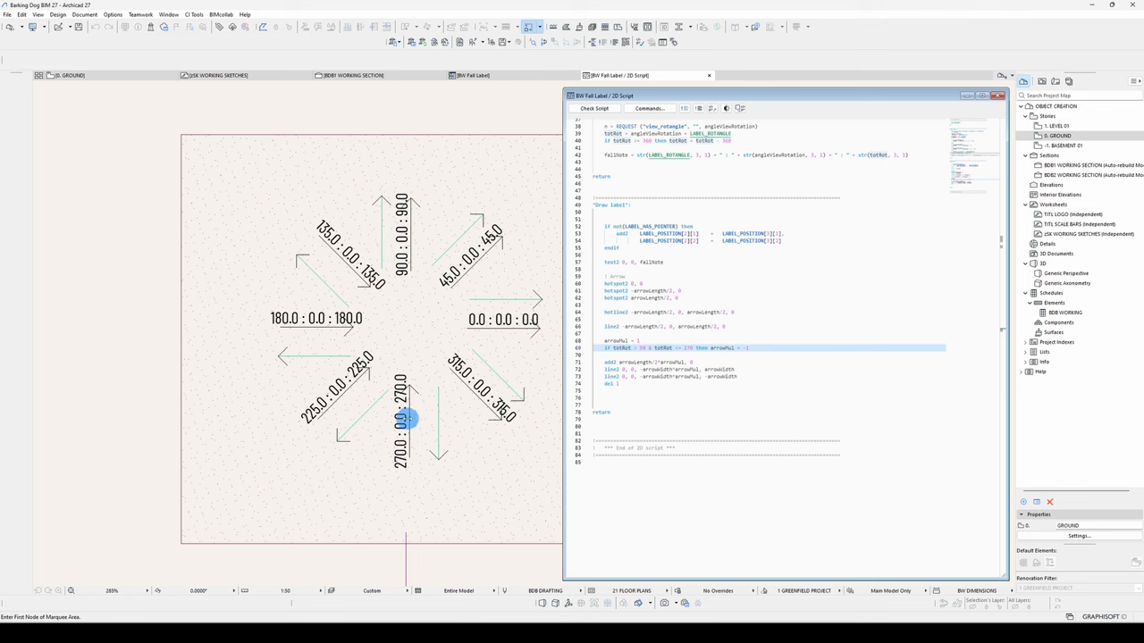
mouse_move(325, 263)
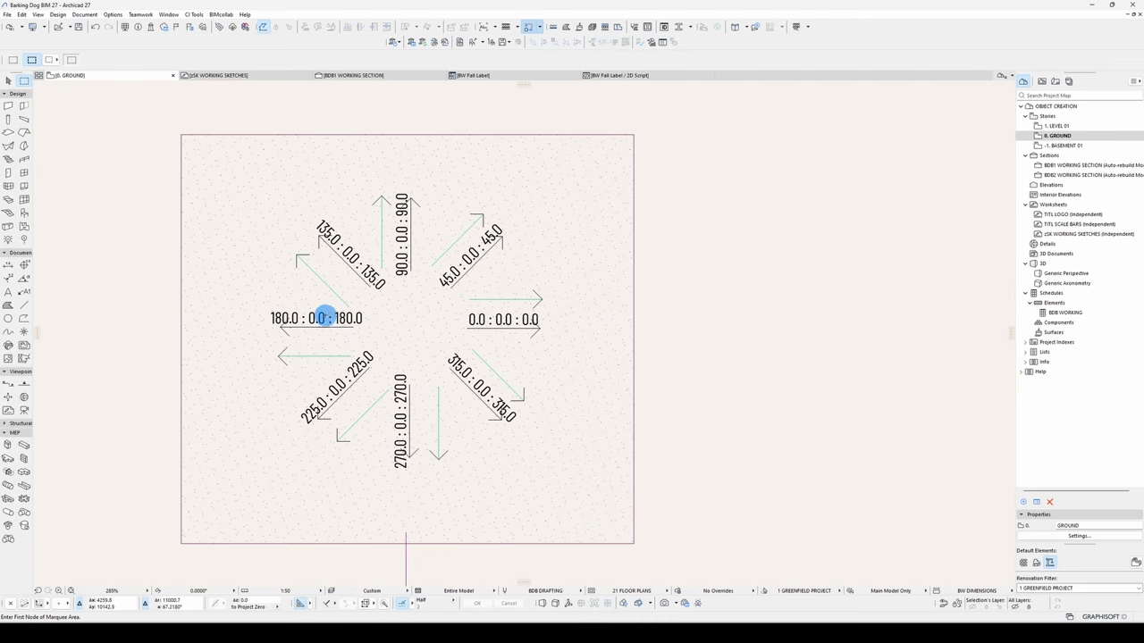
mouse_move(354, 415)
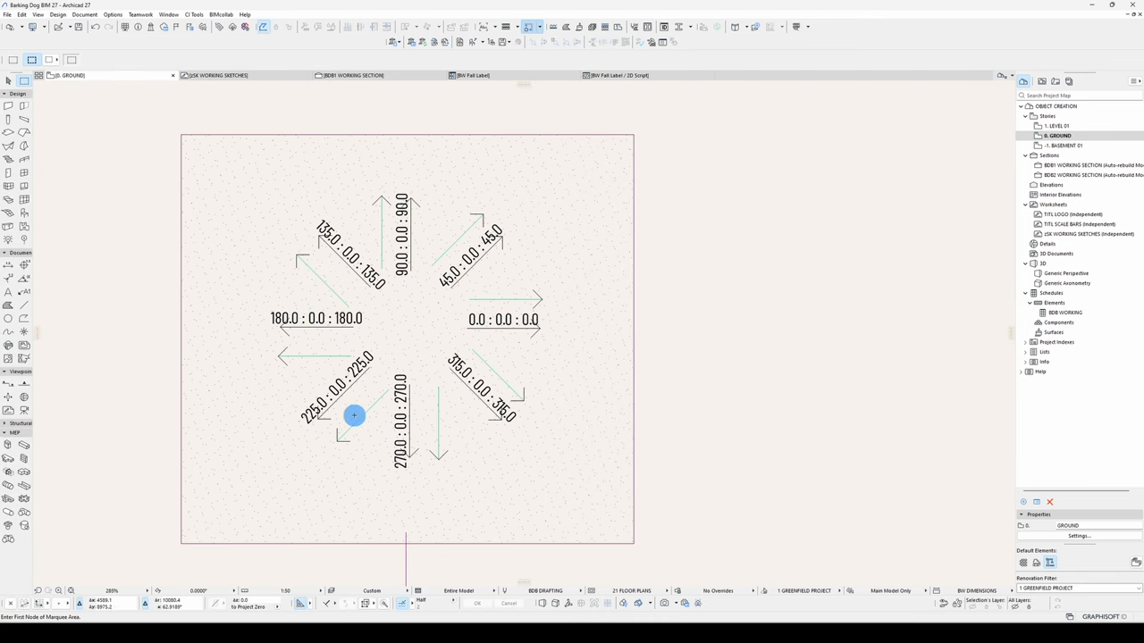
mouse_move(418, 502)
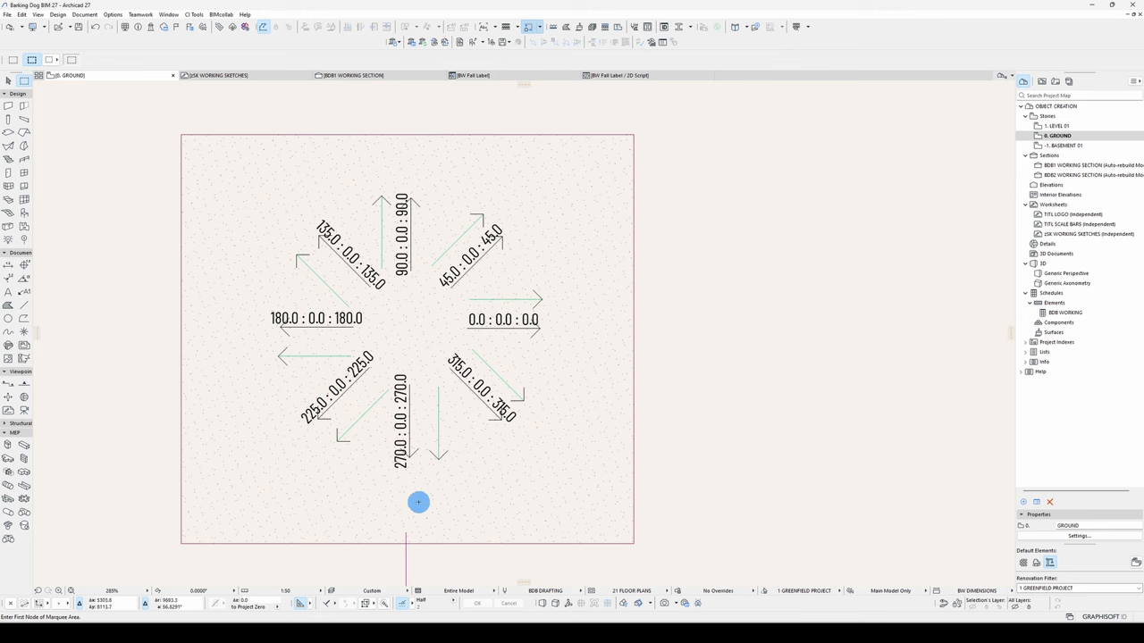
Rotate the plan view orientation to test the labels, then return it to 0°
click(200, 590)
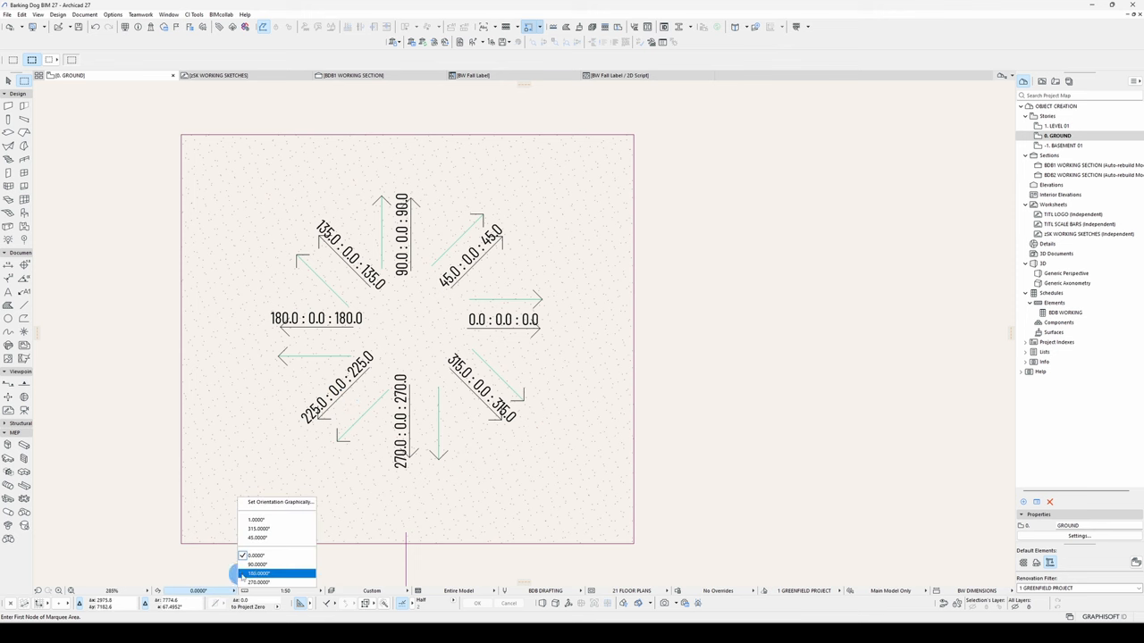
click(258, 564)
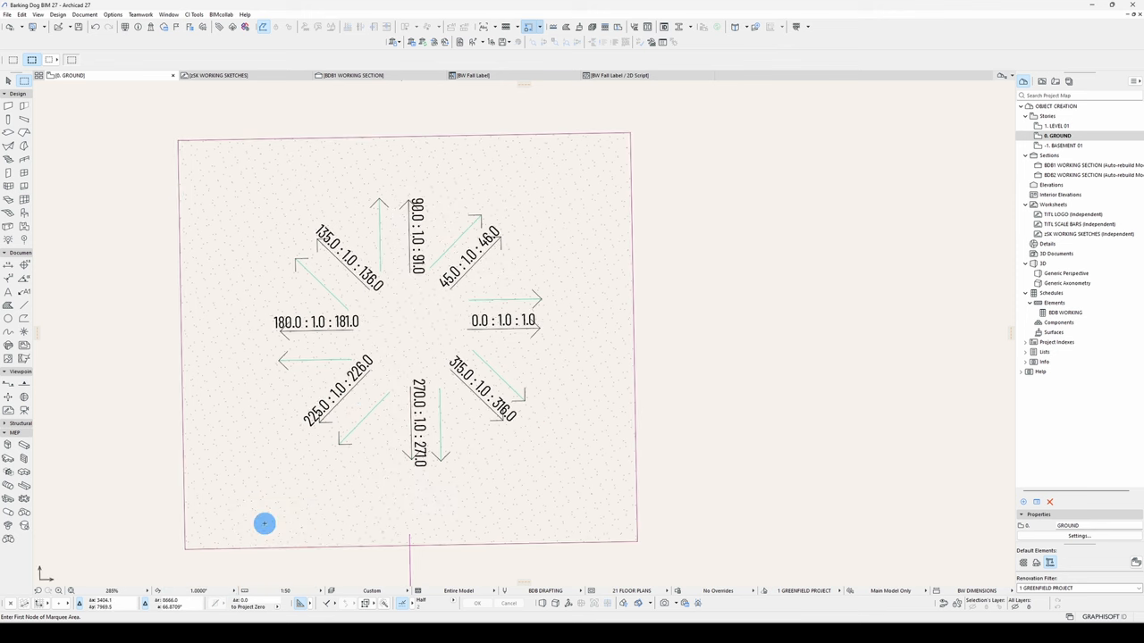
mouse_move(442, 445)
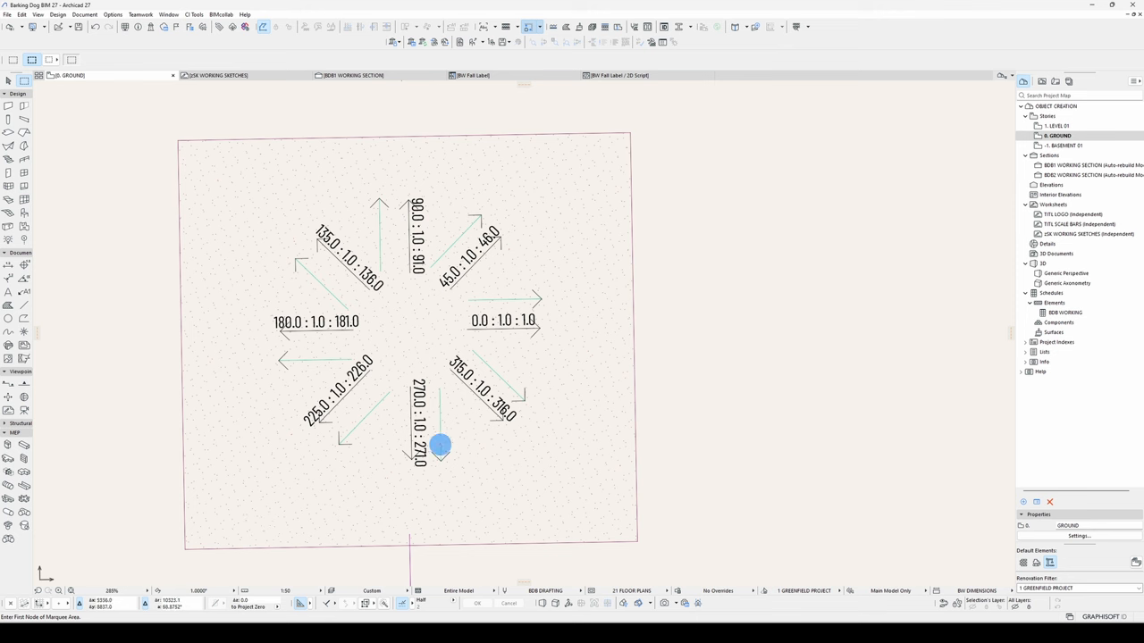
mouse_move(207, 592)
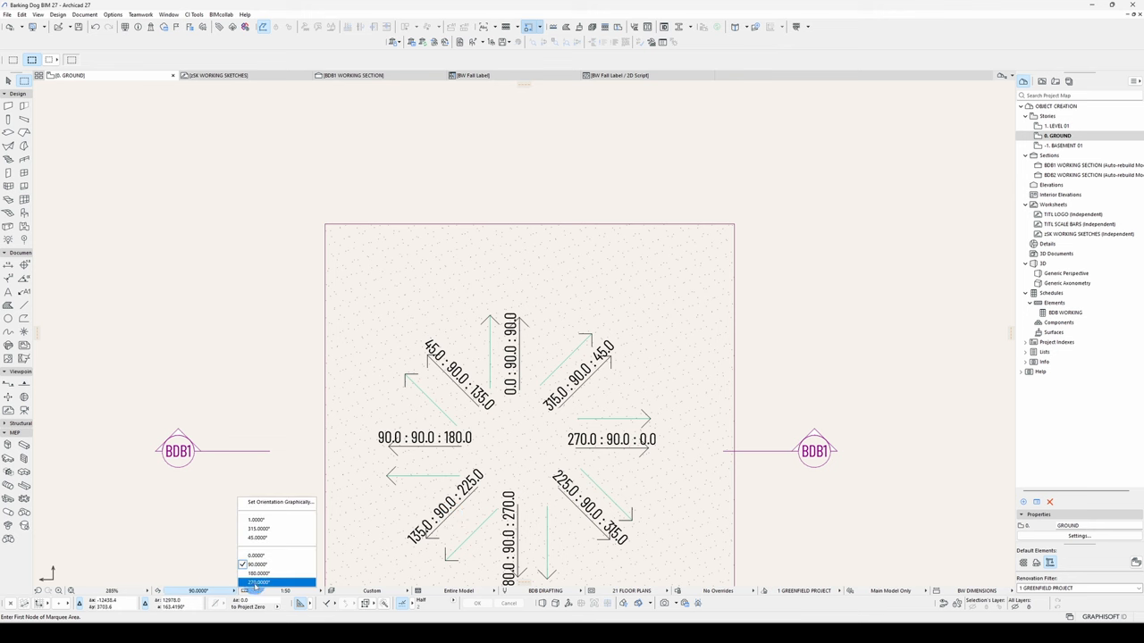
click(257, 583)
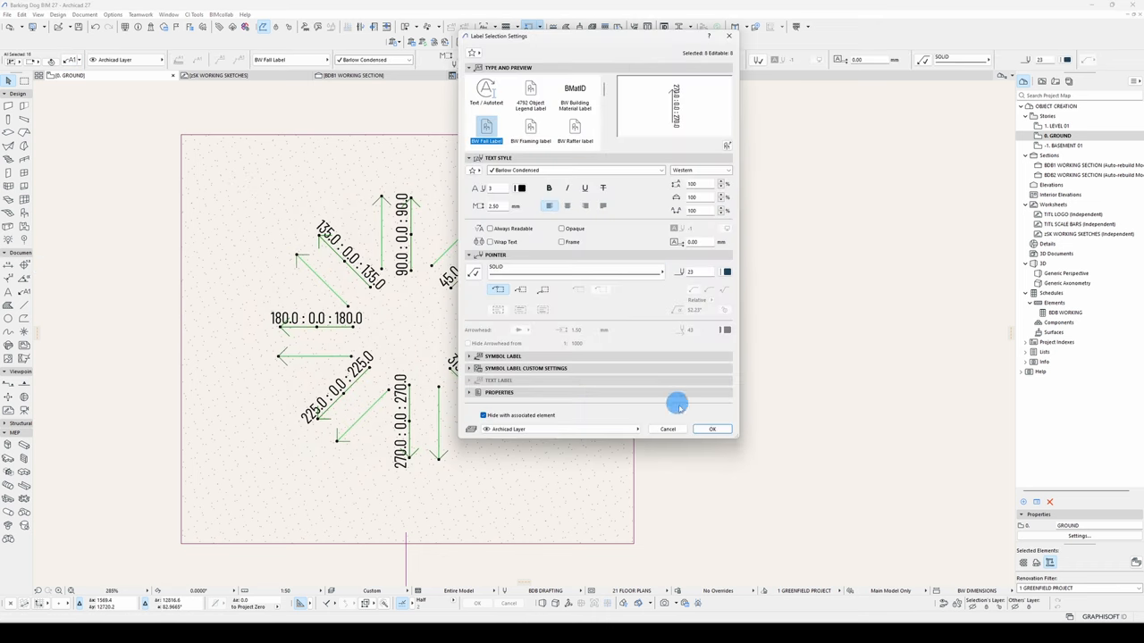
Turn off Always Readable in the labels' Text Style so text follows the arrow direction
click(711, 429)
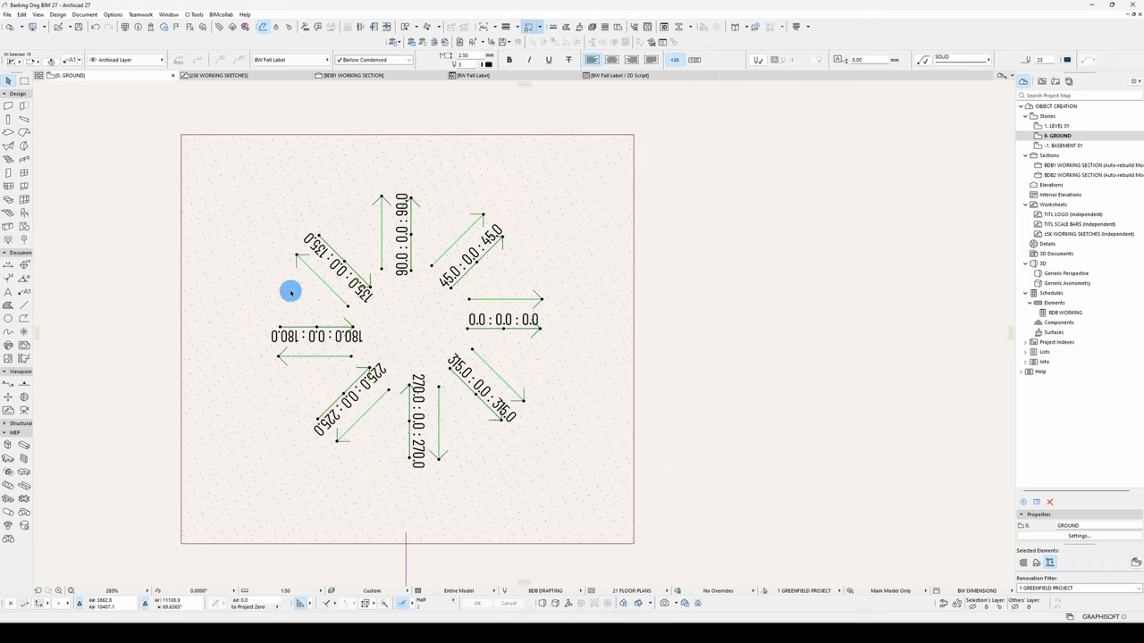
click(617, 75)
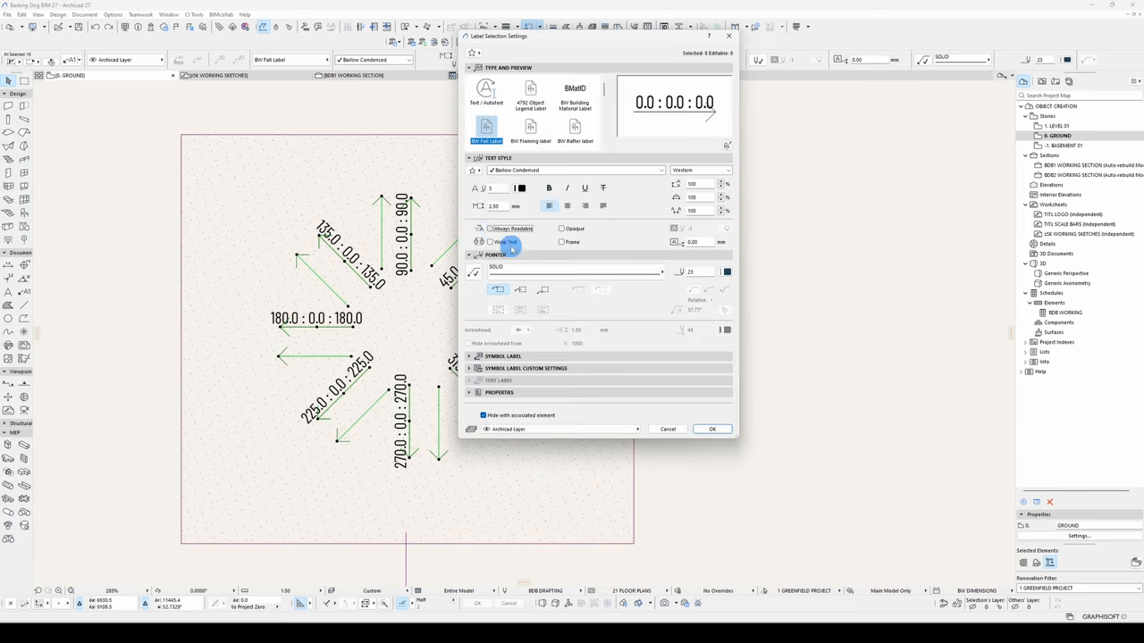
click(711, 429)
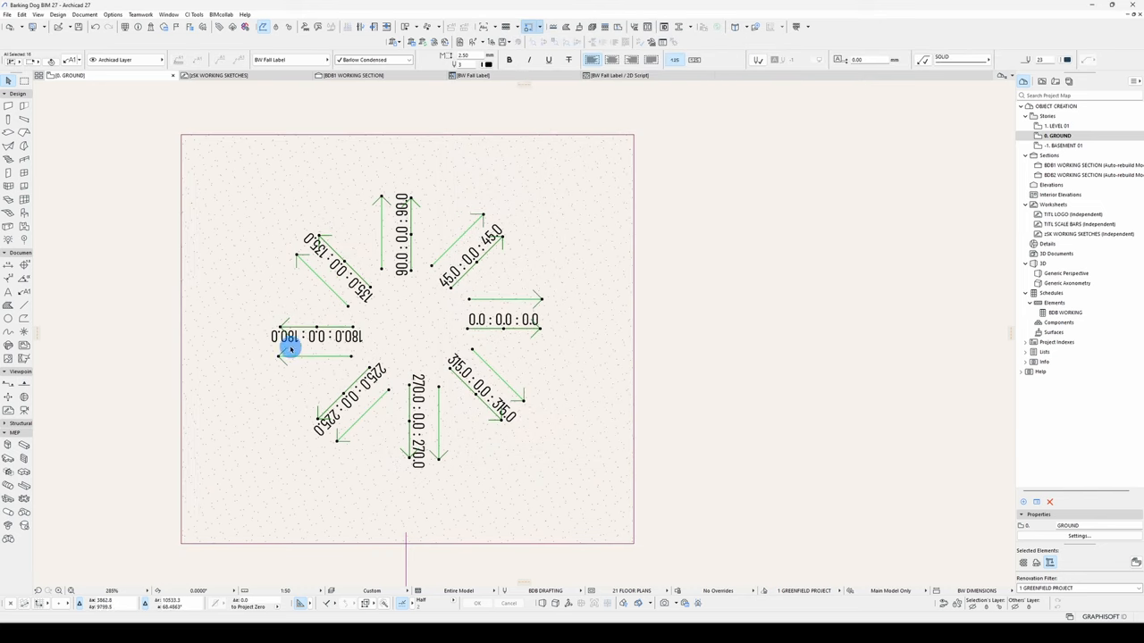
mouse_move(302, 246)
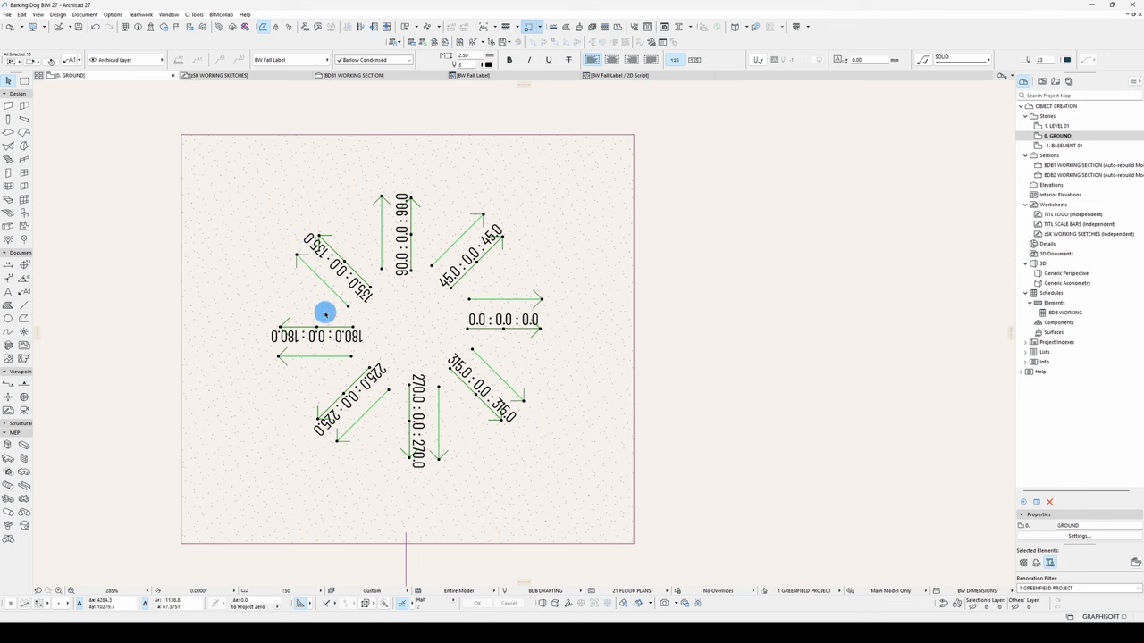
mouse_move(352, 261)
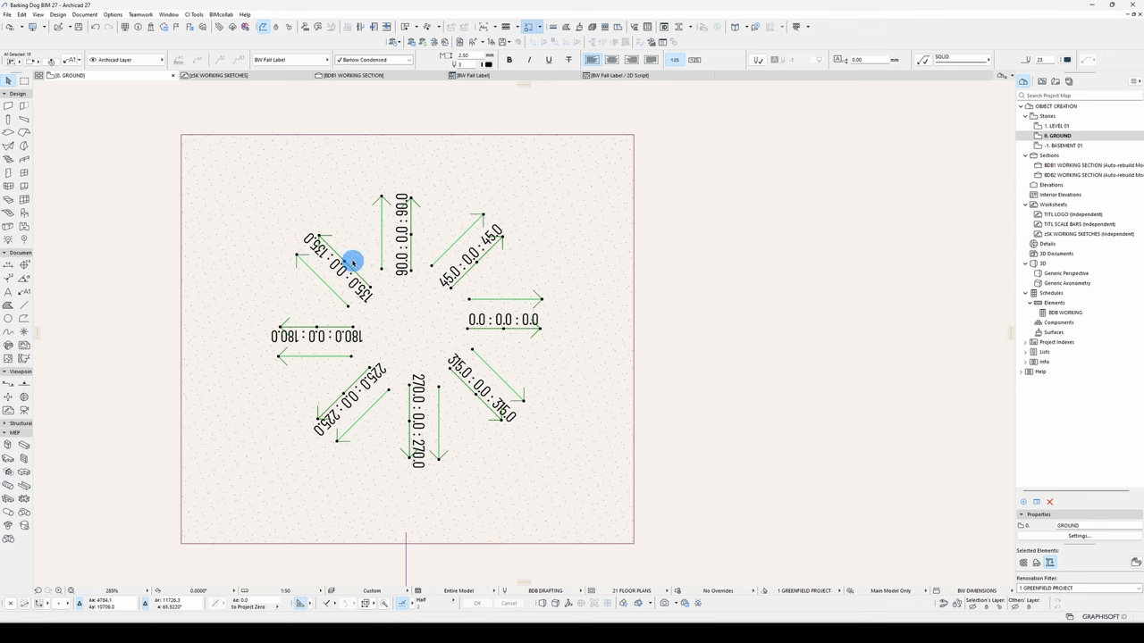
mouse_move(364, 434)
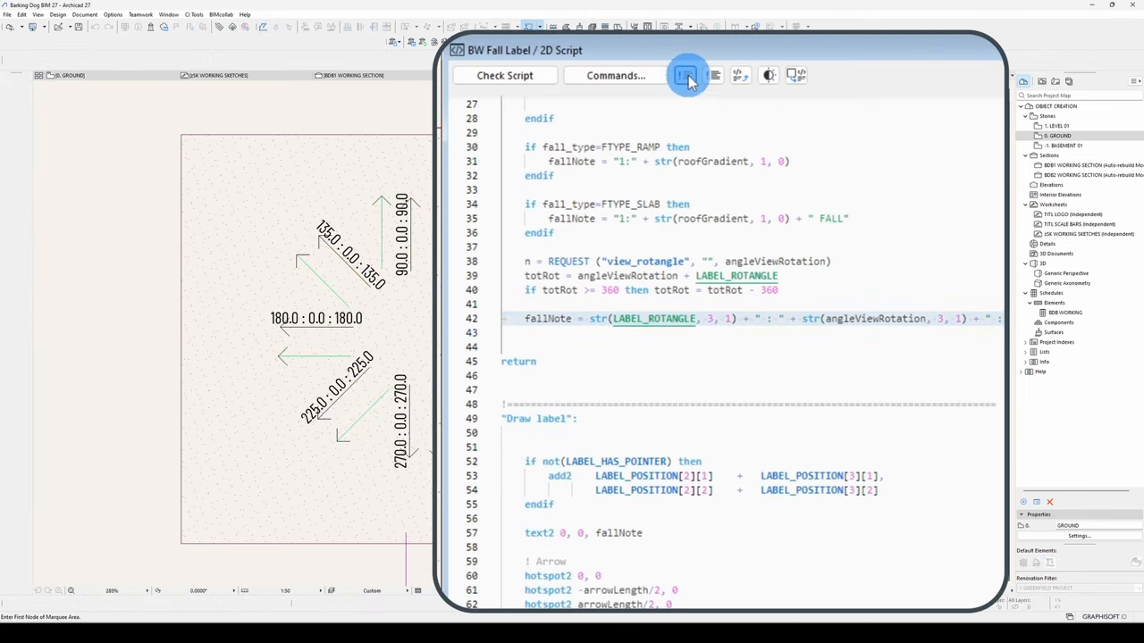
Update the placed labels so they read '12° FALL' instead of rotation values
click(685, 75)
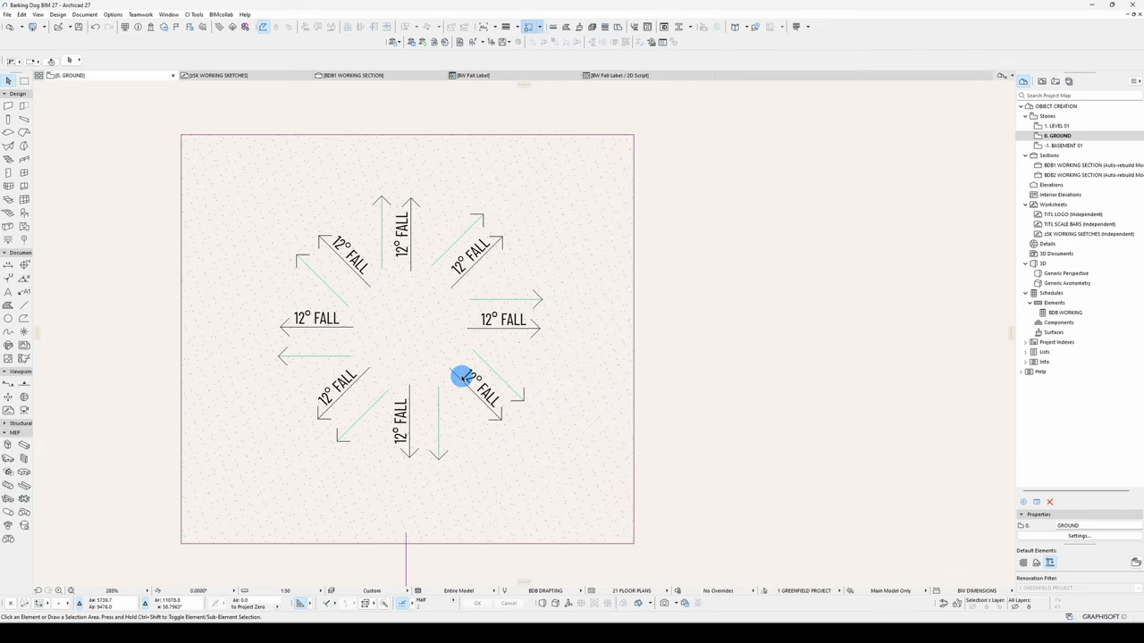
mouse_move(374, 386)
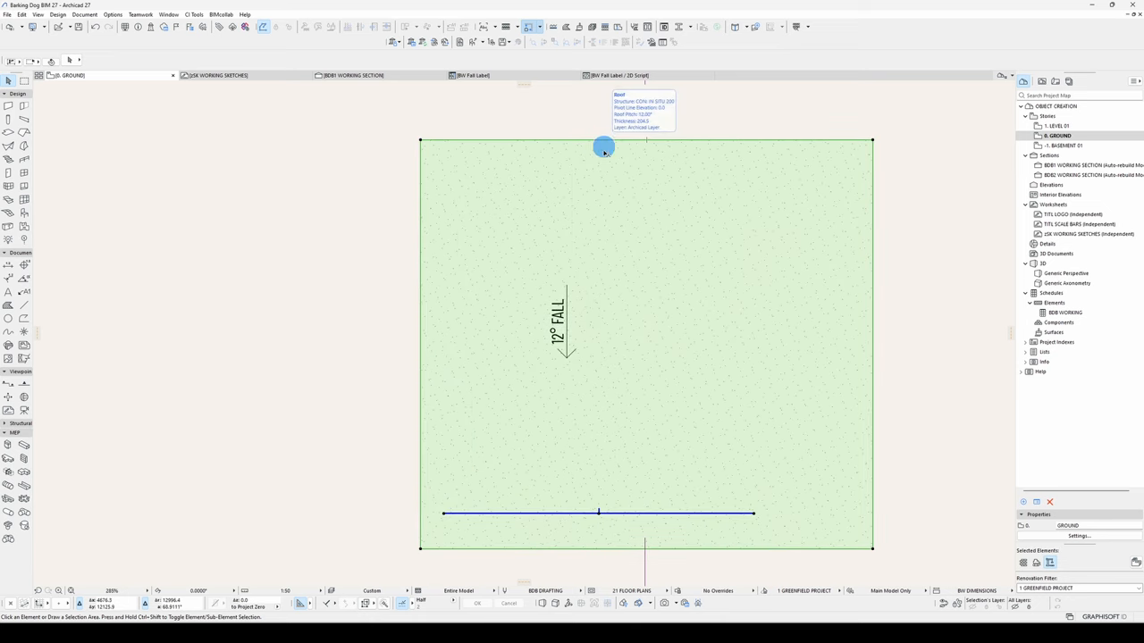
Set the slab pitch to 12.5 and check the label reads '13° FALL'
click(604, 147)
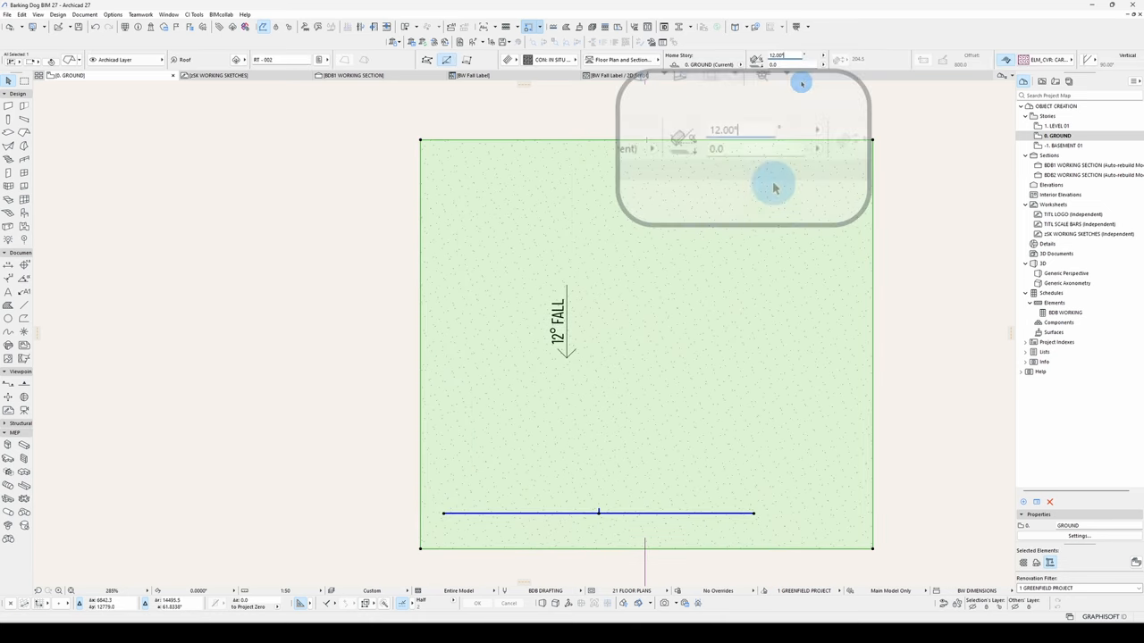
text(12.5)
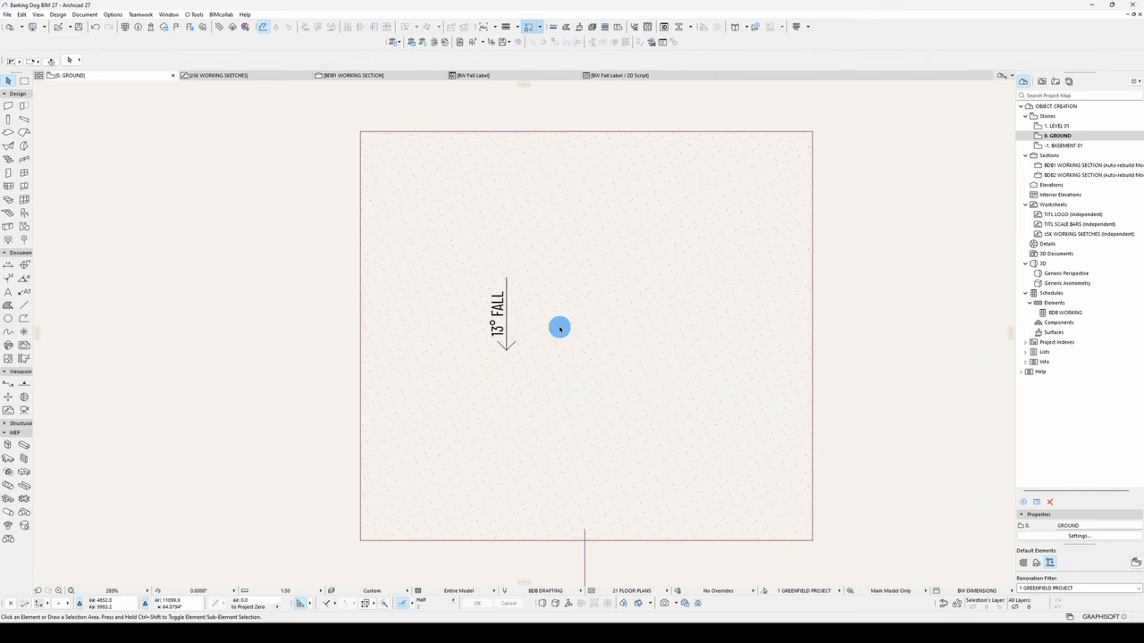
click(619, 75)
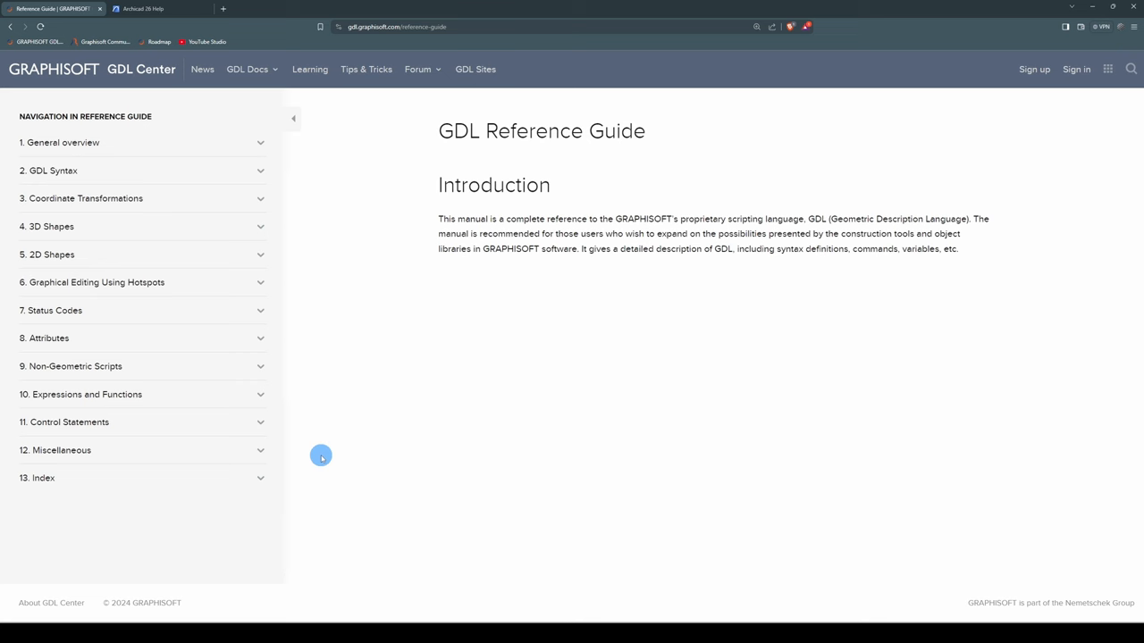
mouse_move(260, 397)
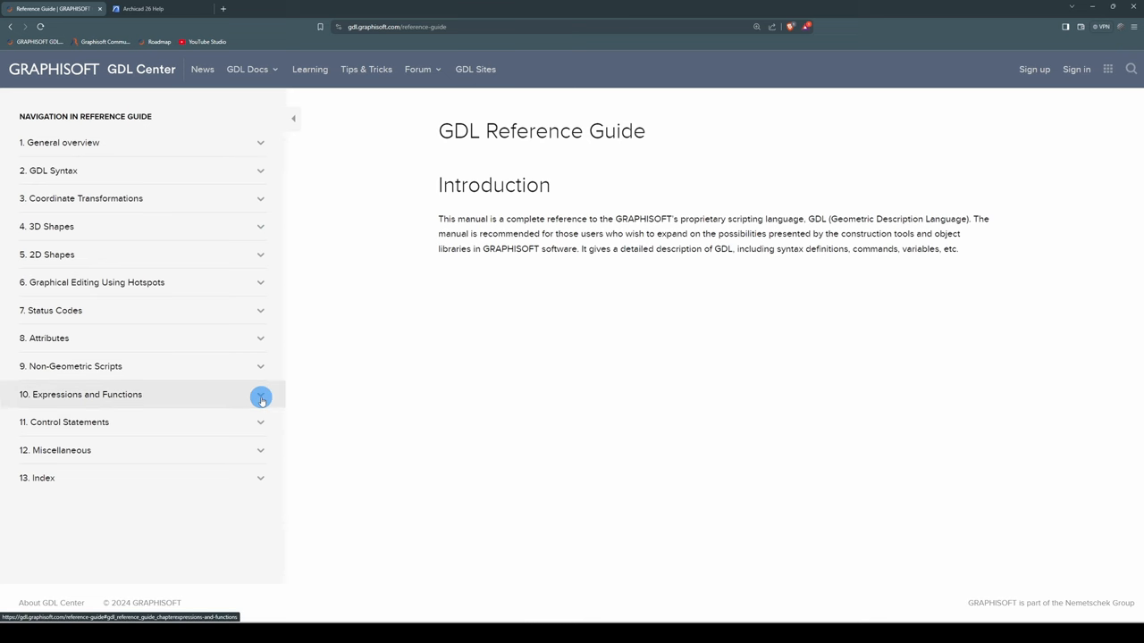
Expand chapter 10, Expressions and Functions, in the GDL Reference Guide sidebar
click(261, 395)
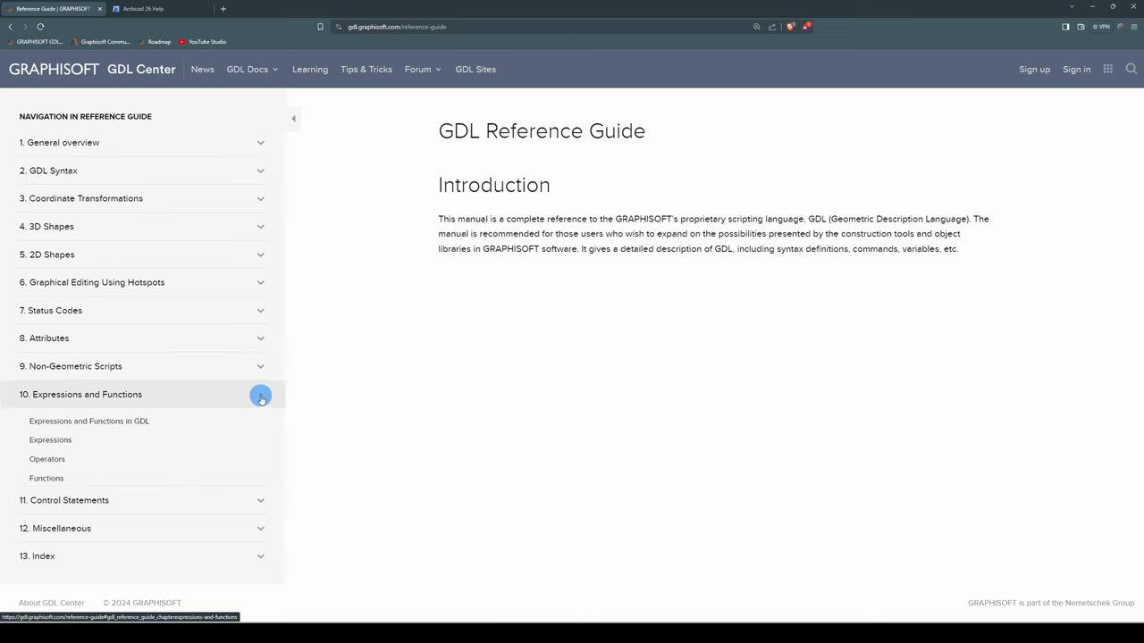
click(47, 479)
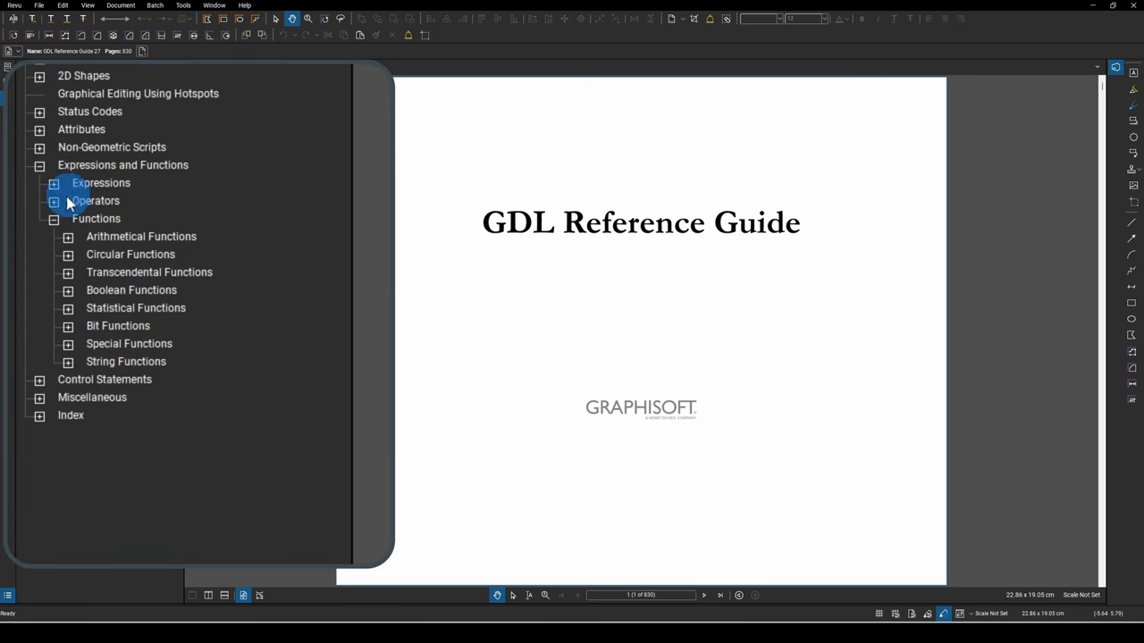
mouse_move(70, 366)
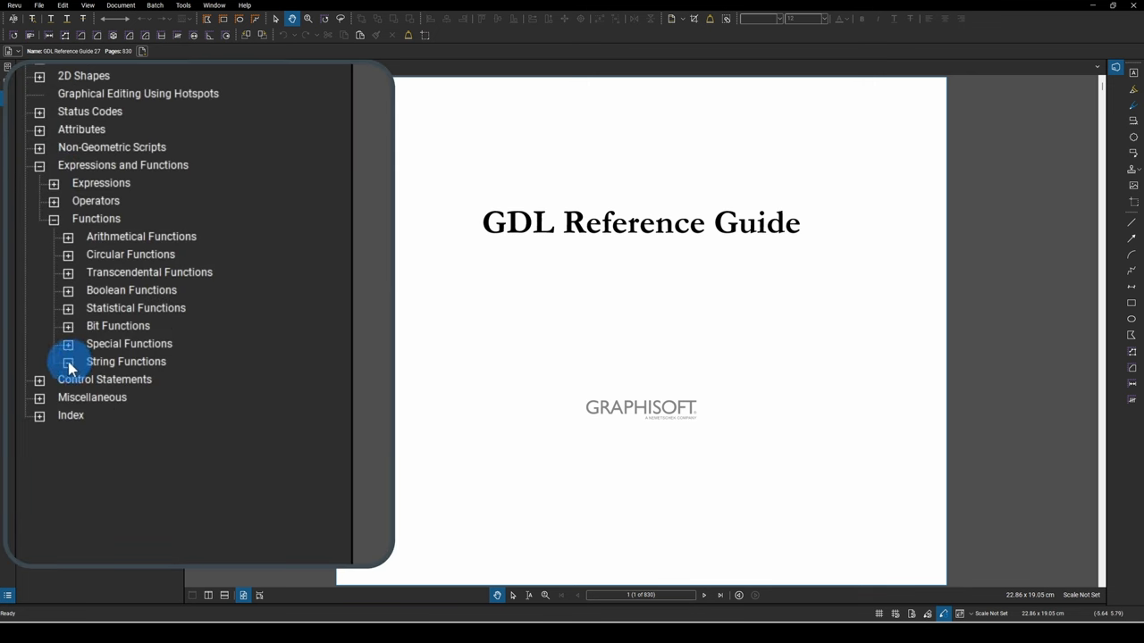
Jump to the STR entry under Functions > String Functions in the bookmarks
click(67, 361)
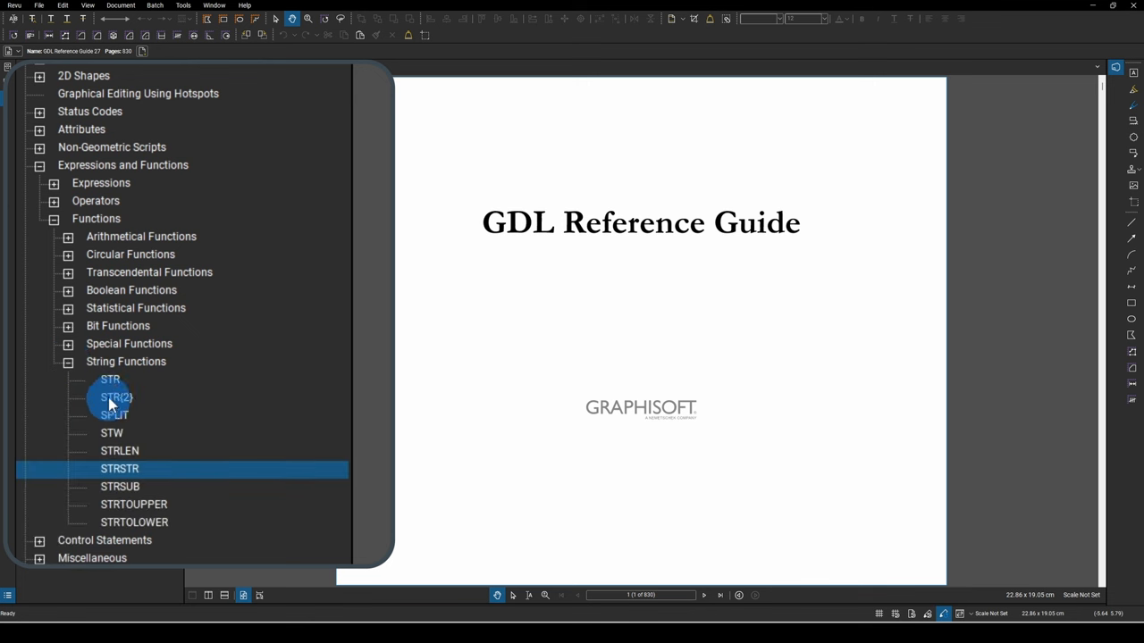
click(114, 396)
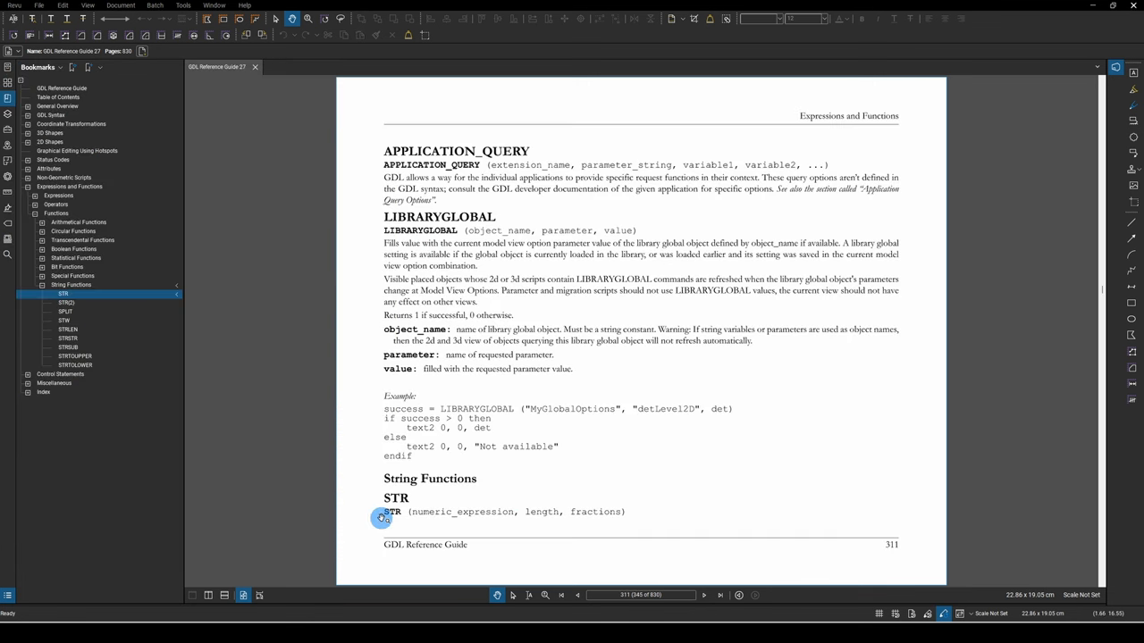
mouse_move(490, 511)
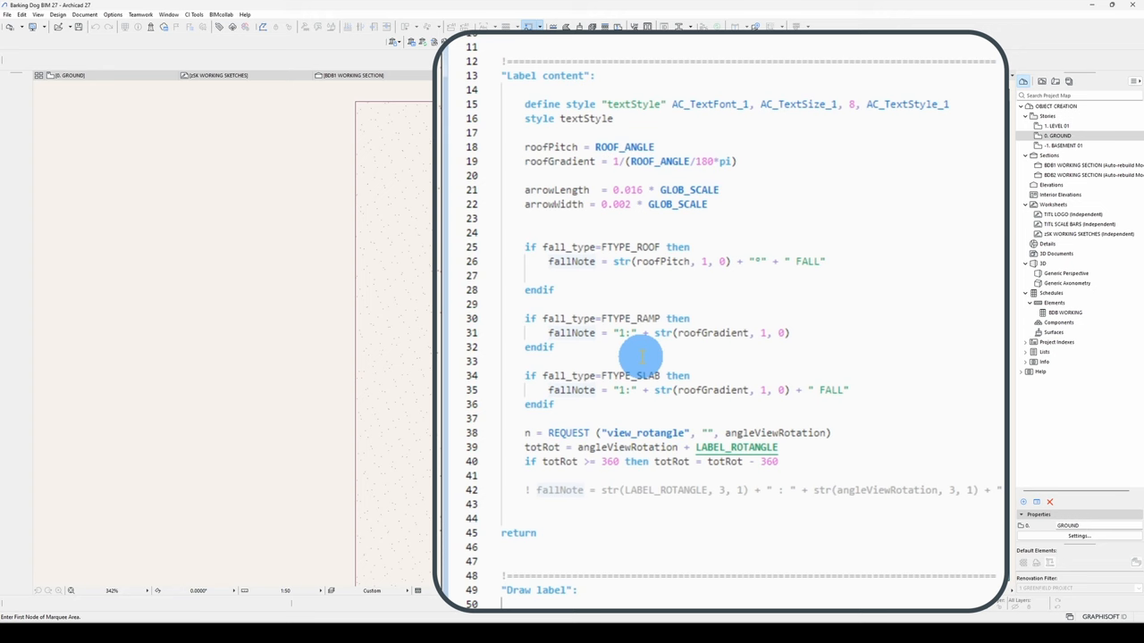
Return to the Label content section of the label's GDL script
click(695, 261)
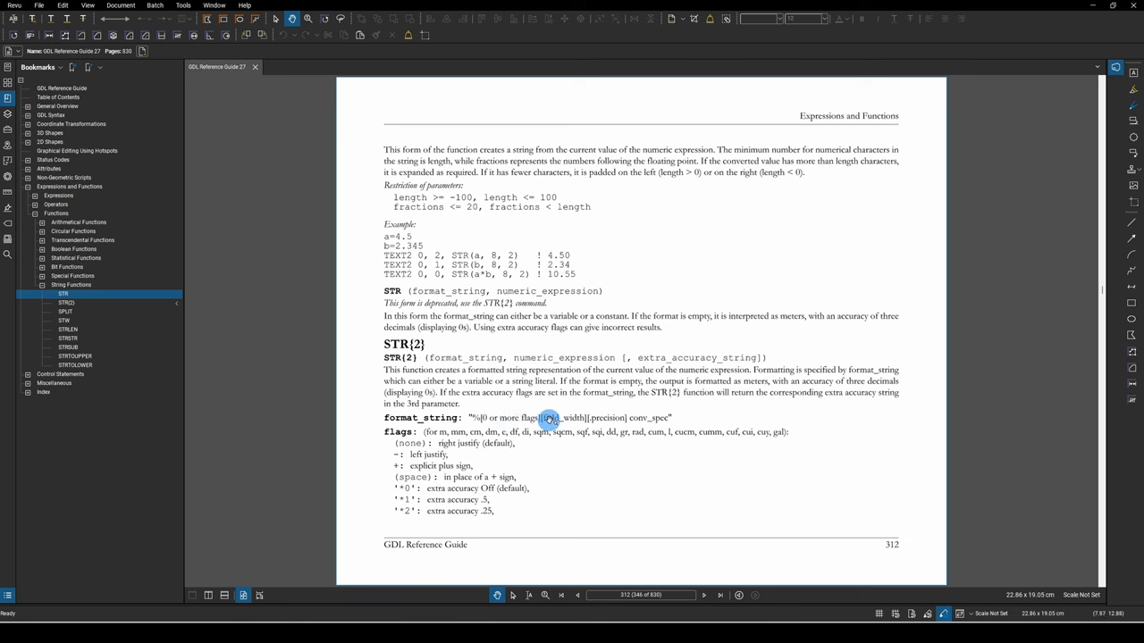
mouse_move(647, 422)
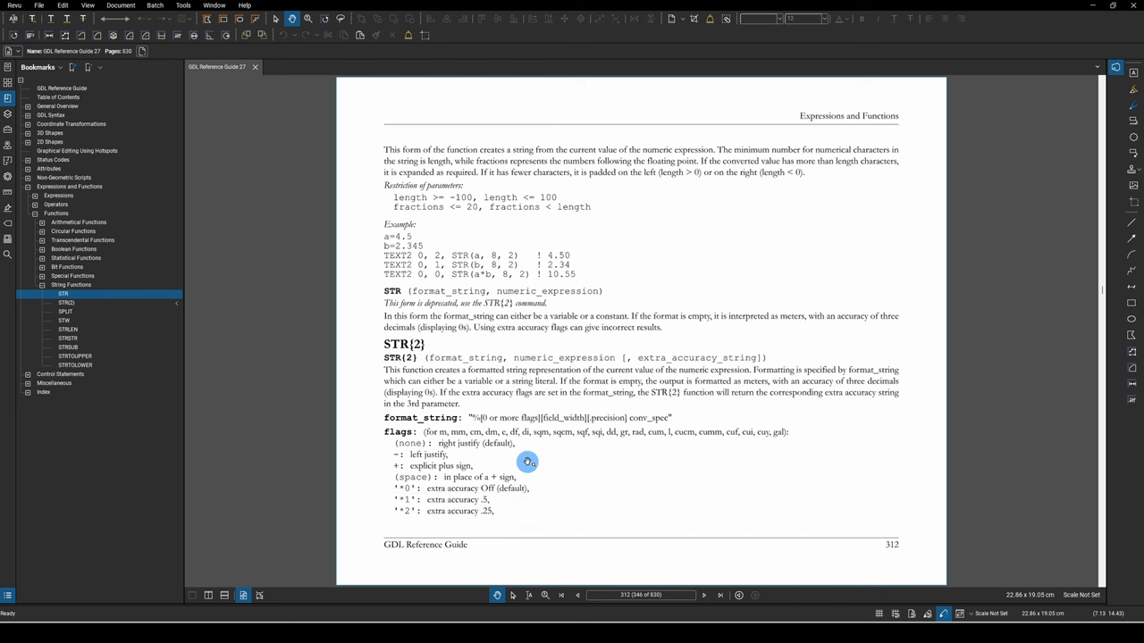
Read down the STR{2} flags and conversion specifiers to the decimal-degrees entry
scroll(down, 3)
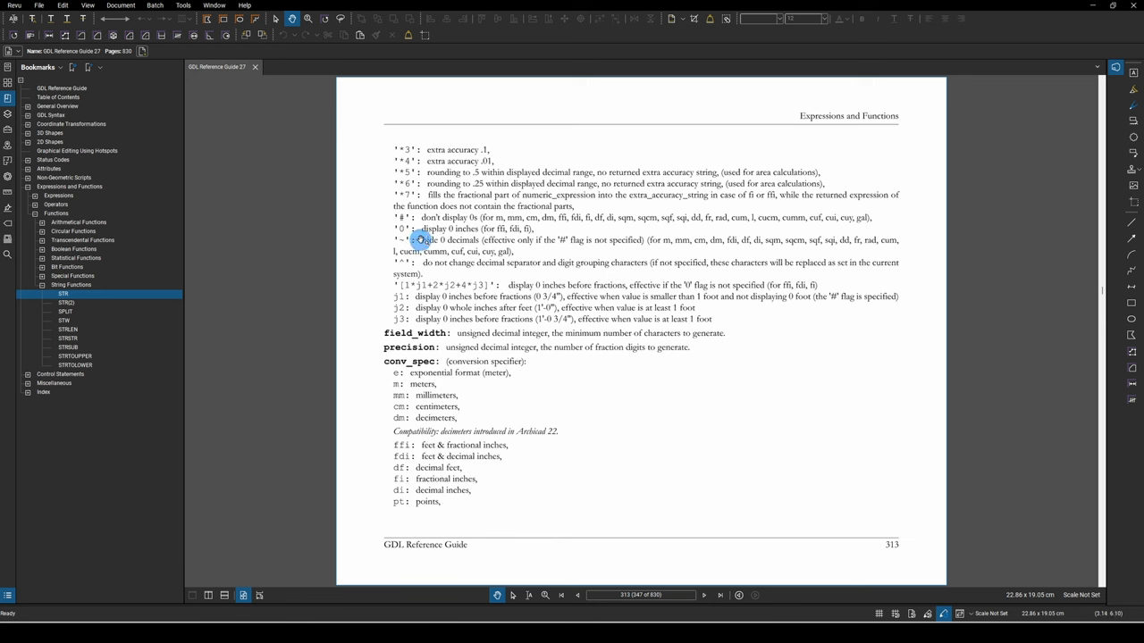
mouse_move(577, 464)
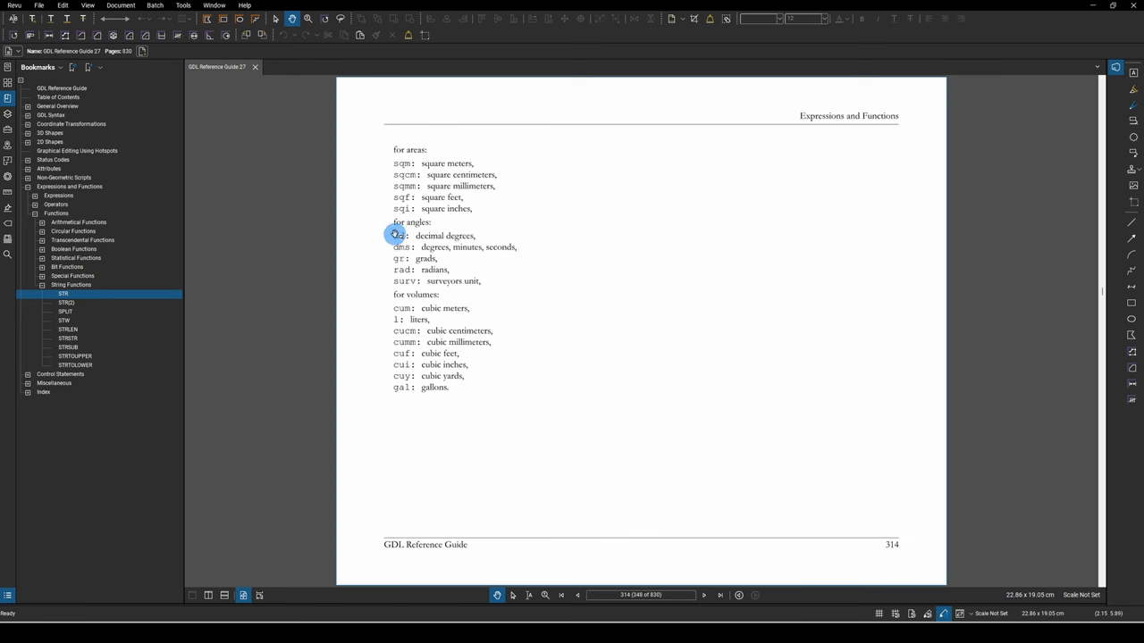
mouse_move(533, 547)
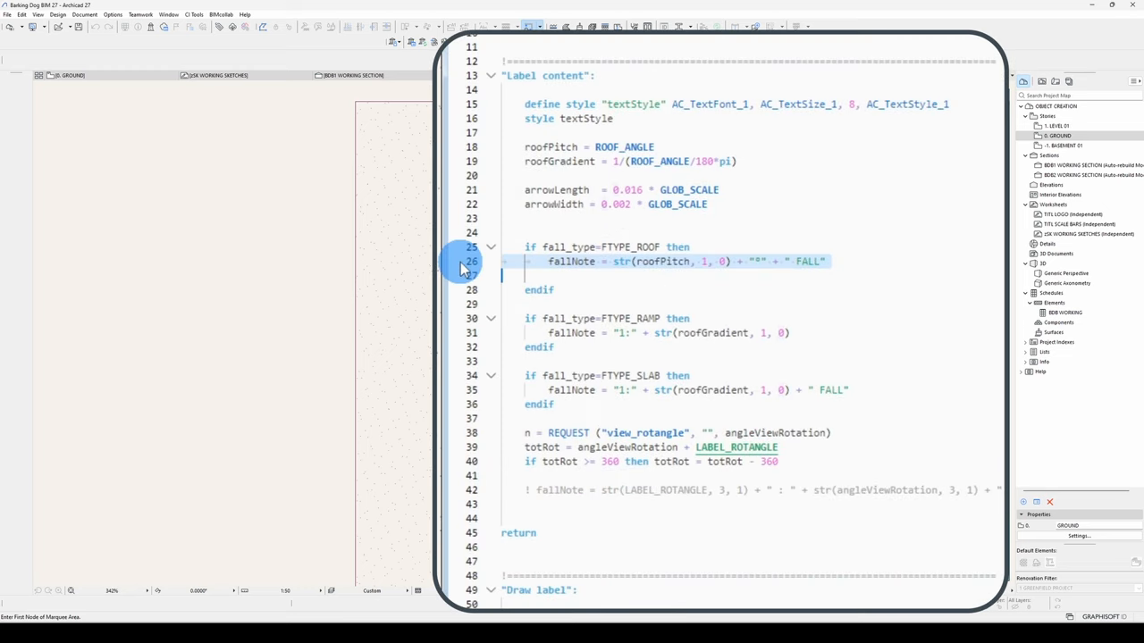
mouse_move(718, 368)
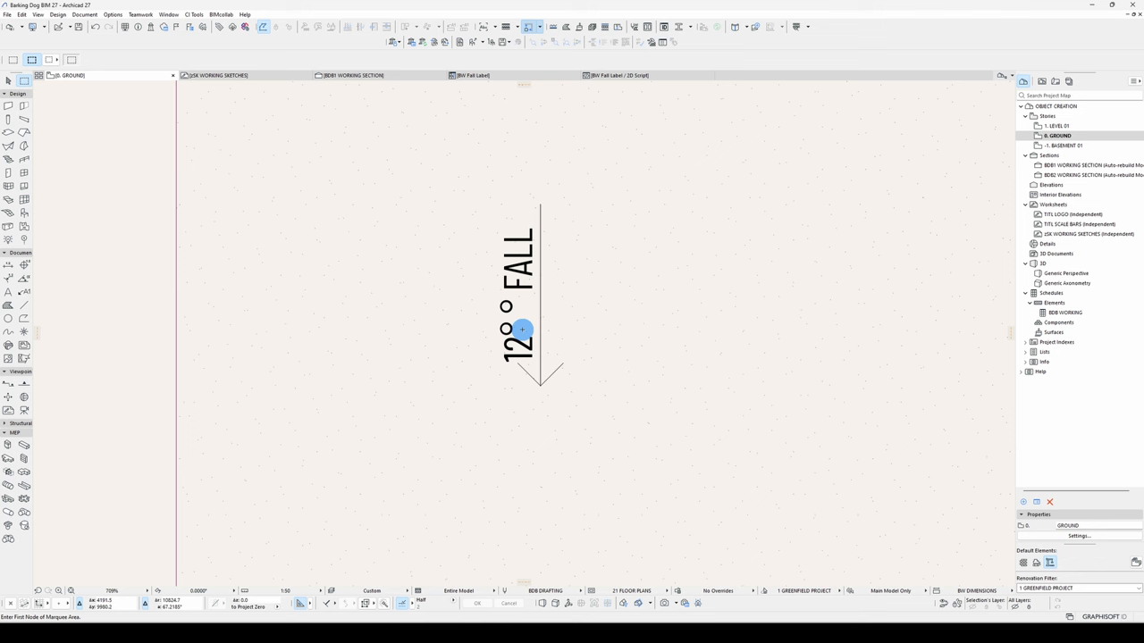
mouse_move(492, 311)
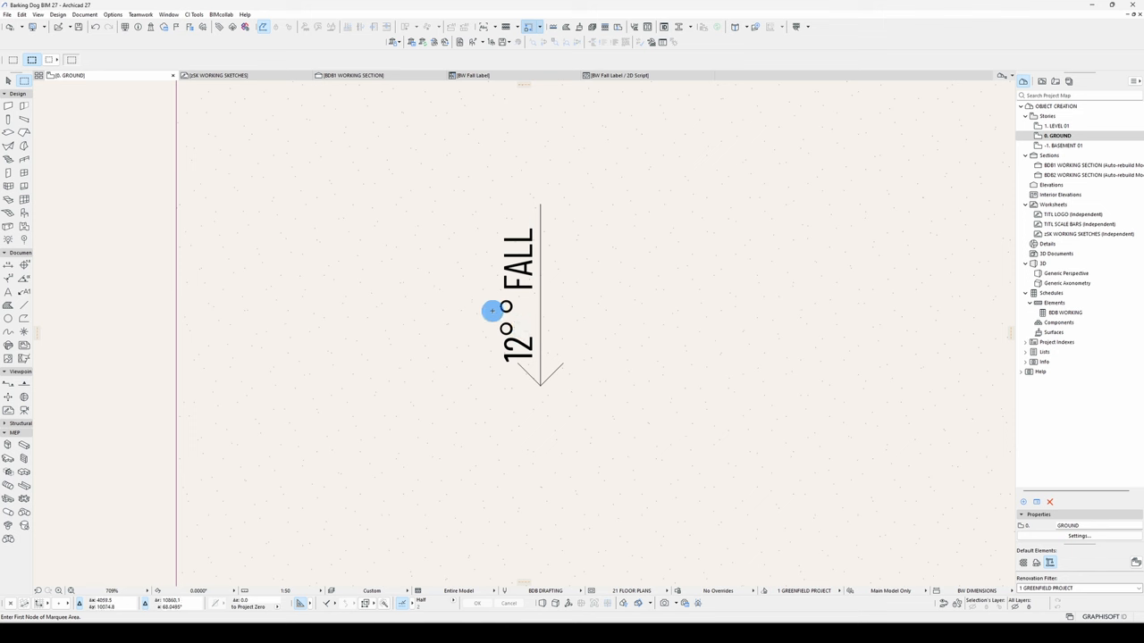
mouse_move(605, 148)
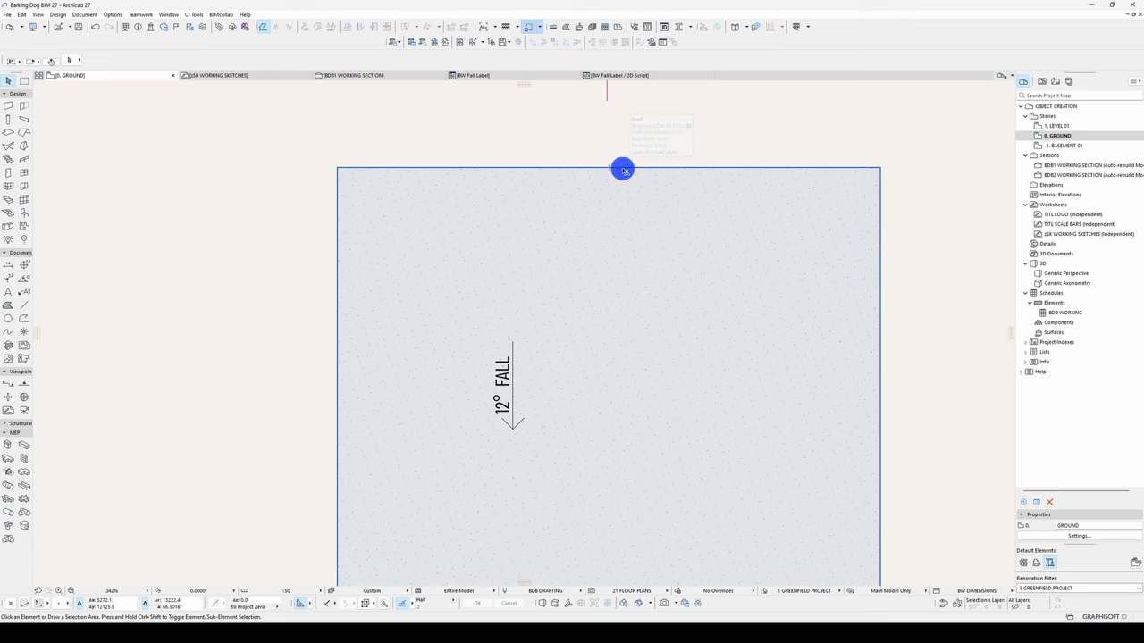
Select the sloped slab to adjust its pitch for the '12.6° FALL' reading
click(622, 168)
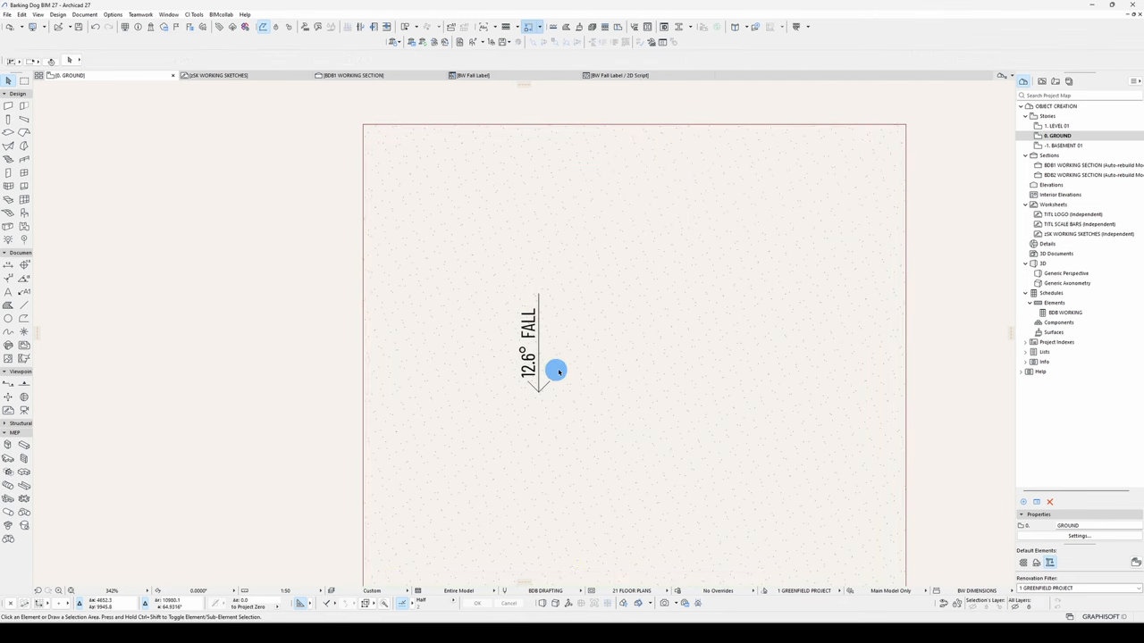
mouse_move(536, 405)
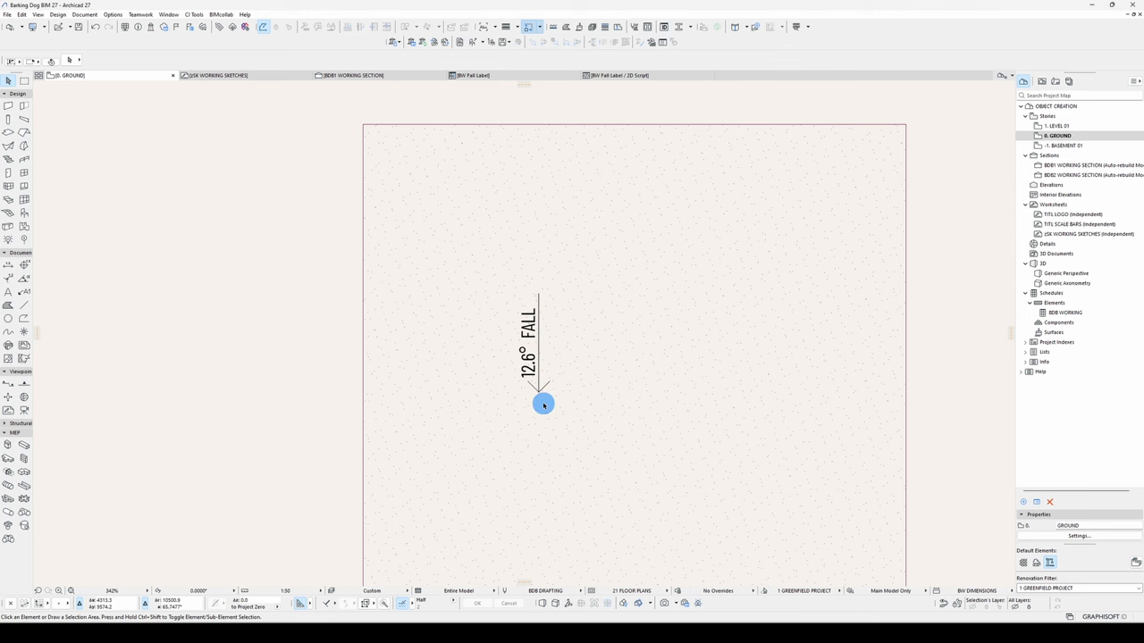
mouse_move(536, 404)
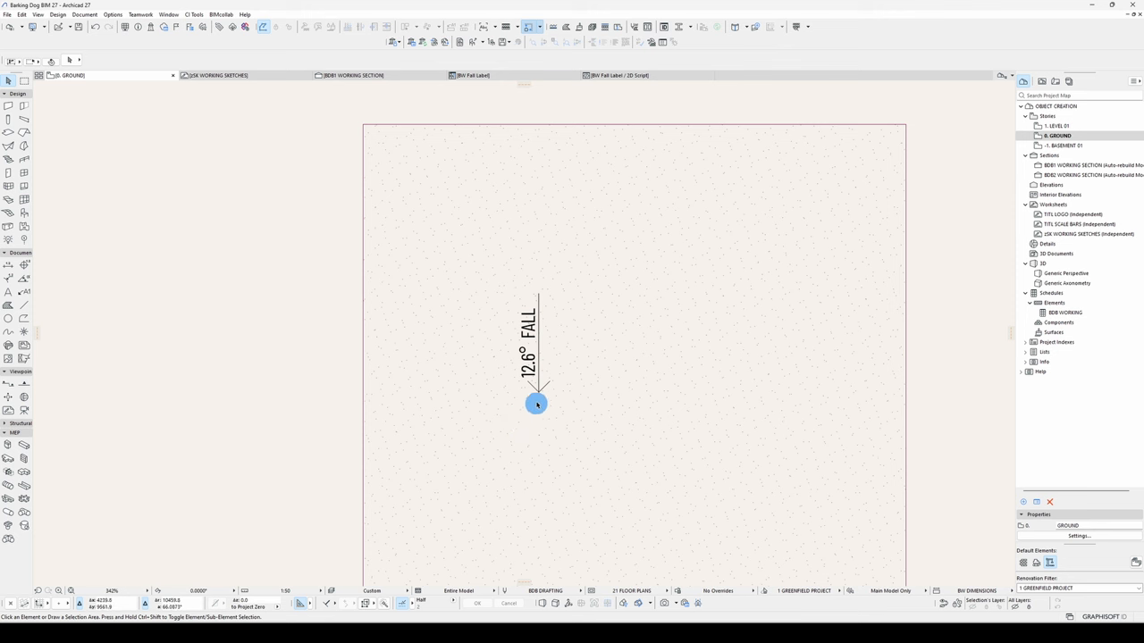